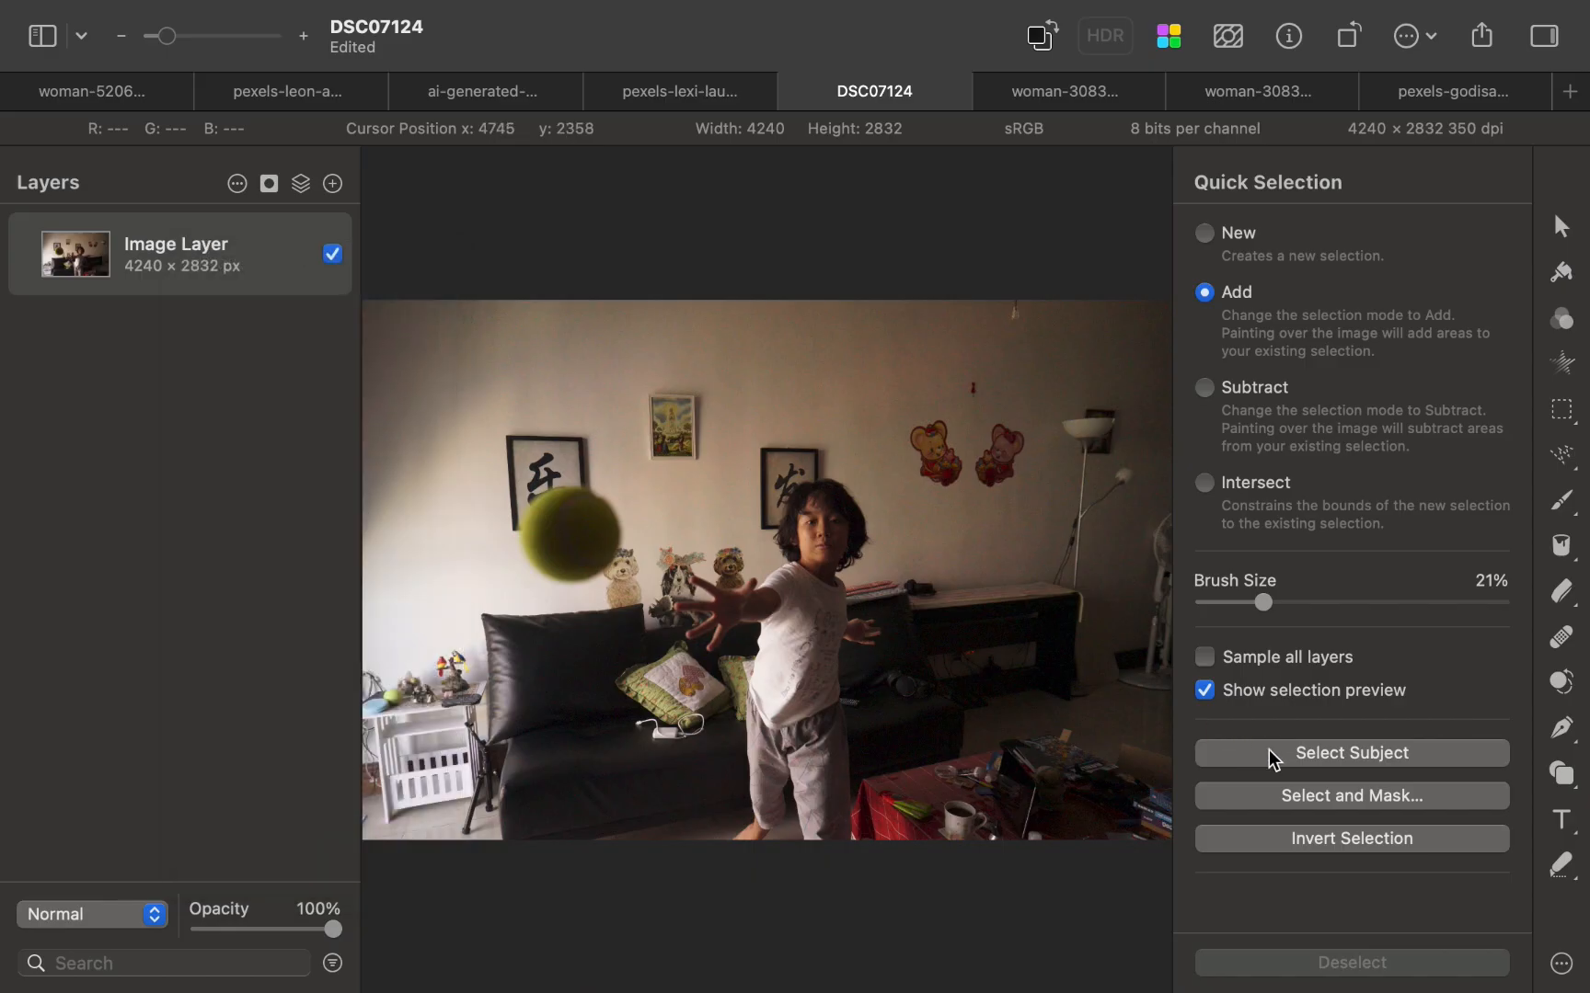
- Detect the boy as the subject and switch to the woman portrait tab
{"action": "left_click", "coordinate": [1351, 754]}
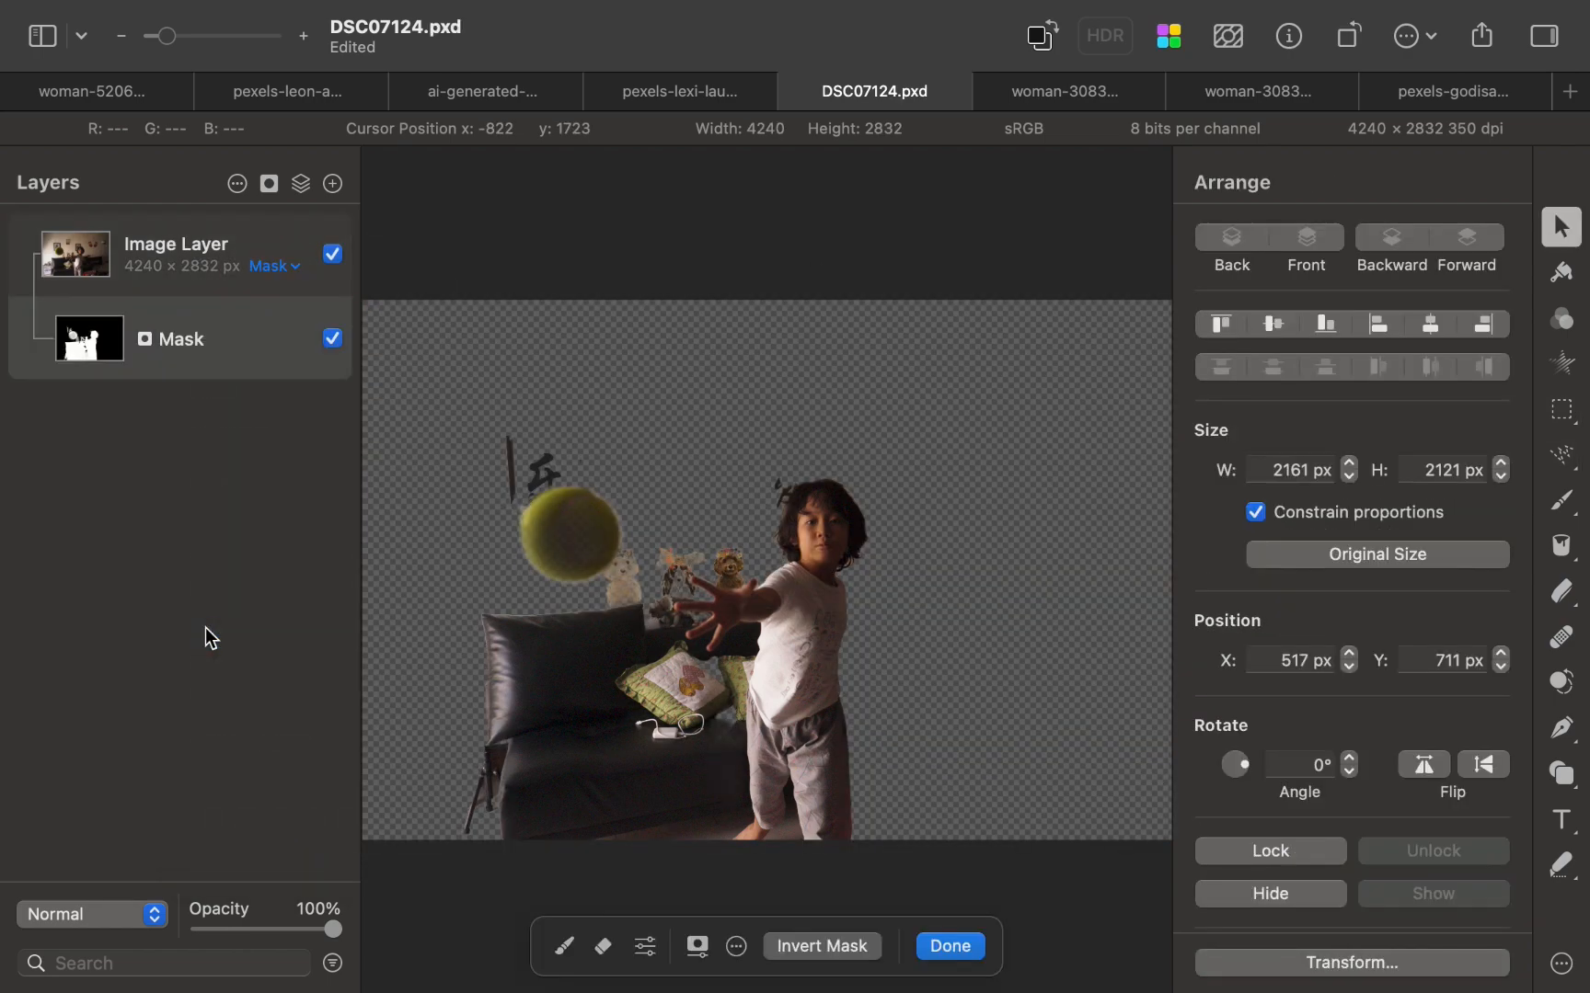
{"action": "left_click", "coordinate": [1067, 92]}
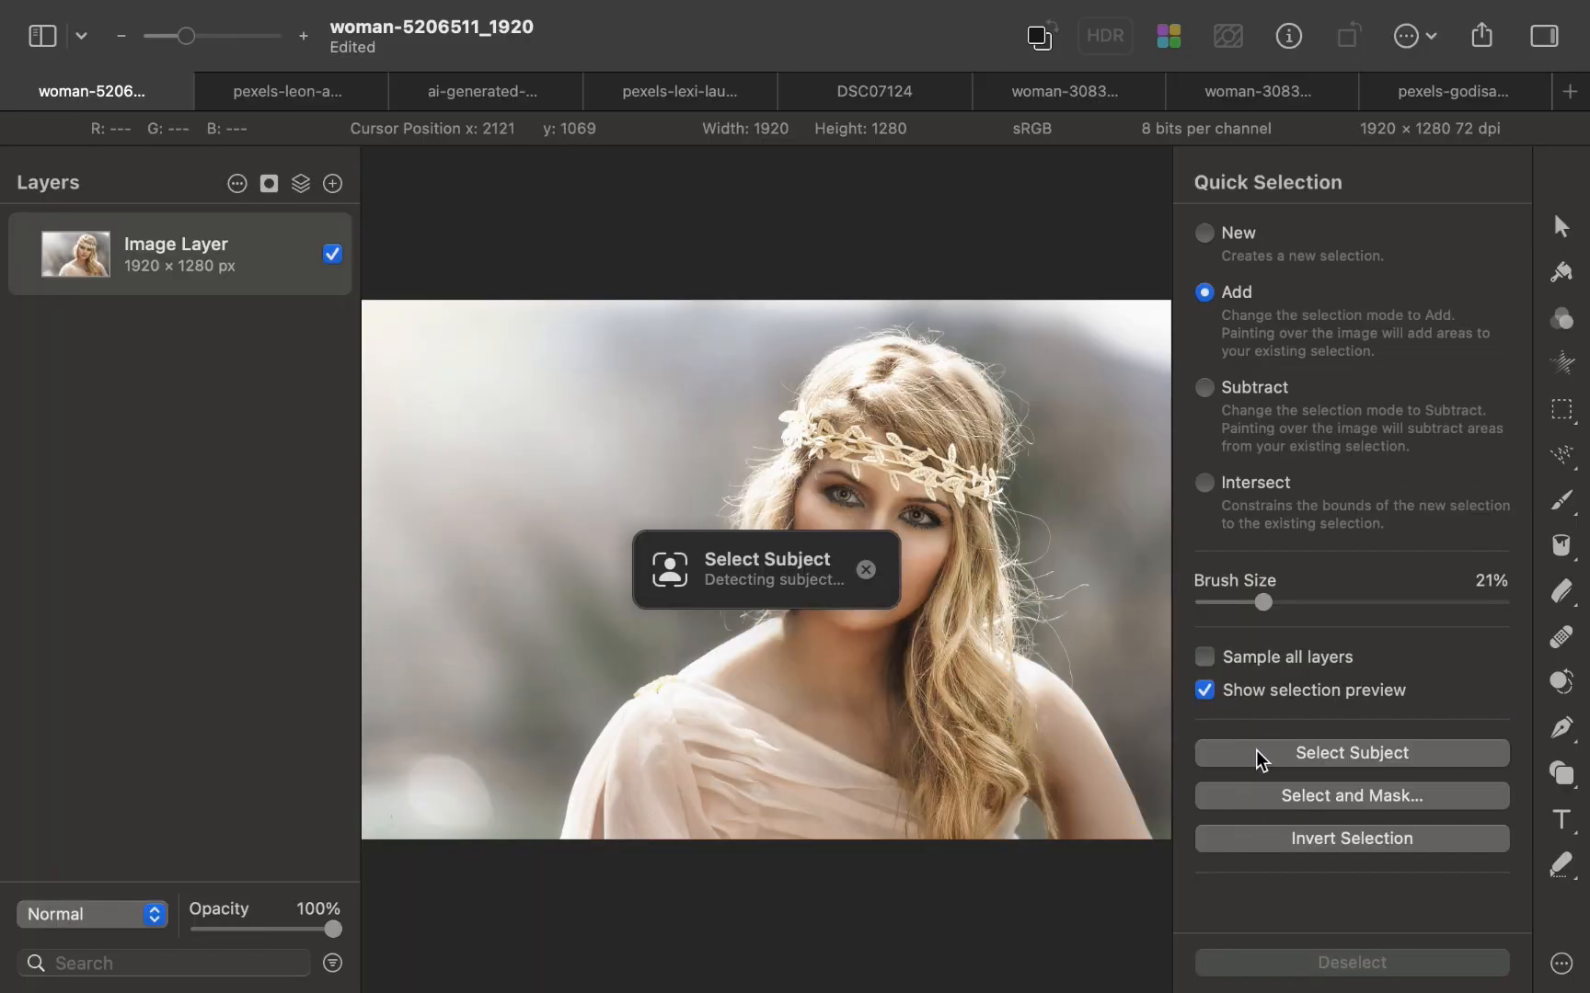
- Detect the headband woman as the subject and select her layer for masking
{"action": "left_click", "coordinate": [1352, 754]}
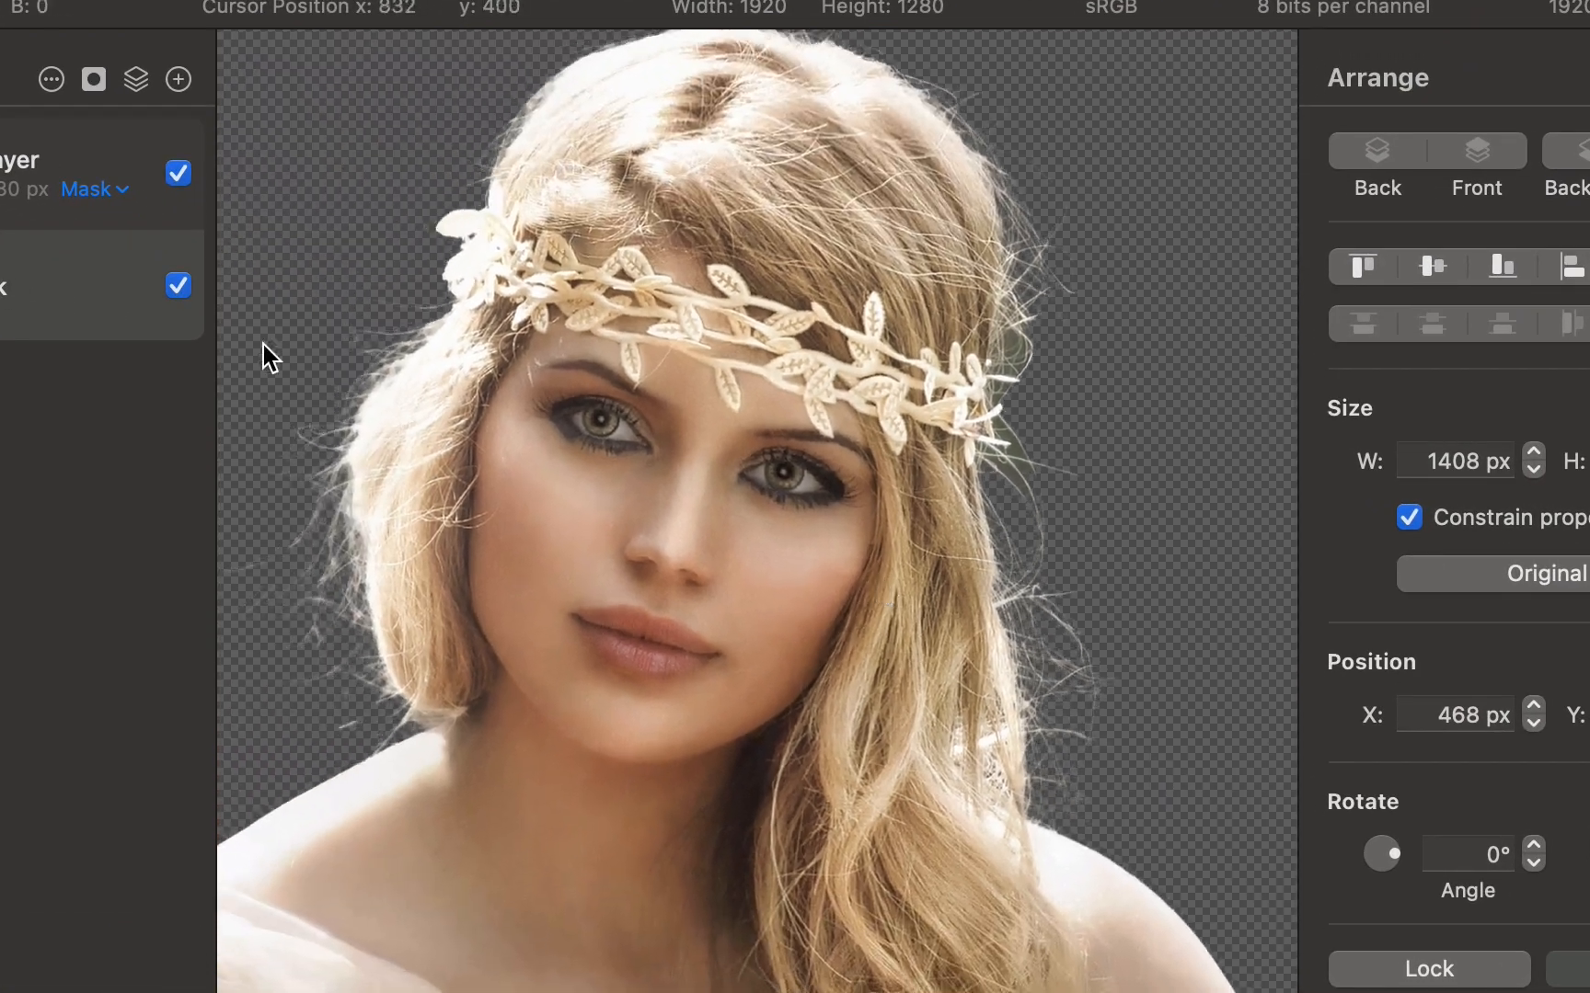
{"action": "left_click", "coordinate": [178, 285]}
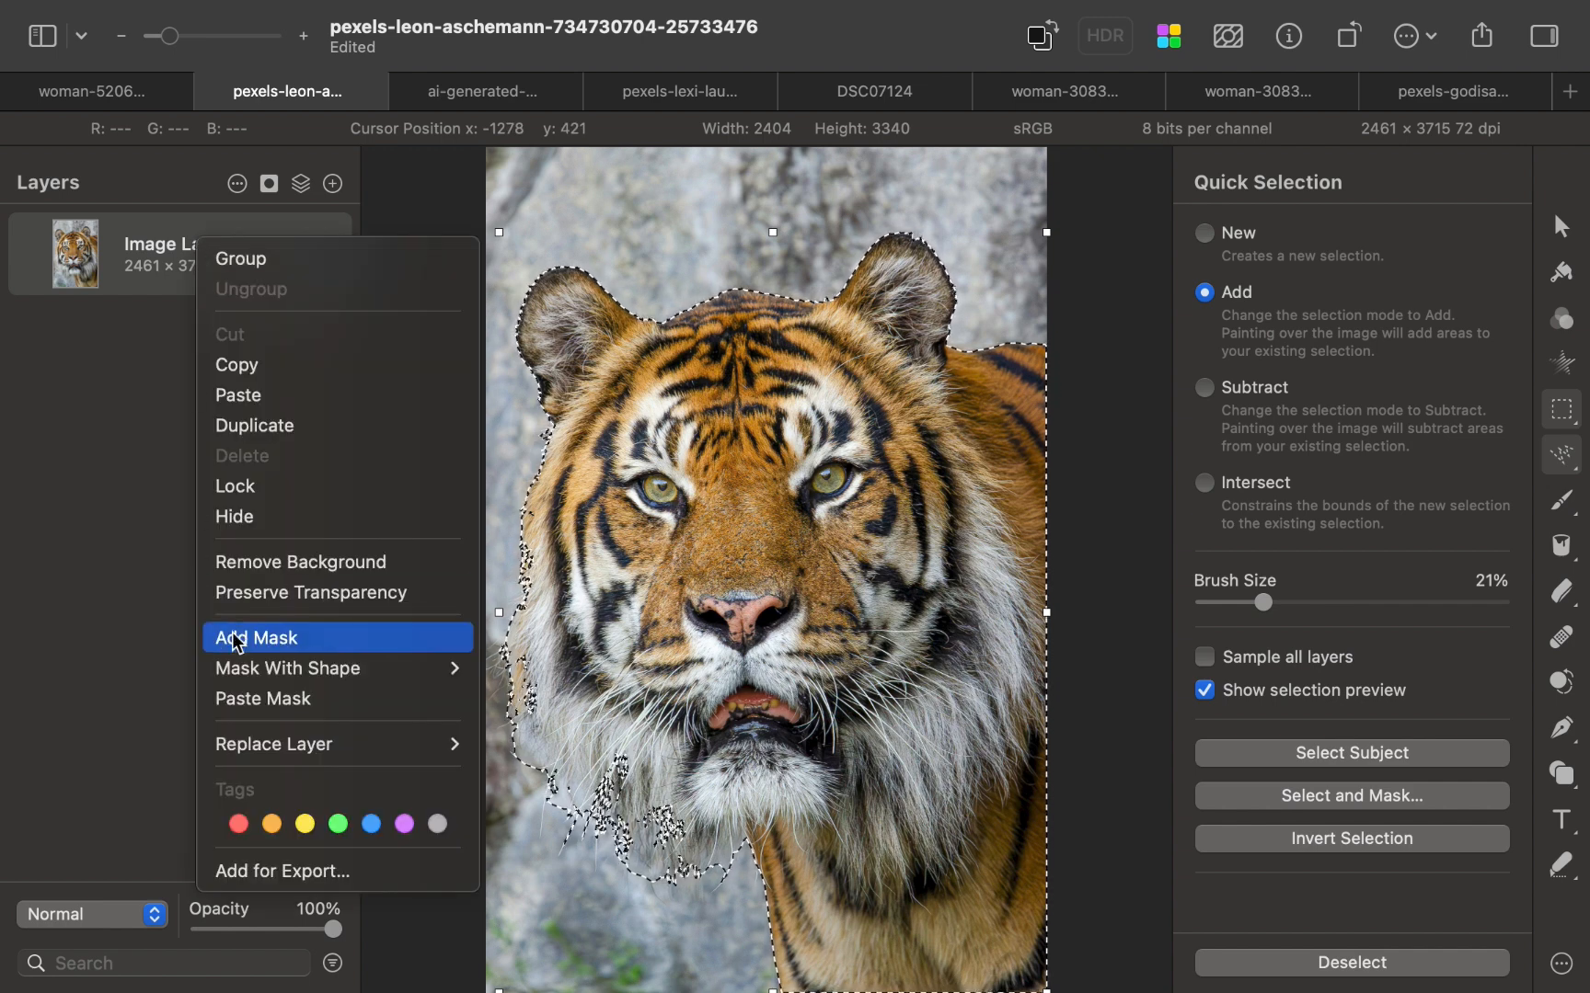
- Add masks from the tiger, rainbow-shirt woman and Ferris wheel subject selections
{"action": "left_click", "coordinate": [256, 636]}
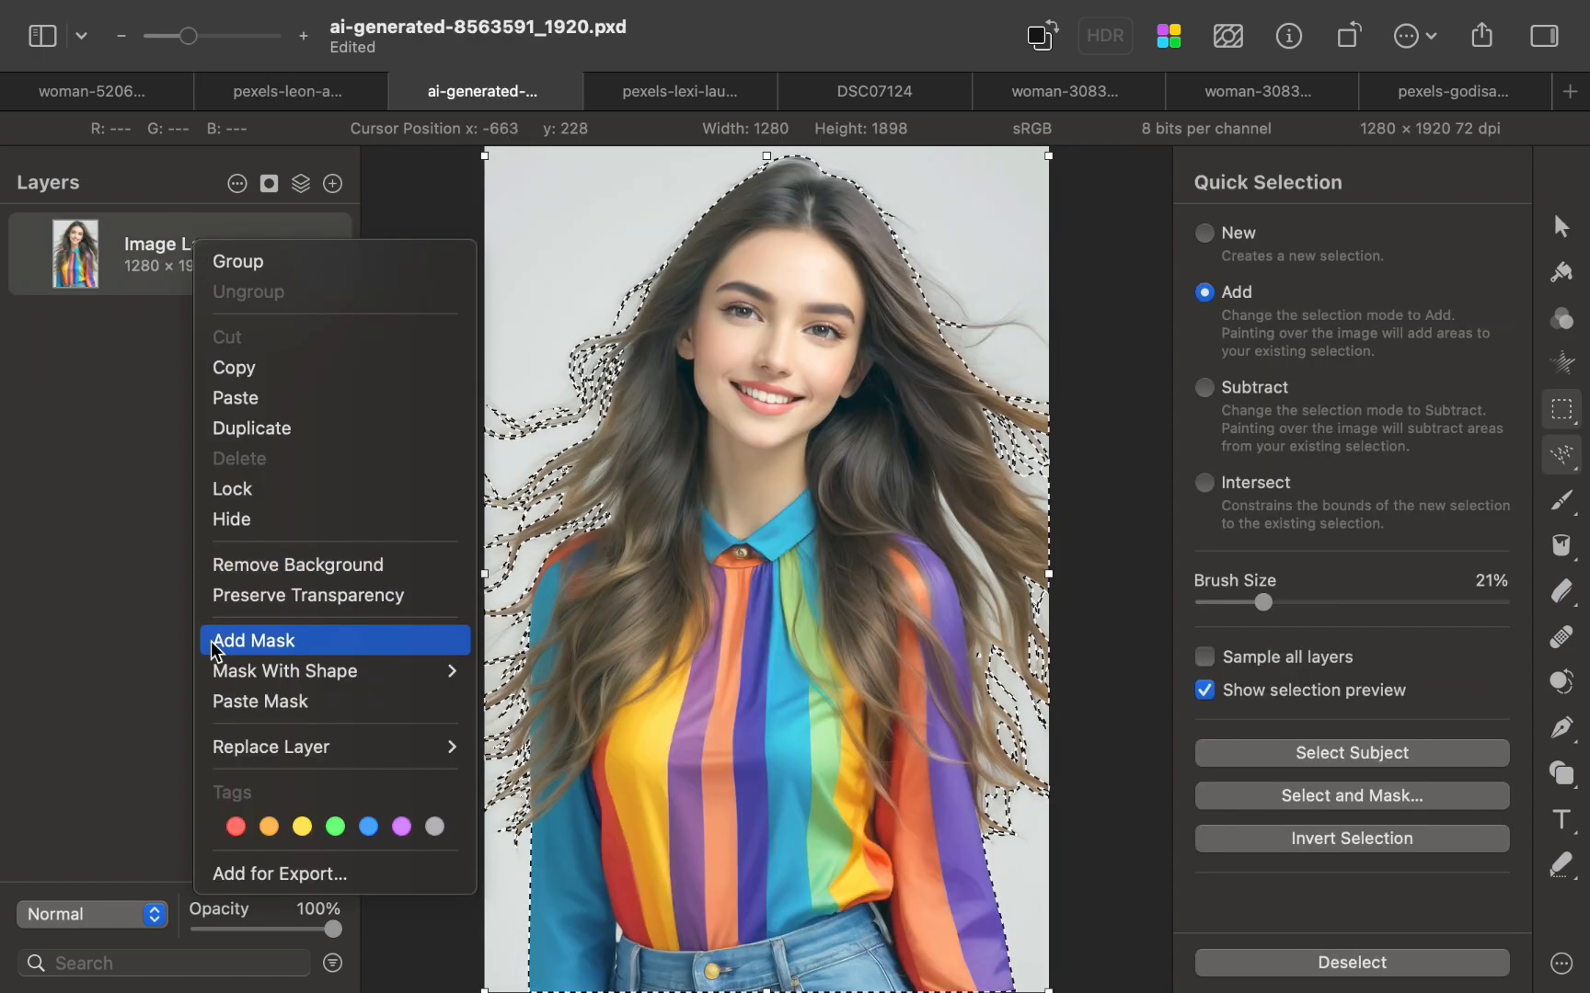
{"action": "left_click", "coordinate": [254, 640]}
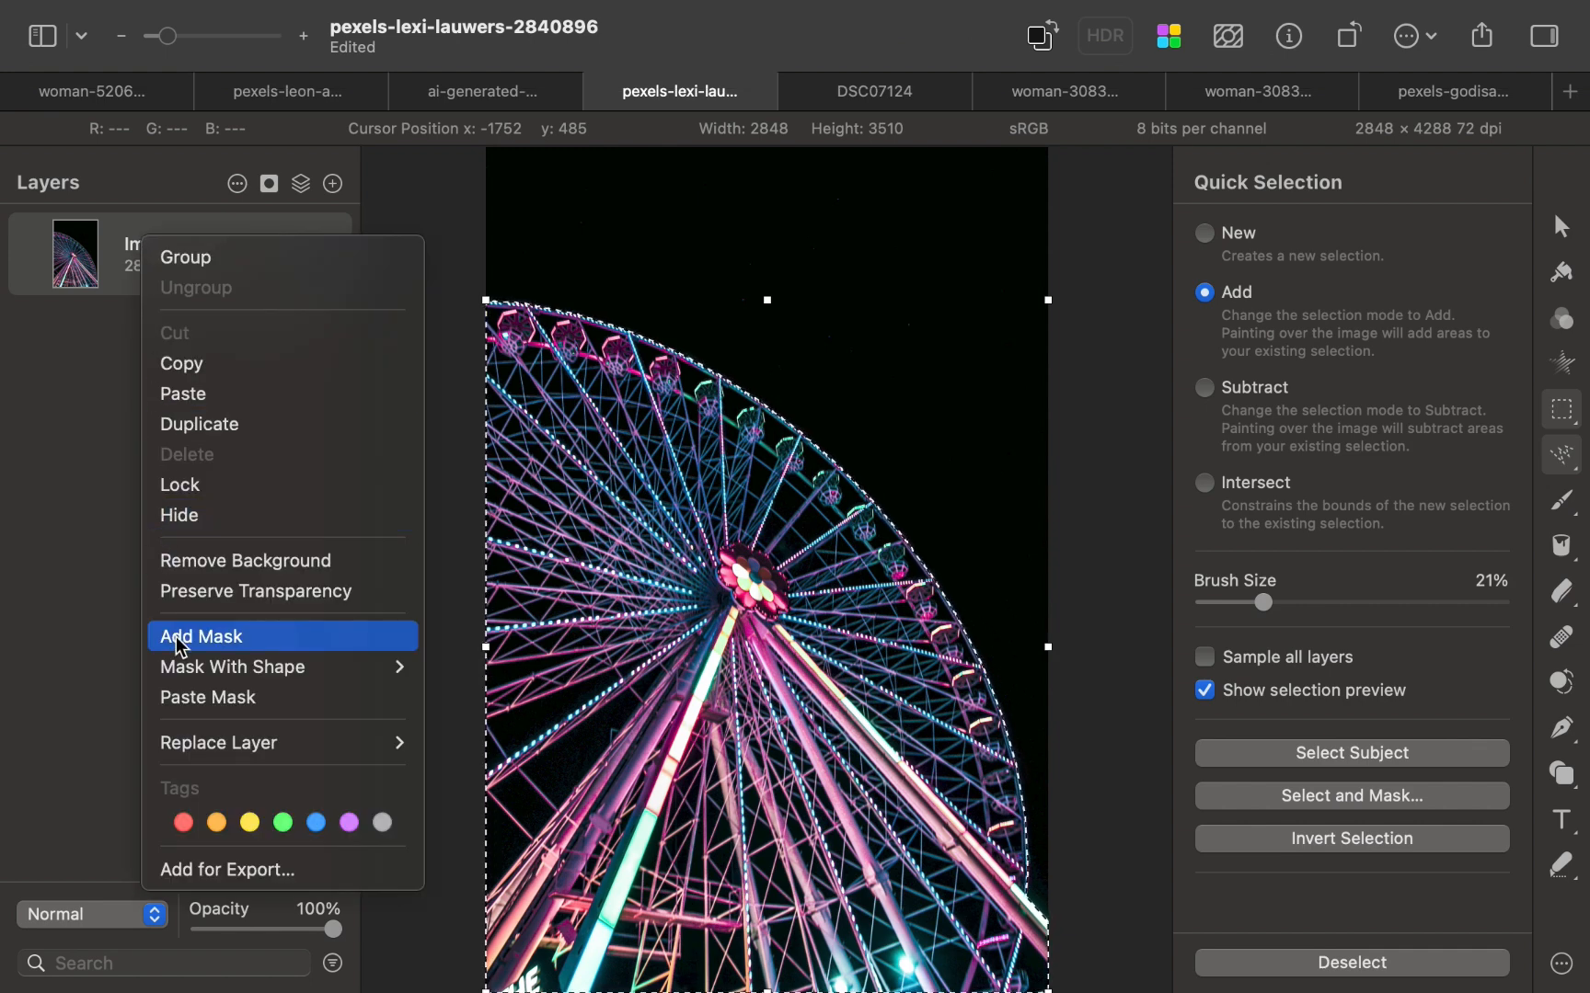
{"action": "left_click", "coordinate": [200, 636]}
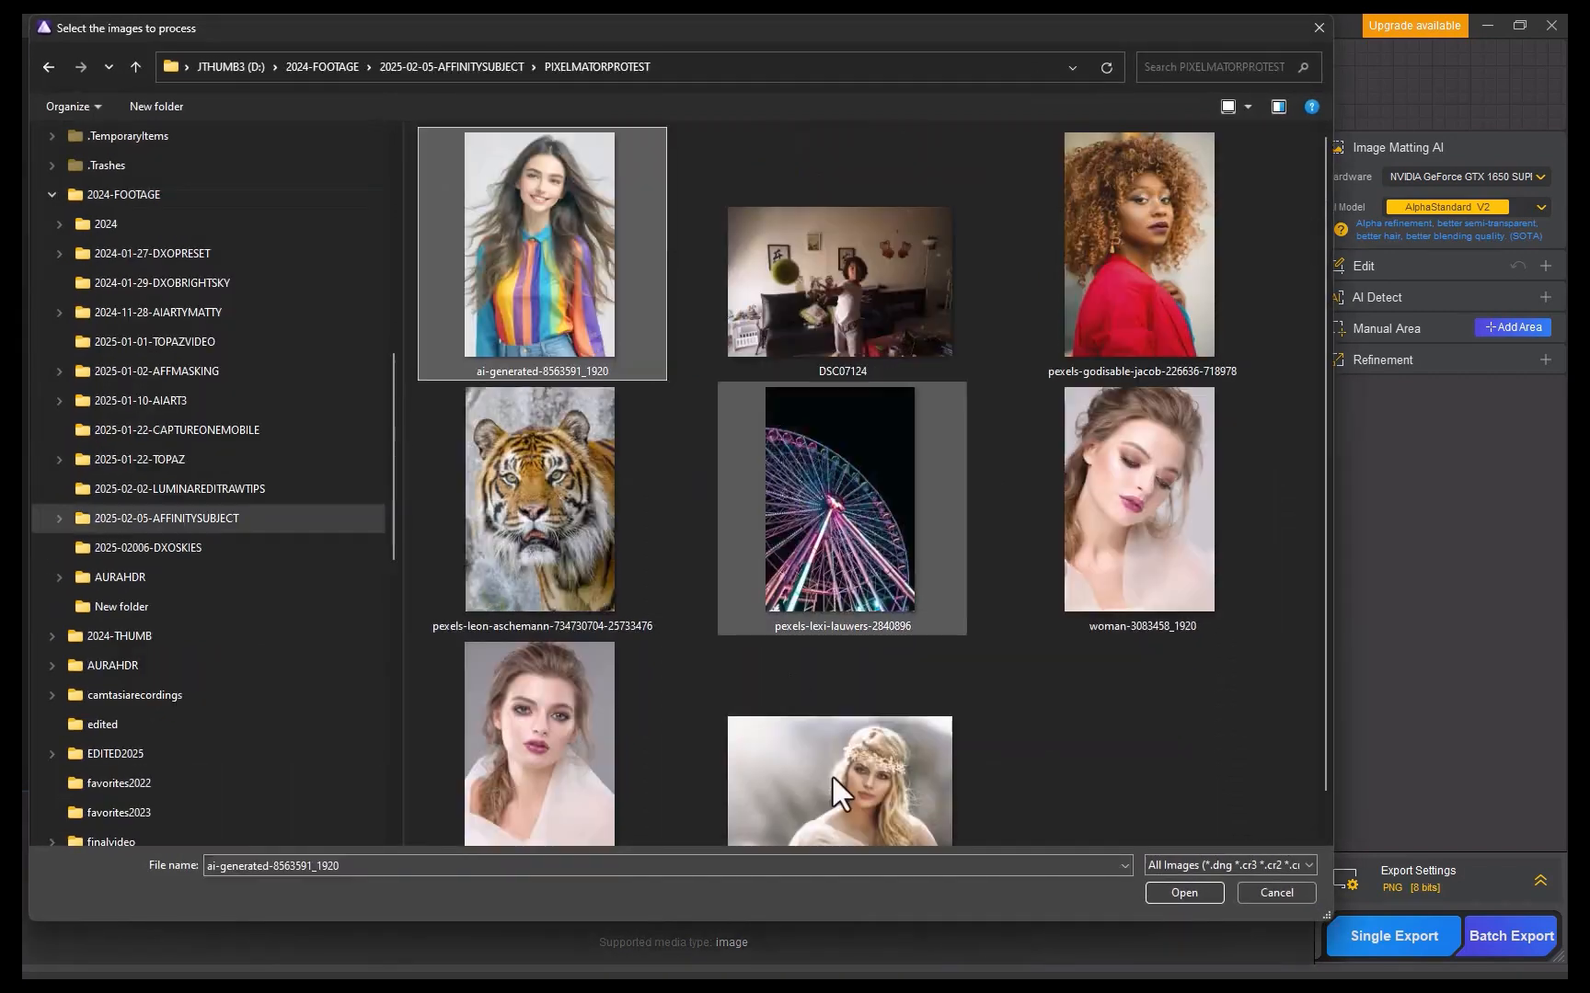
- Load the eight photos, run matting on the headband woman, compare the cut-out, and batch export all mattes
{"action": "left_click", "coordinate": [1184, 892]}
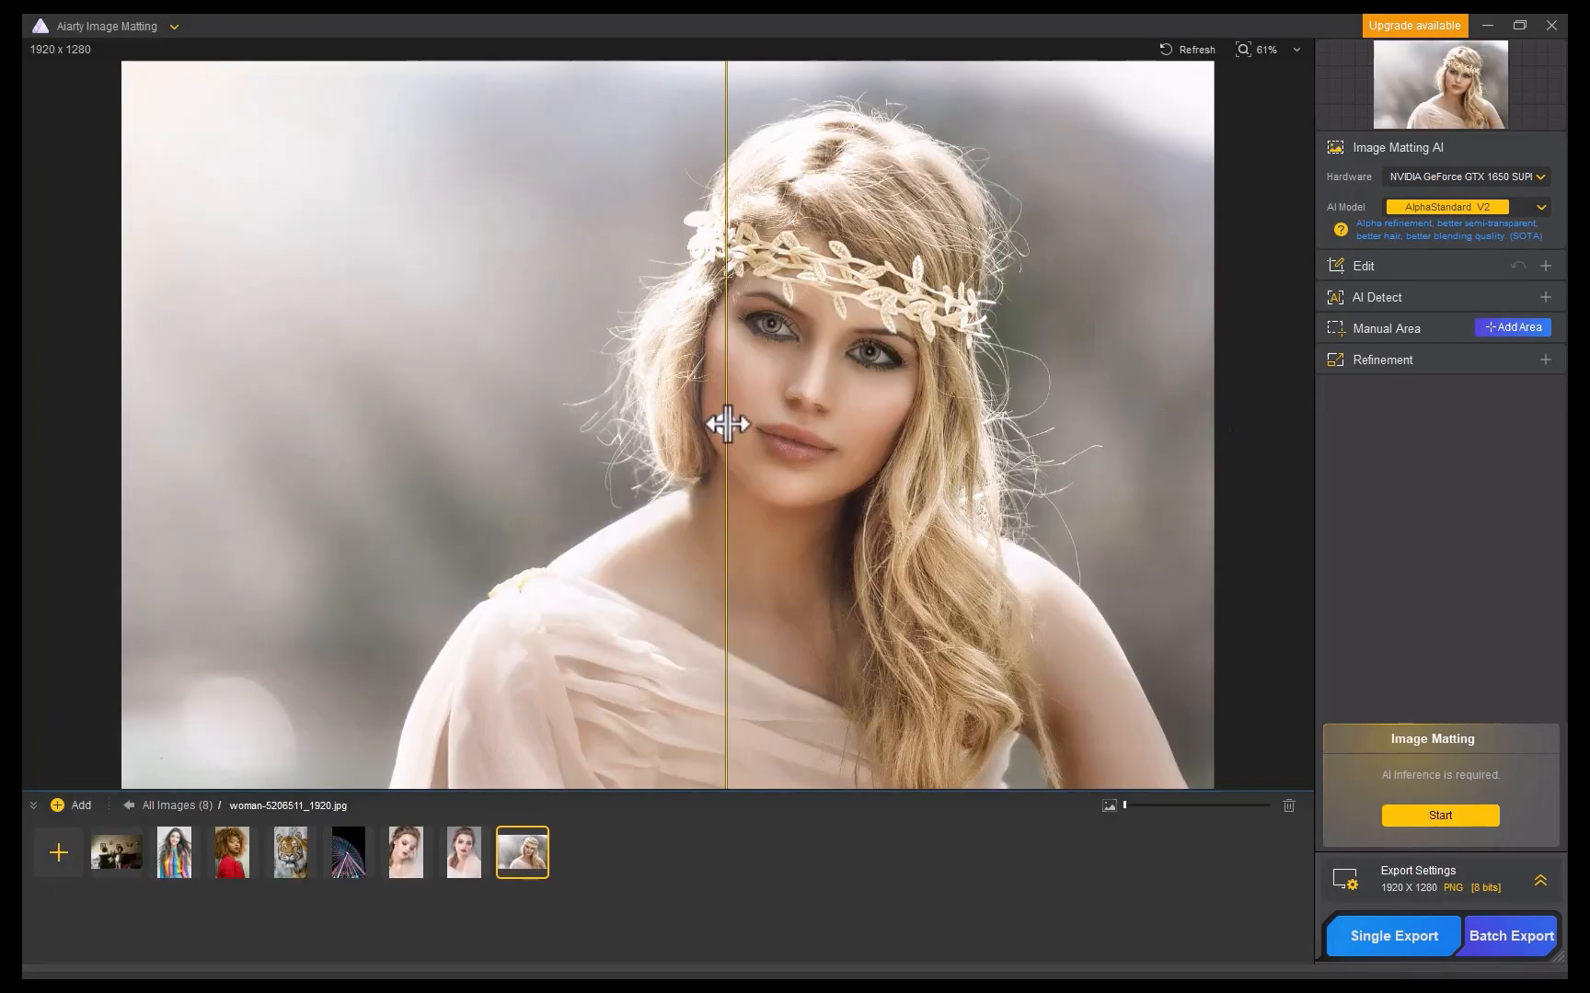
{"action": "left_click_drag", "start_coordinate": [722, 423], "coordinate": [355, 424]}
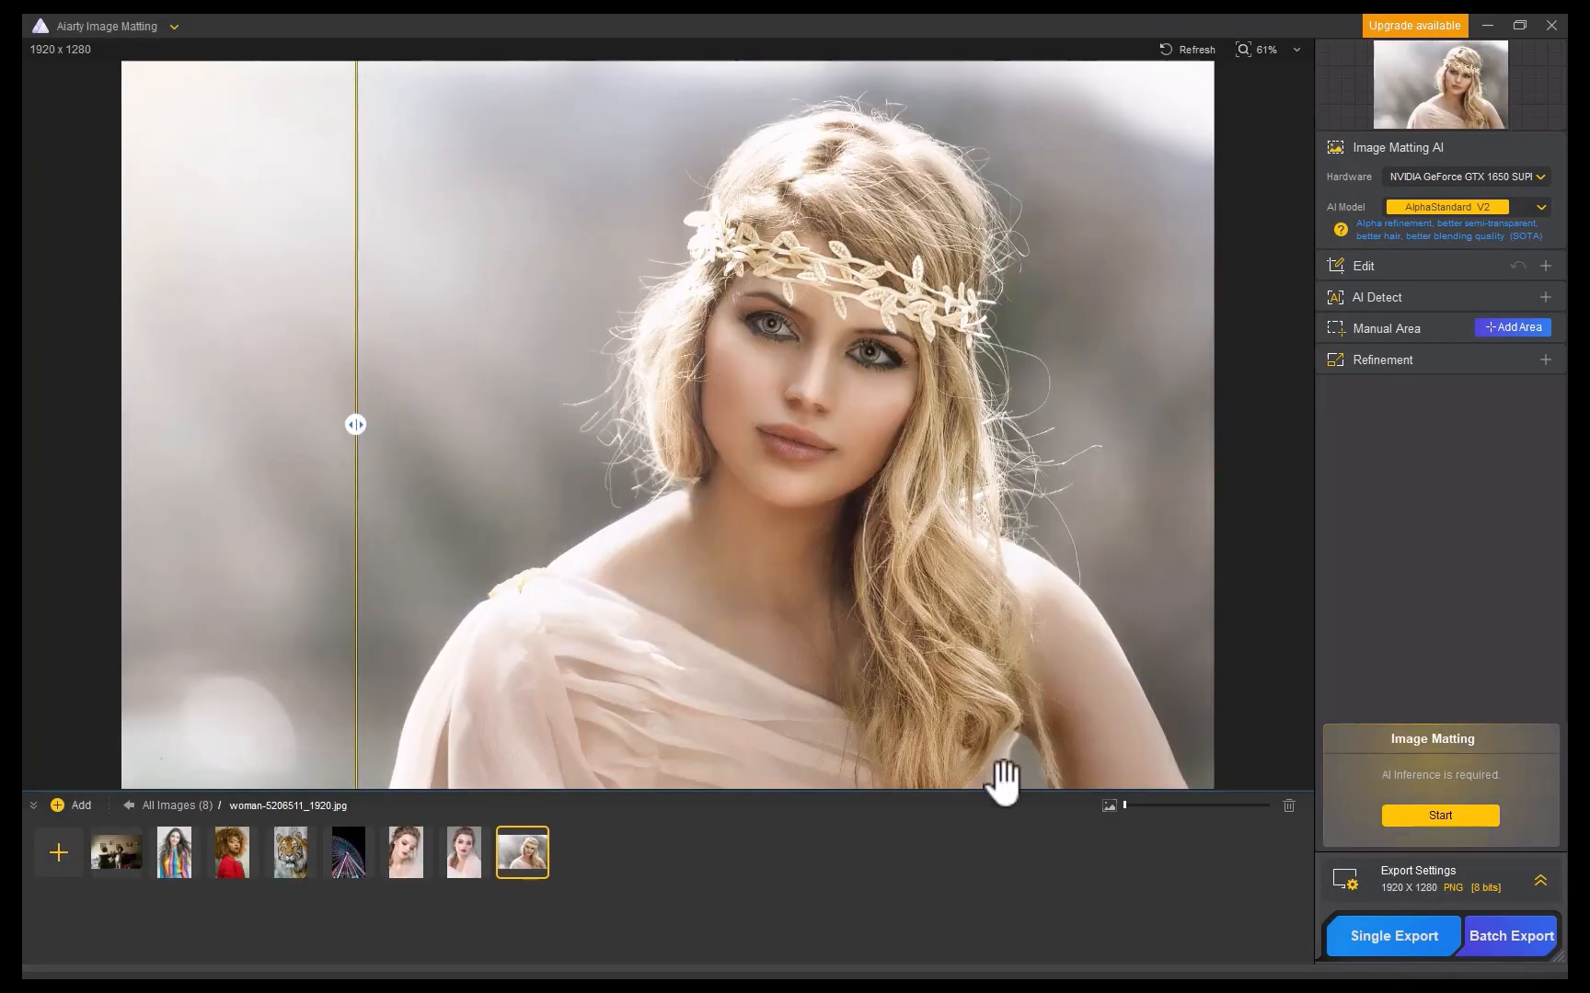
{"action": "left_click", "coordinate": [1441, 815]}
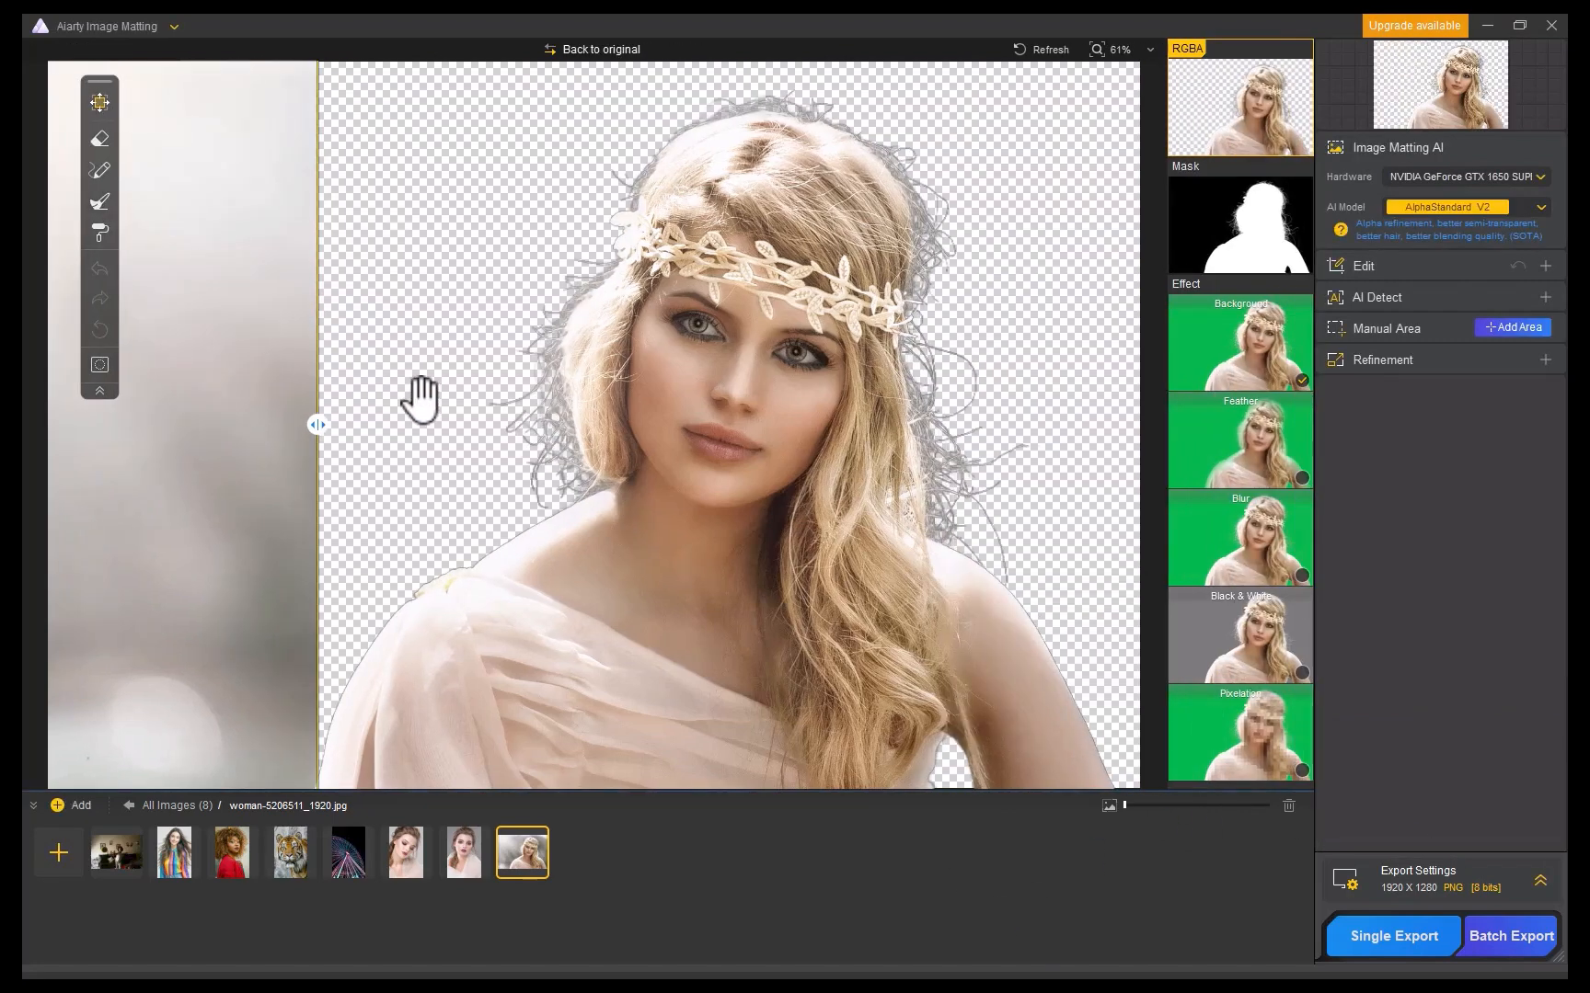
{"action": "left_click_drag", "start_coordinate": [316, 423], "coordinate": [541, 423]}
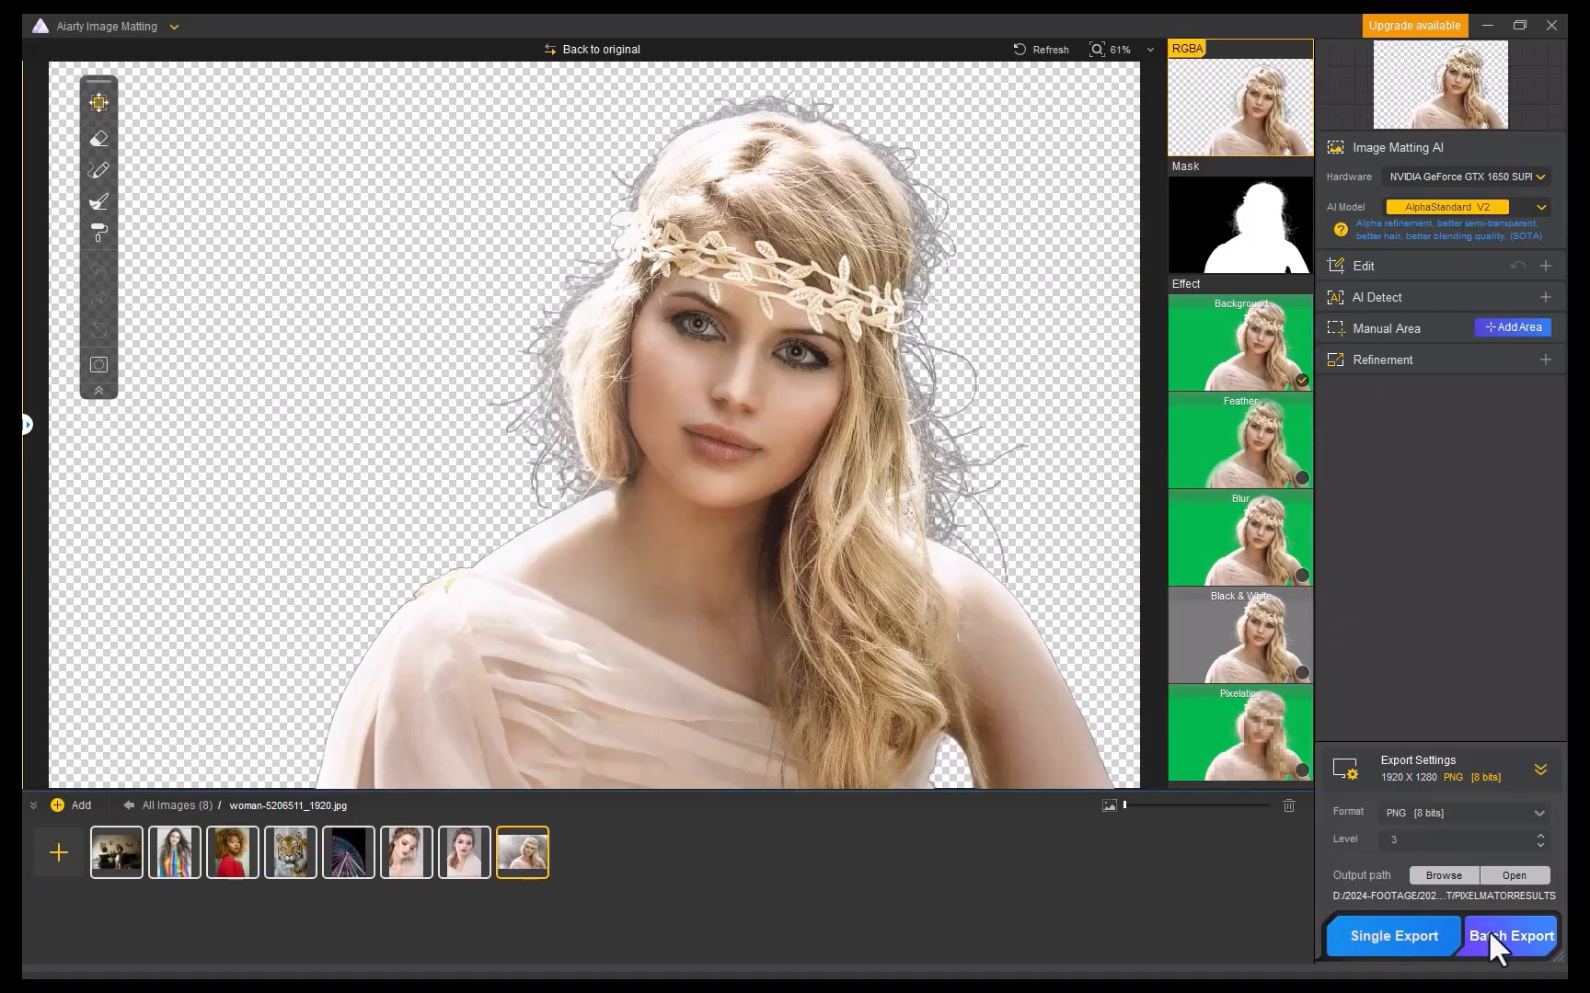
{"action": "left_click", "coordinate": [1499, 949]}
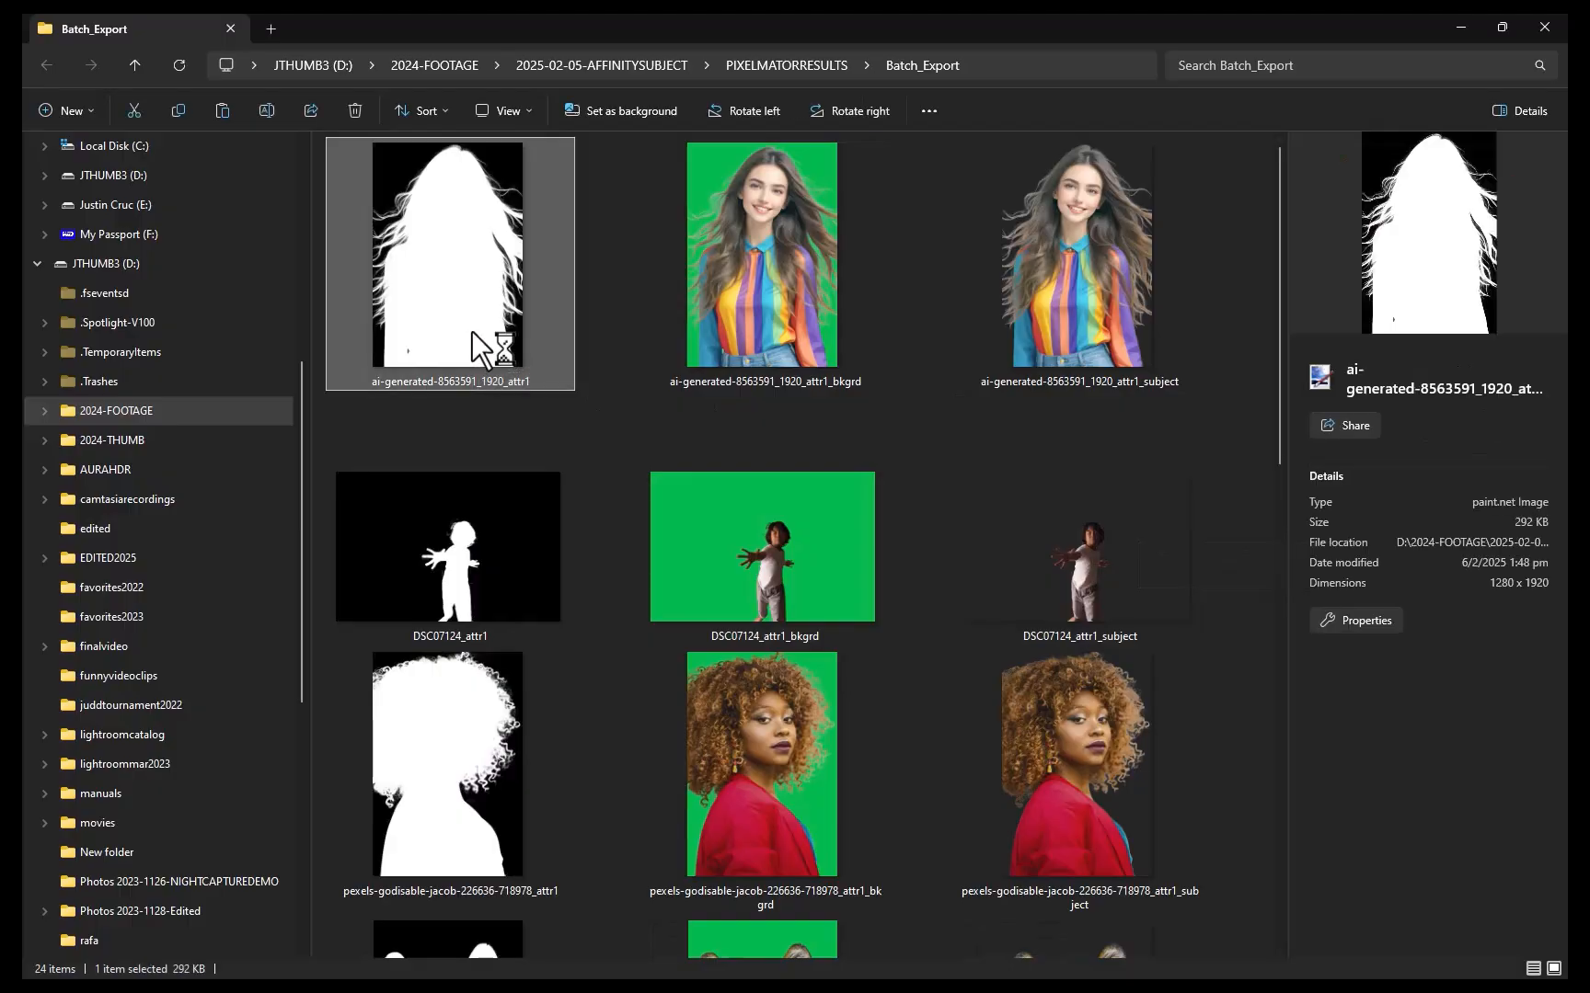
- Open ai-generated-8563591_1920_attr1.png from the Batch_Export folder in Photos
{"action": "double_click", "coordinate": [445, 254]}
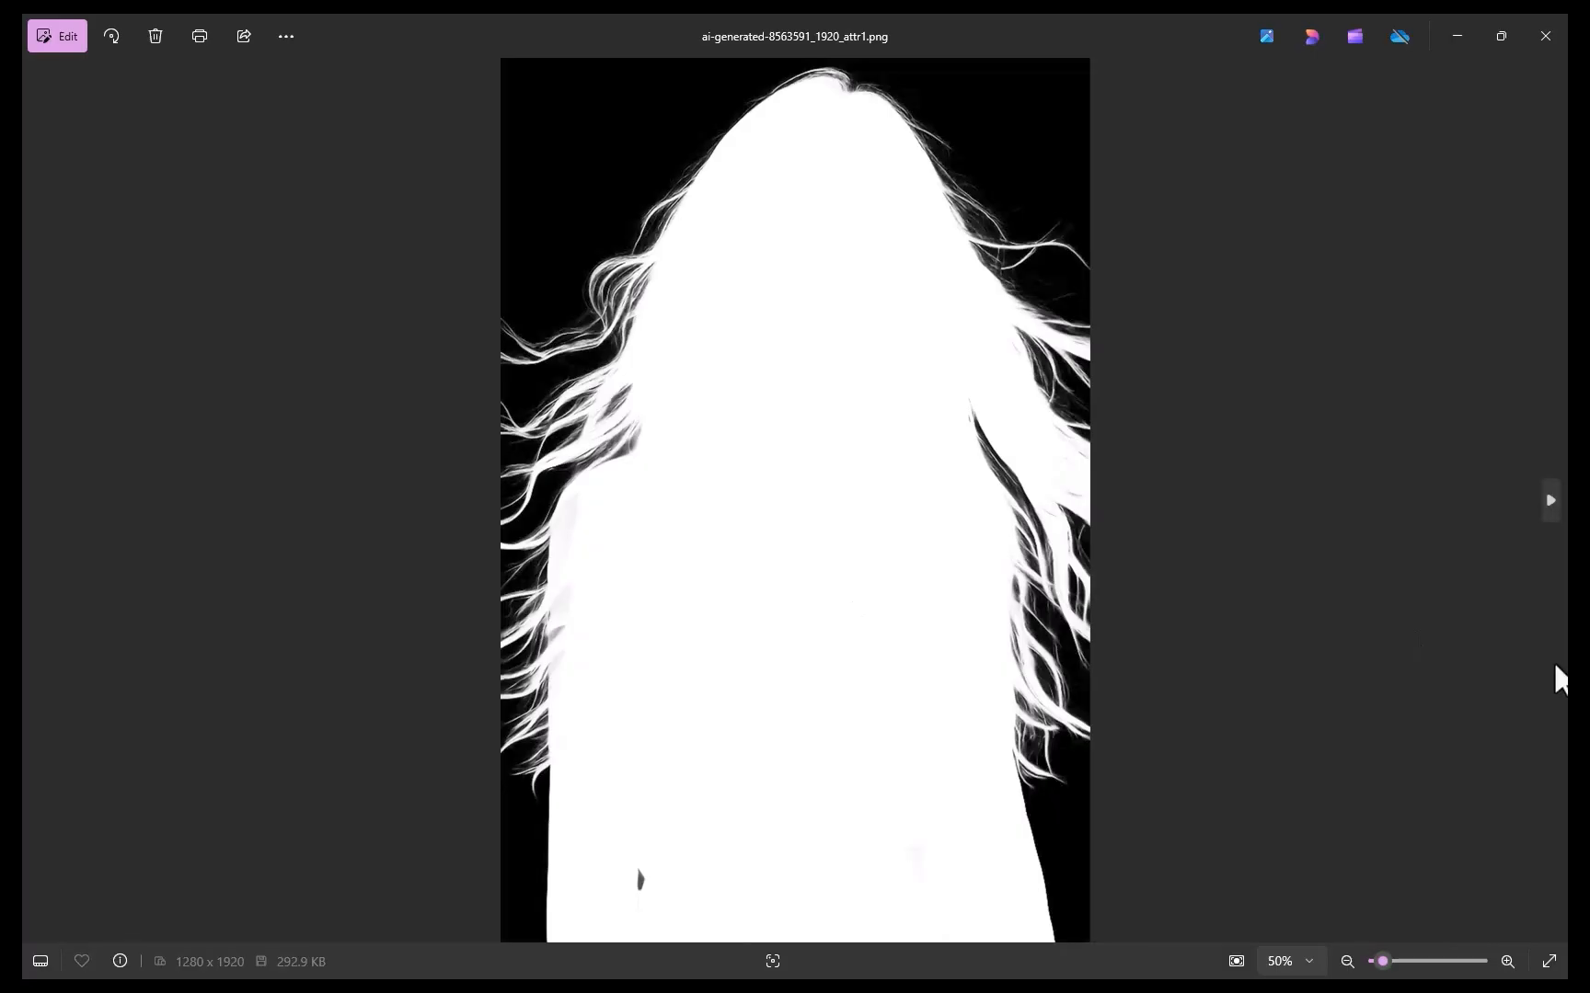
{"action": "mouse_move", "coordinate": [1551, 500]}
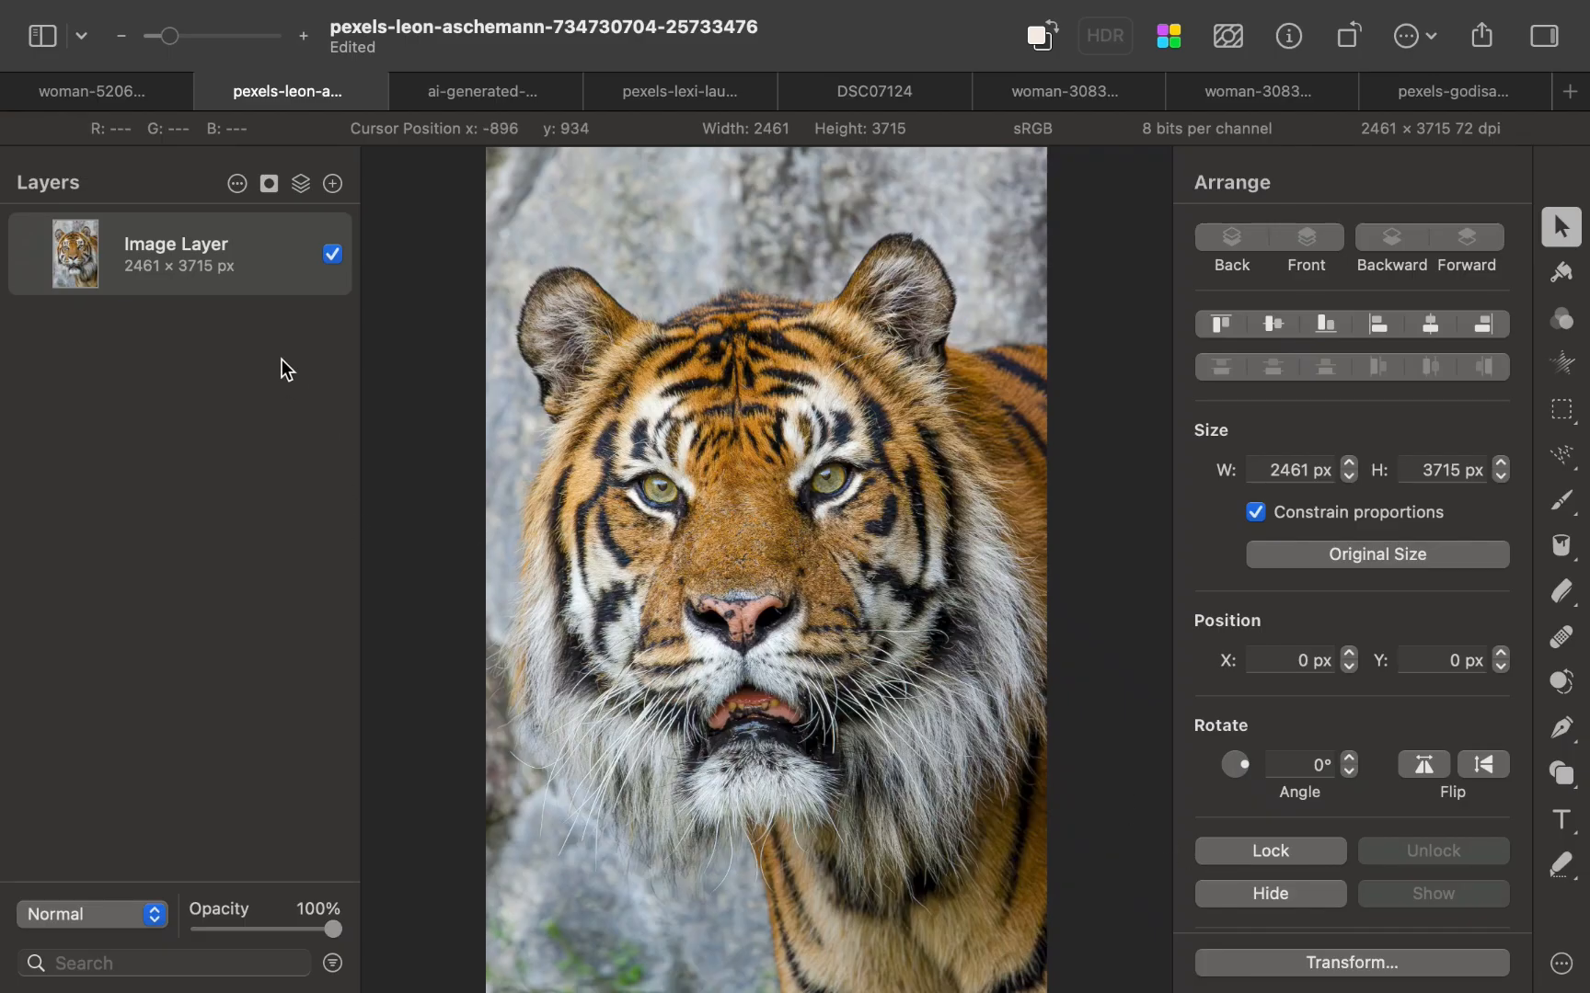
- Add a mask to the tiger layer and replace it with the exported tiger mask file
{"action": "right_click", "coordinate": [181, 254]}
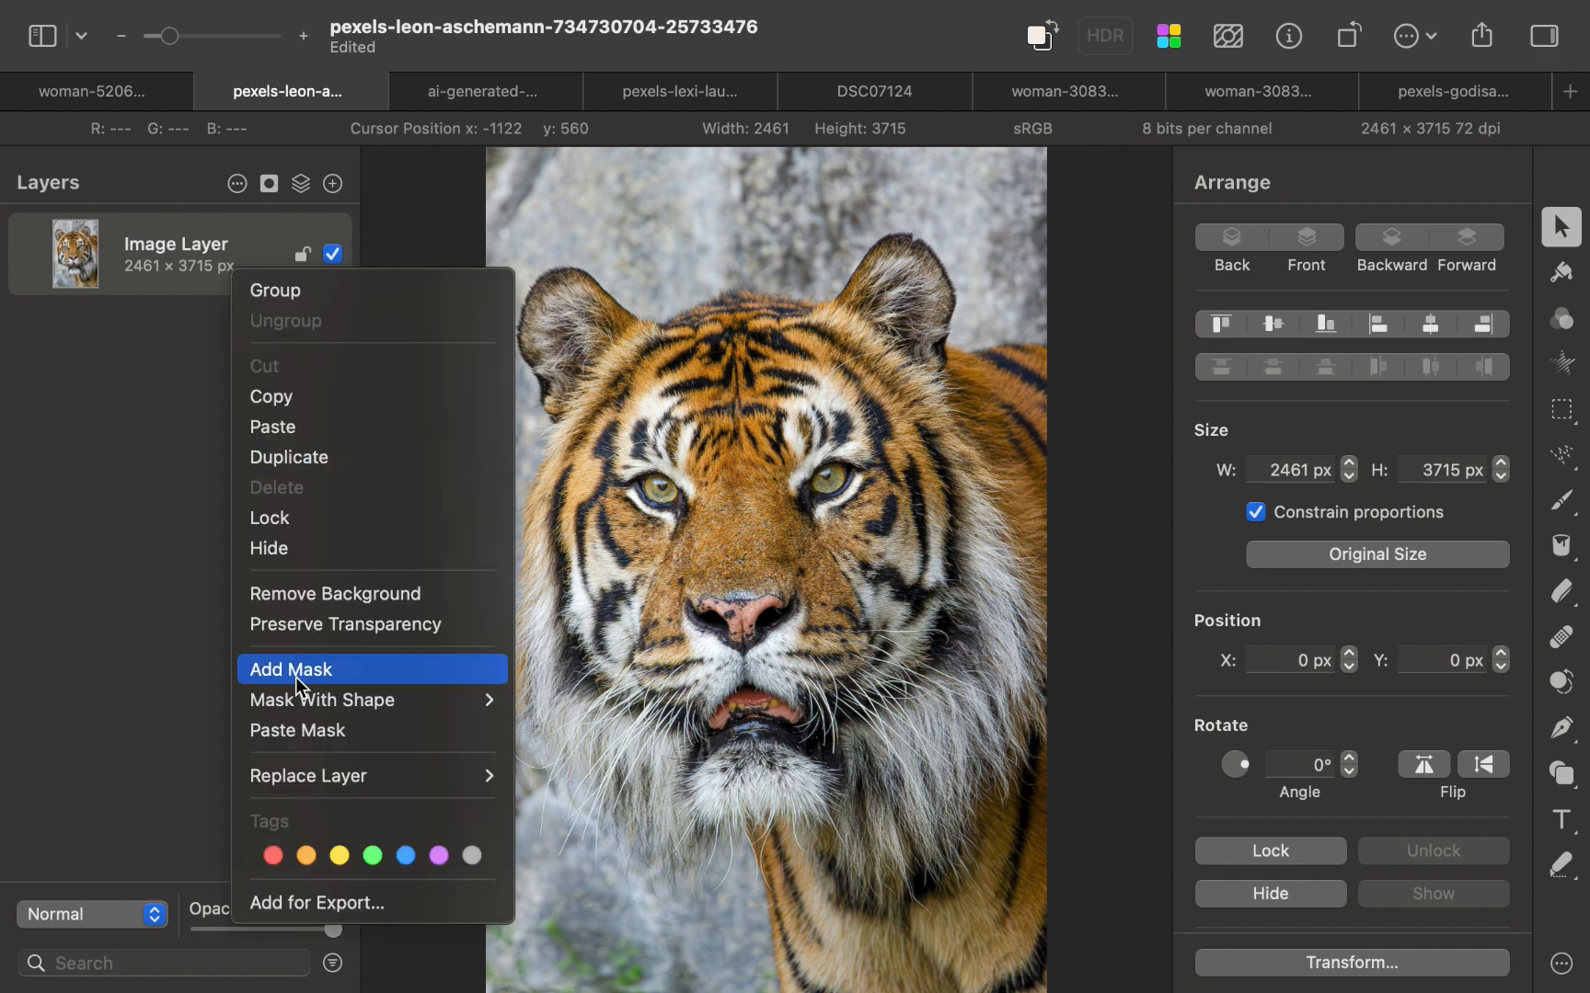
{"action": "left_click", "coordinate": [291, 670]}
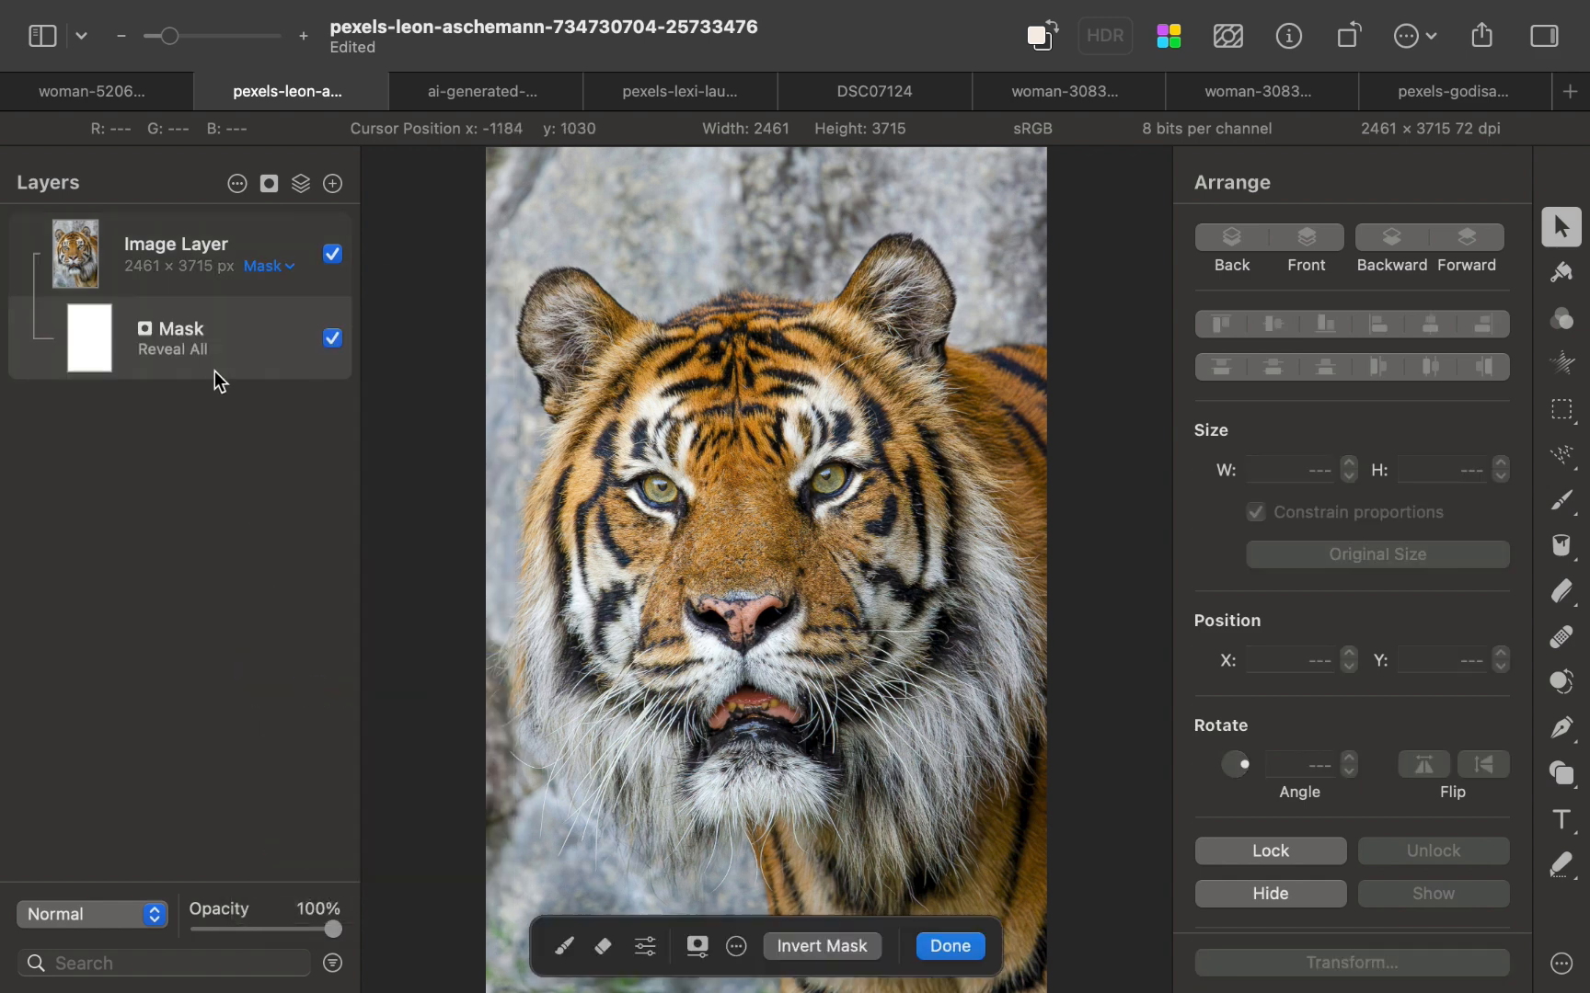
{"action": "right_click", "coordinate": [212, 339]}
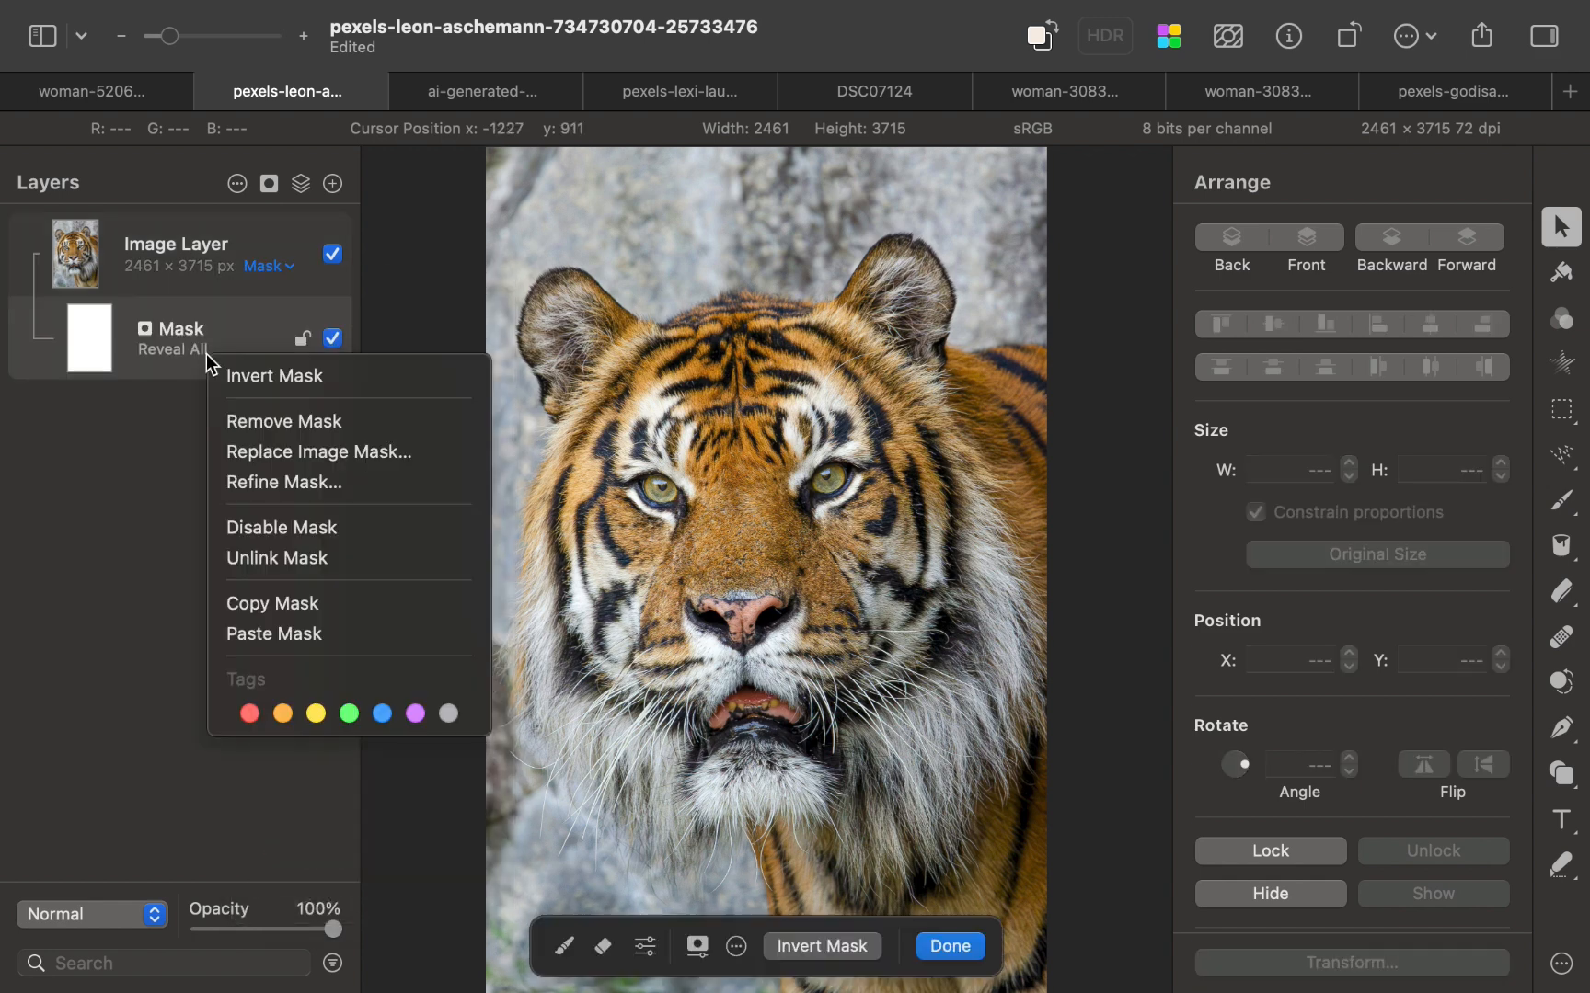
{"action": "mouse_move", "coordinate": [319, 452]}
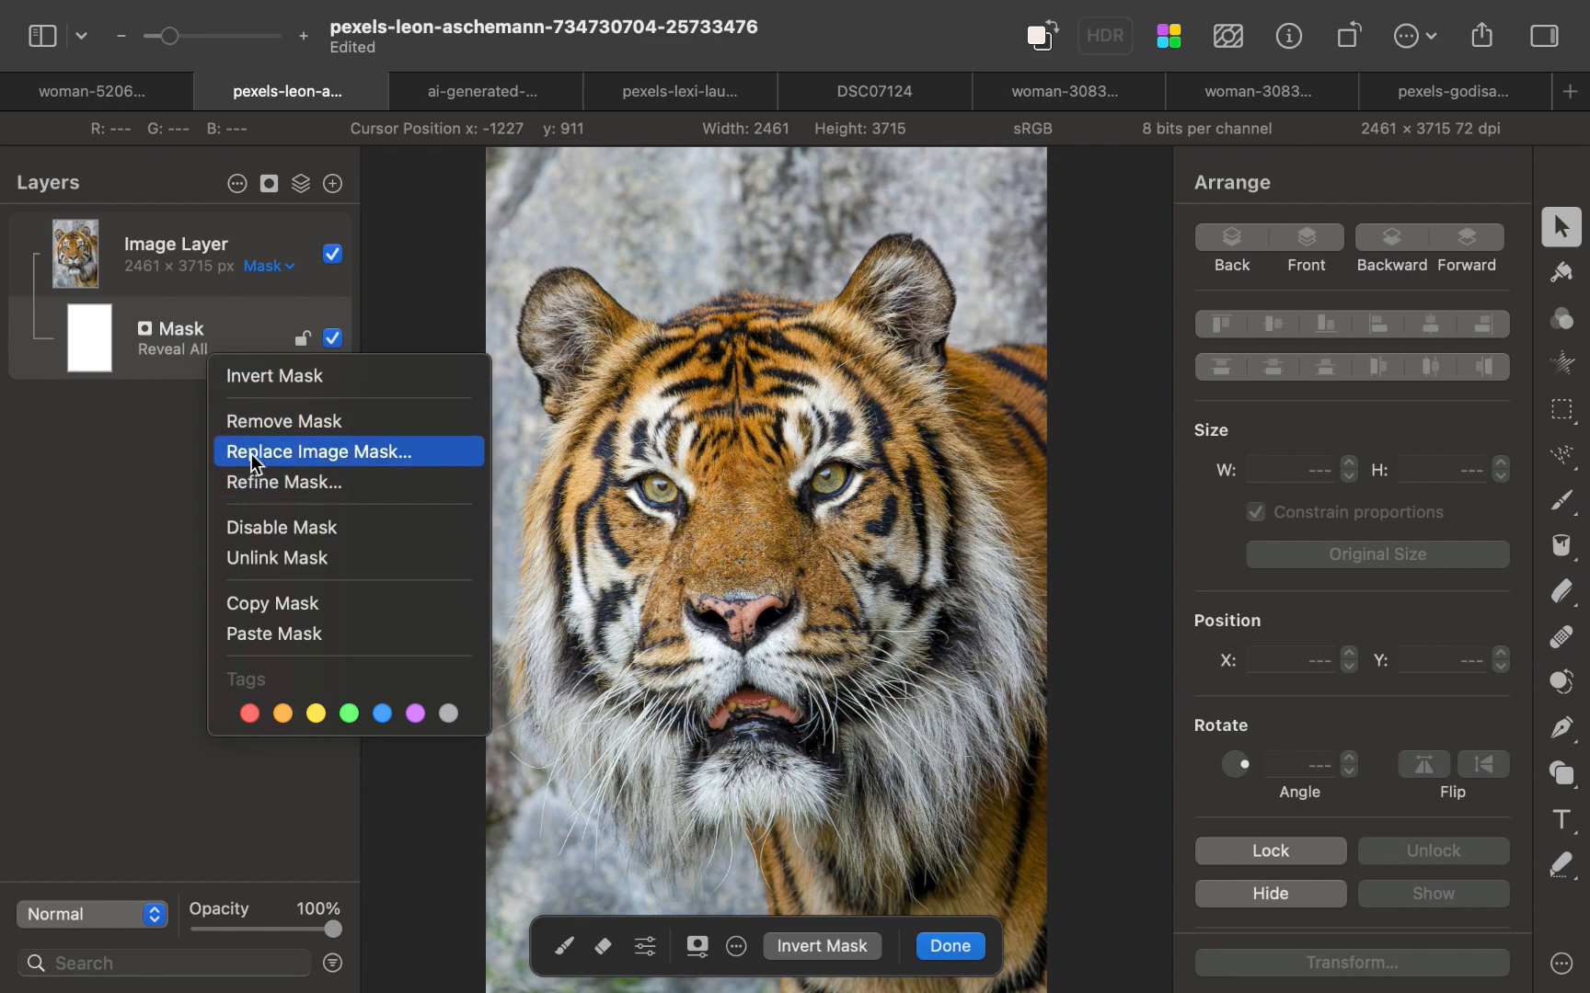
{"action": "left_click", "coordinate": [316, 453]}
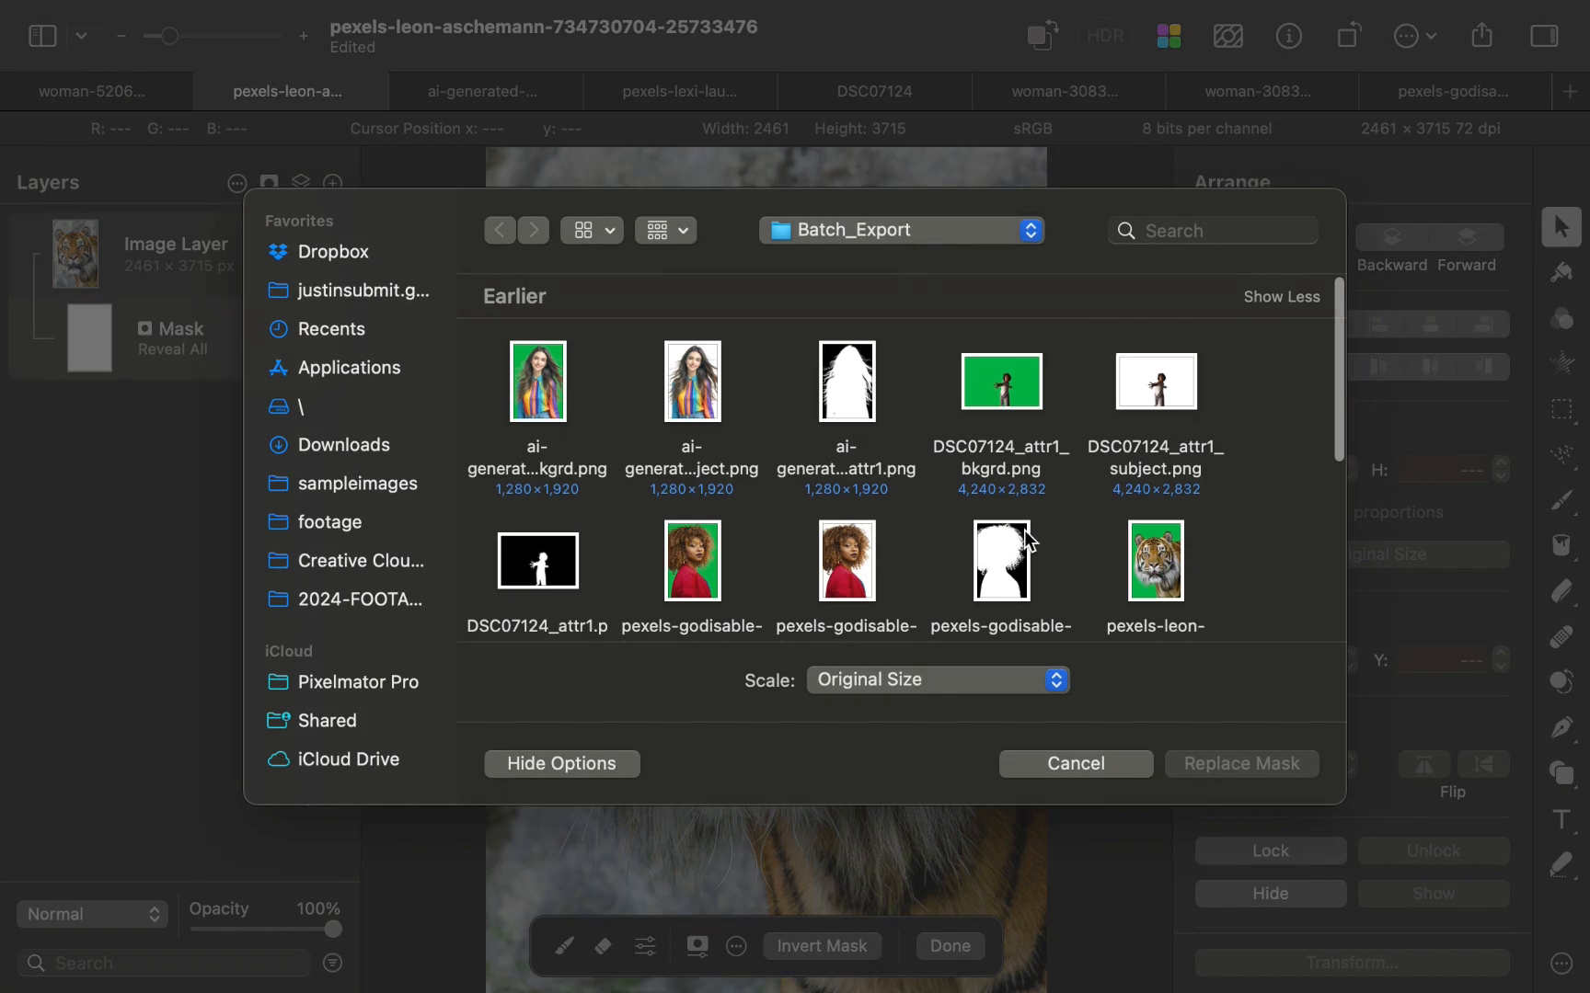
{"action": "scroll", "scroll_direction": "down", "scroll_amount": 3}
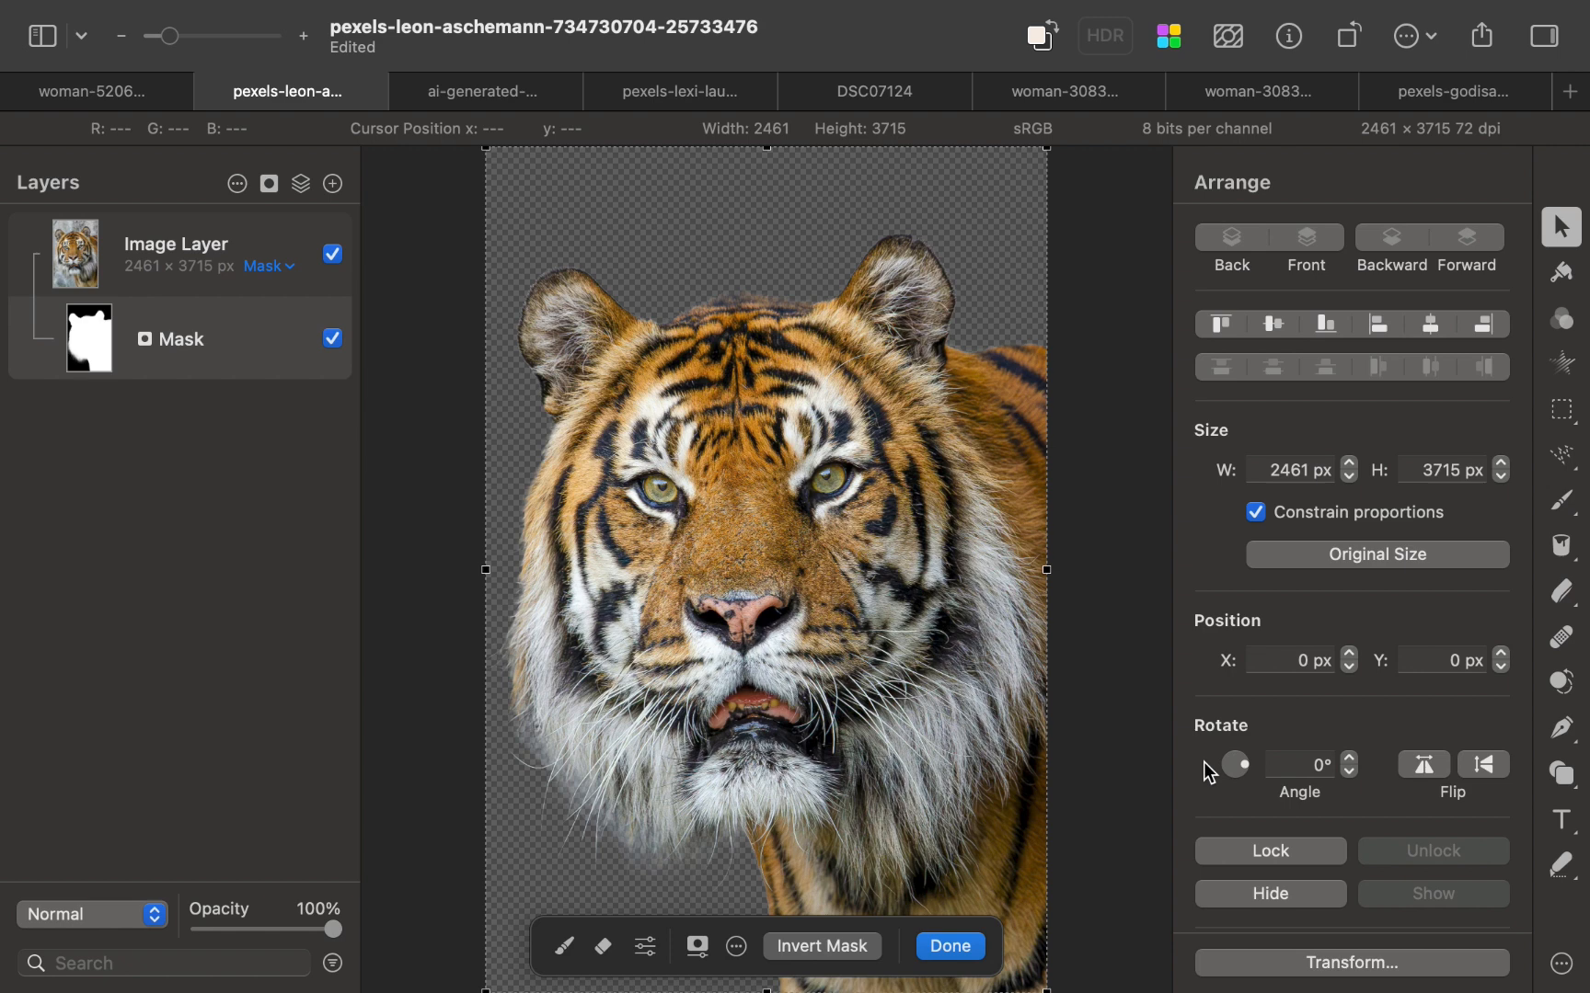
{"action": "left_click", "coordinate": [333, 184]}
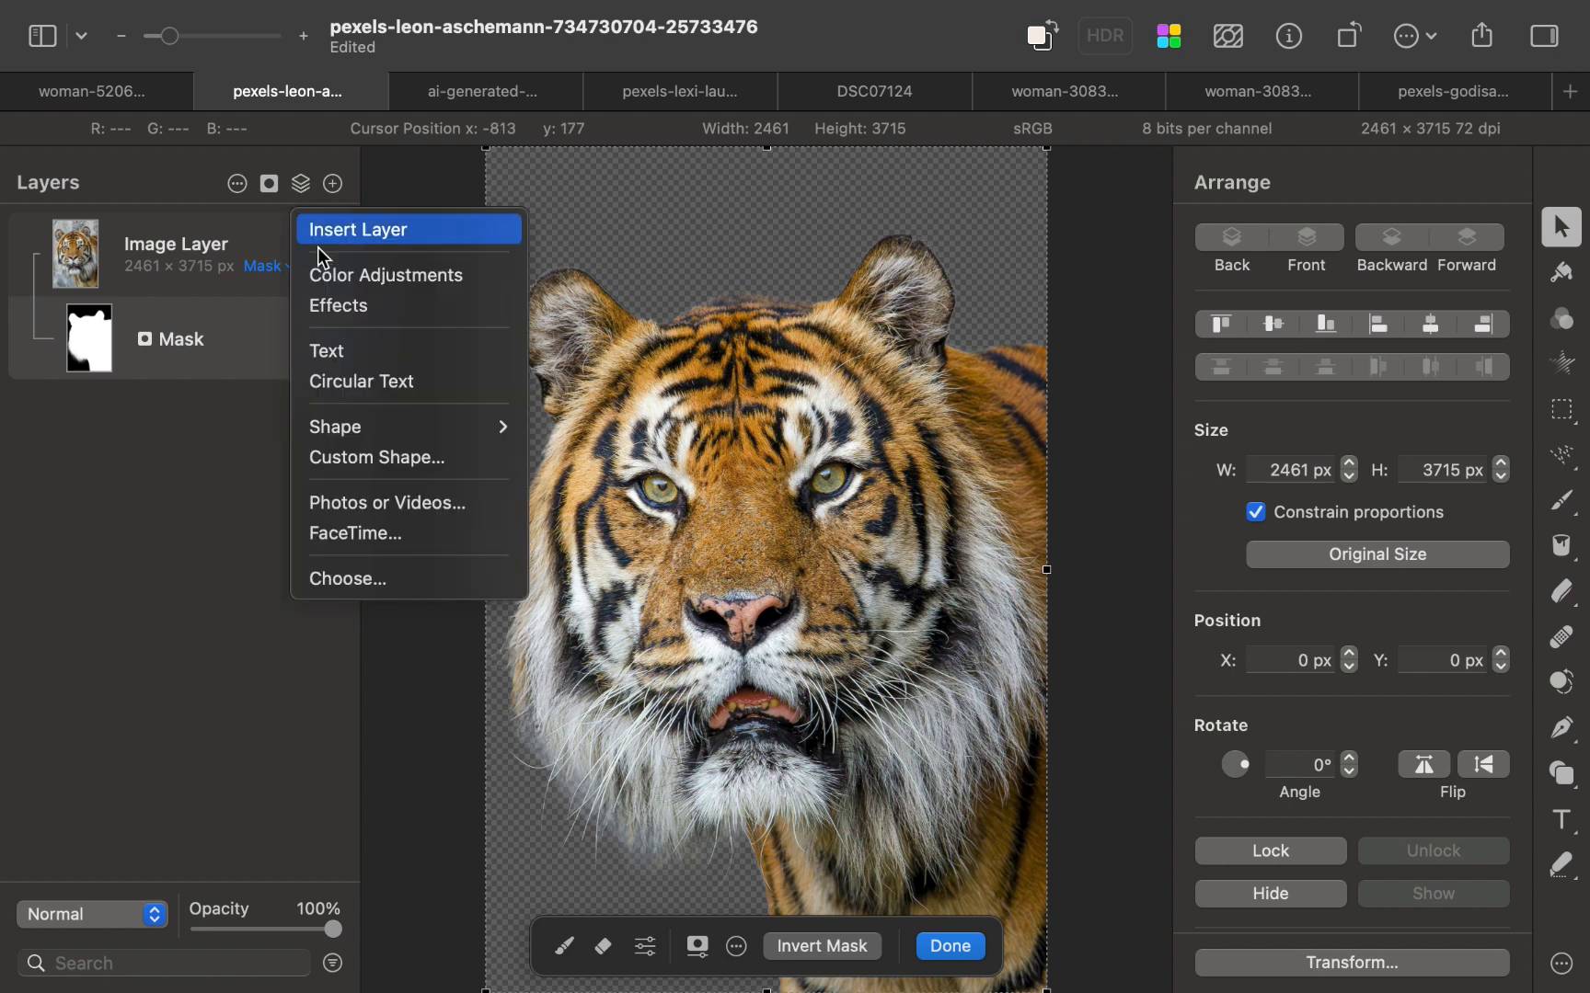
- Add a Color Adjustments layer to the tiger and raise Exposure to about 130%
{"action": "left_click", "coordinate": [386, 276]}
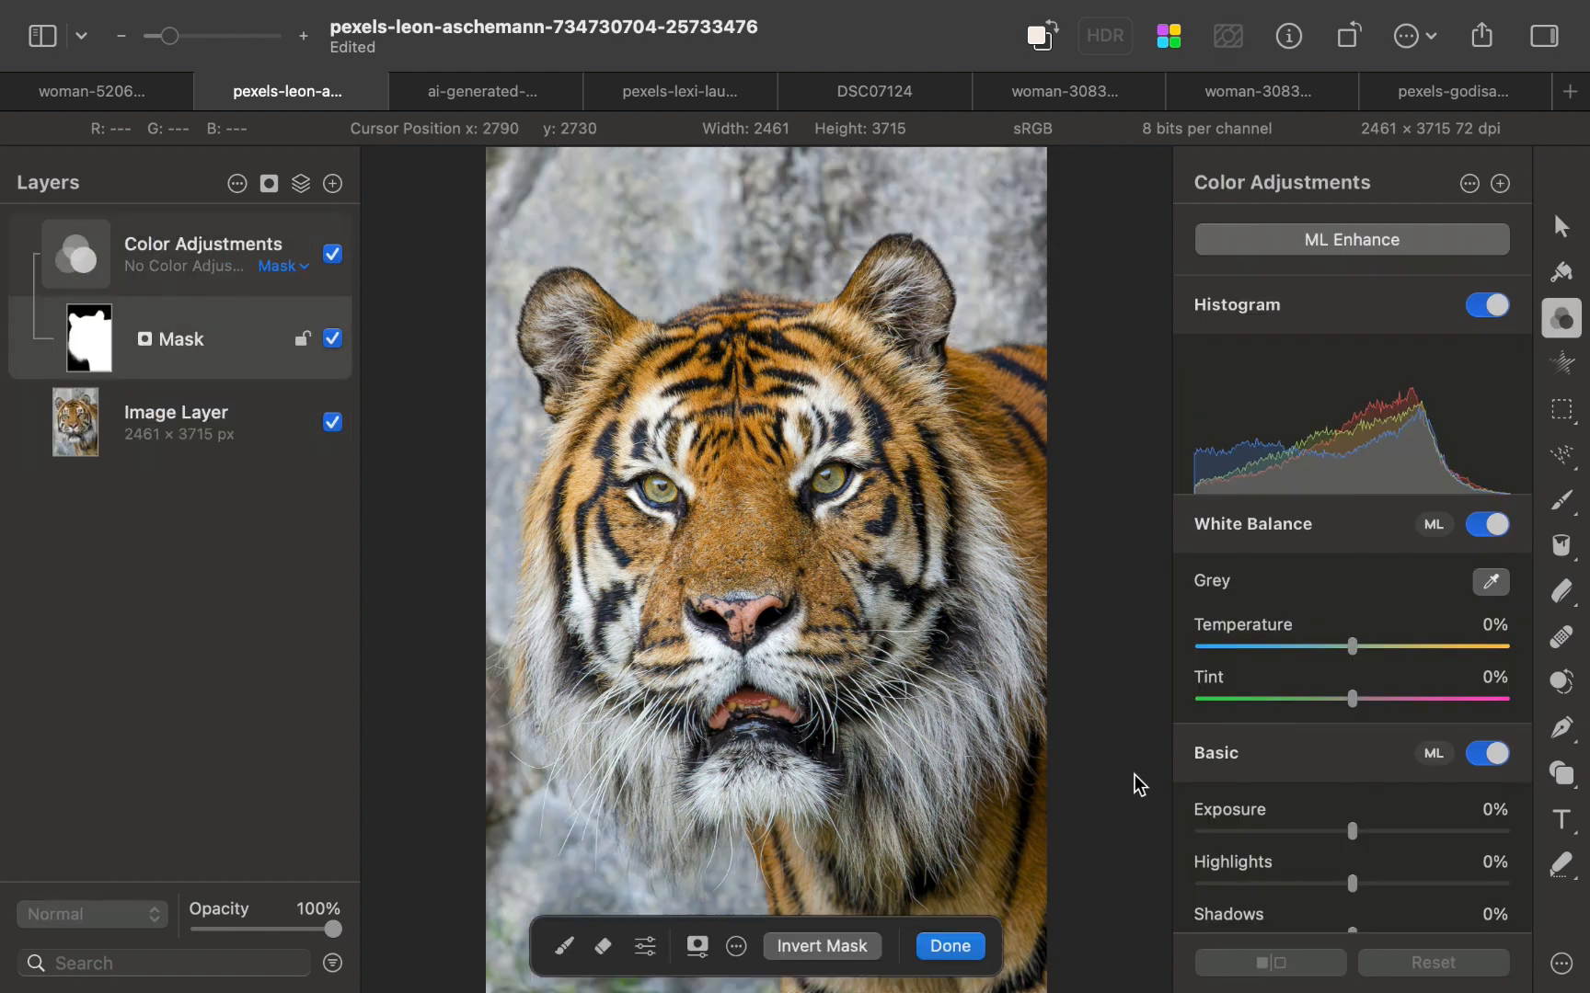
{"action": "left_click_drag", "start_coordinate": [1352, 832], "coordinate": [1433, 832]}
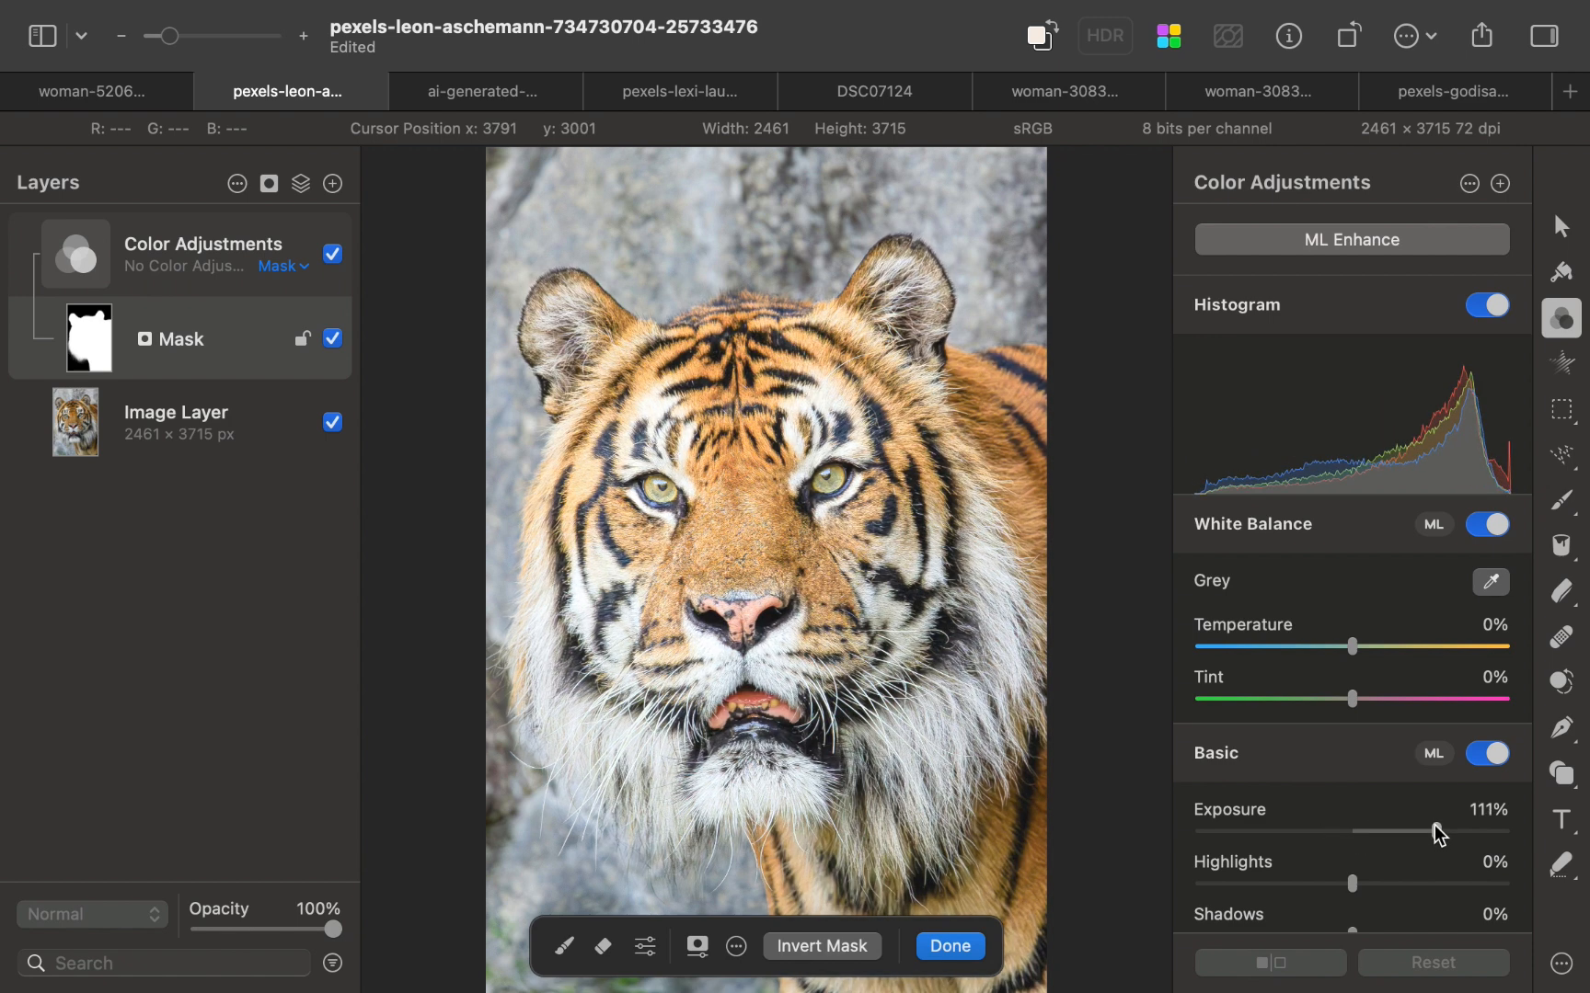
{"action": "left_click_drag", "start_coordinate": [1432, 832], "coordinate": [1367, 831]}
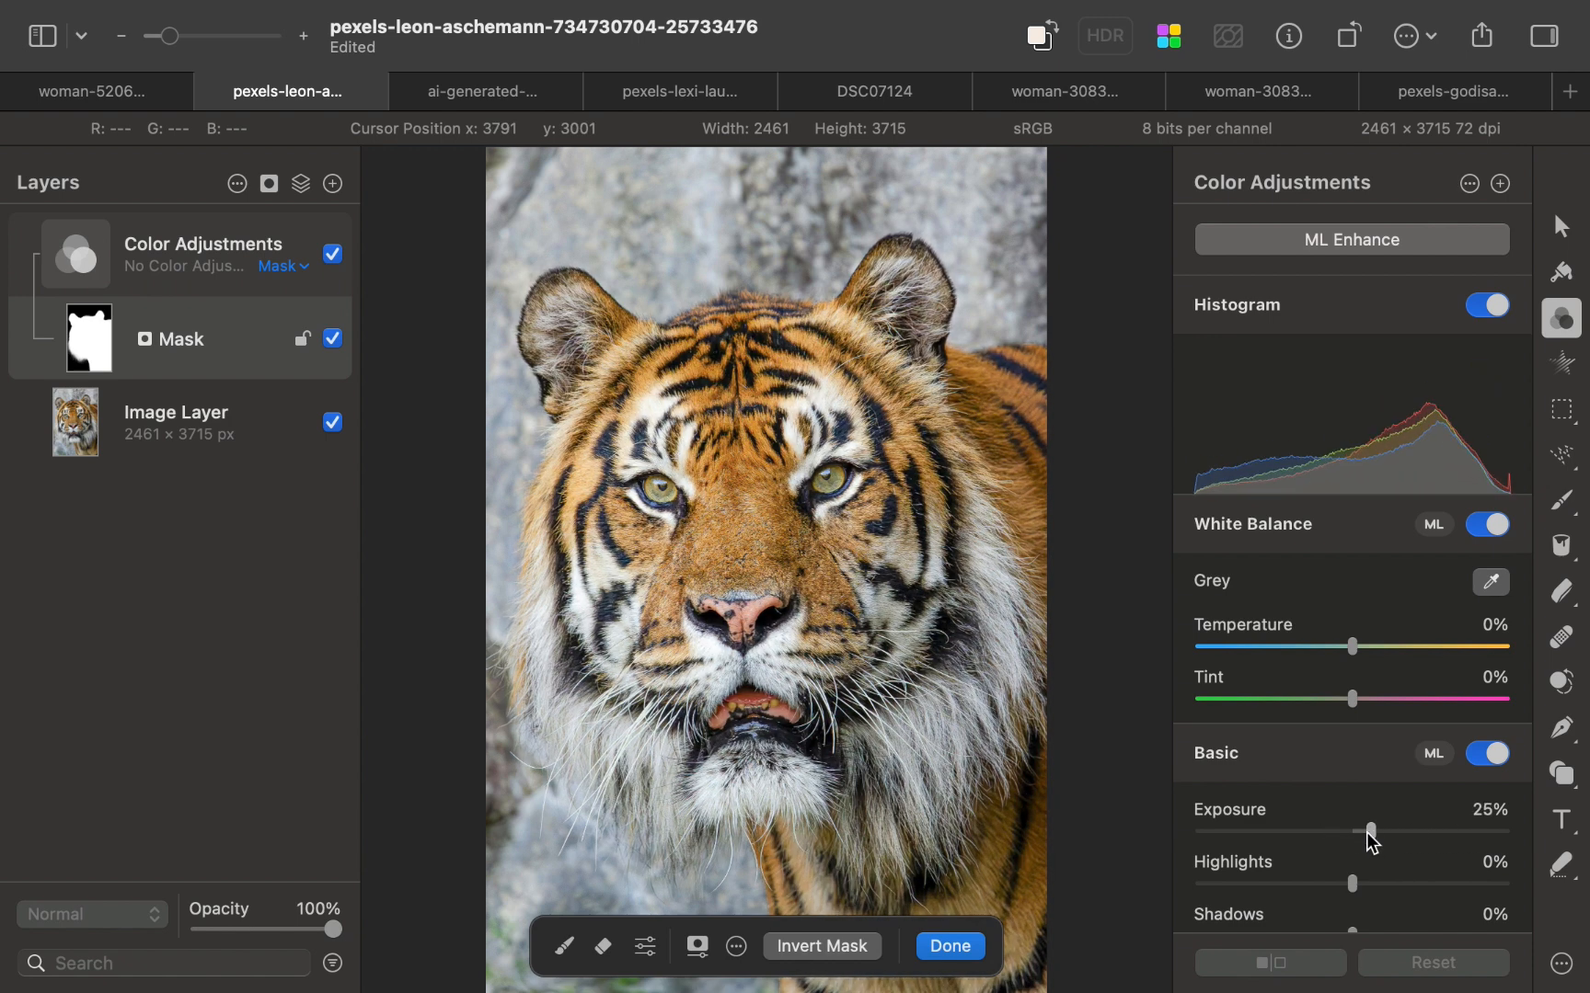
{"action": "left_click_drag", "start_coordinate": [1371, 832], "coordinate": [1450, 832]}
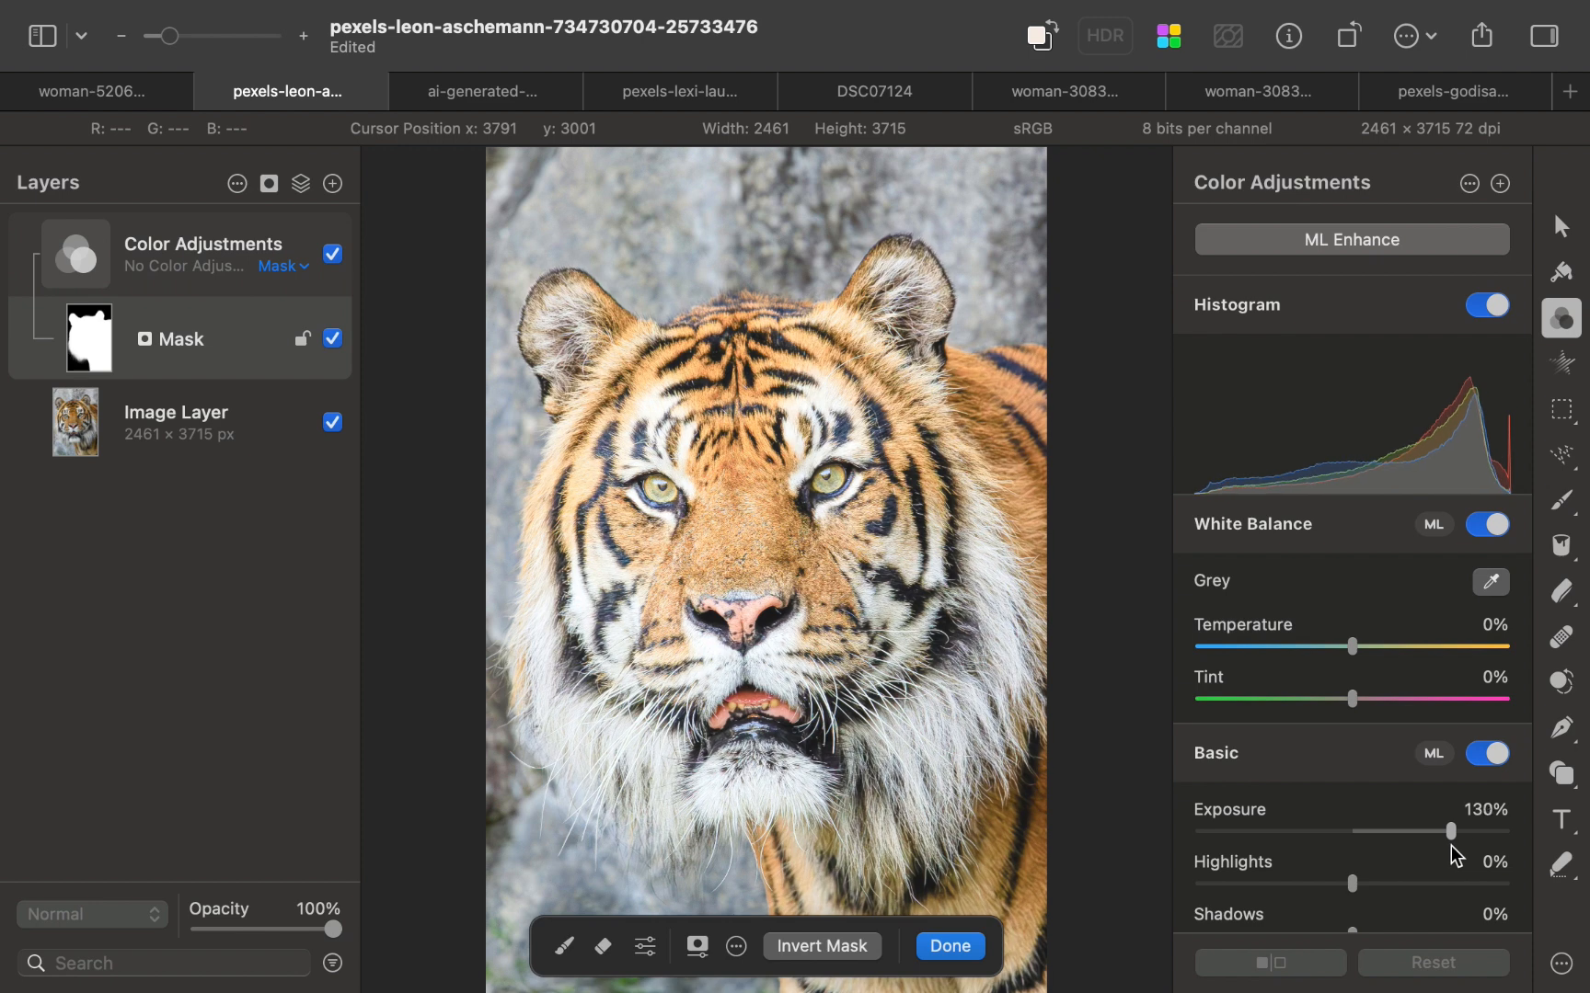
{"action": "left_click_drag", "start_coordinate": [1454, 831], "coordinate": [1442, 832]}
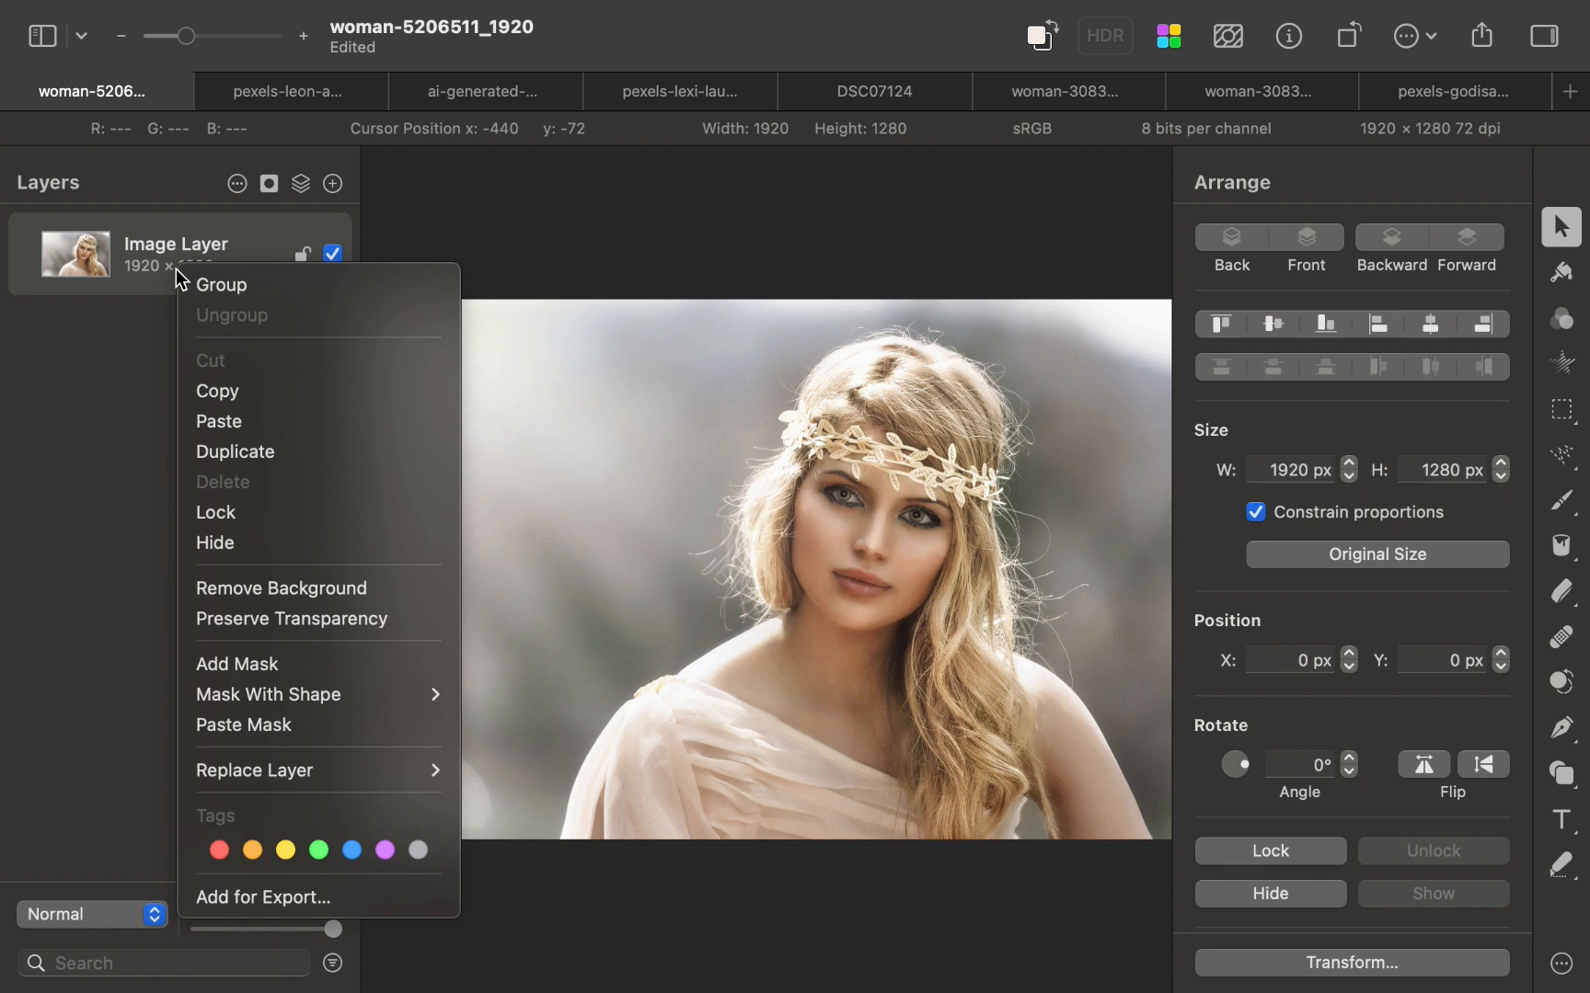
- Add a mask to the woman photo and replace it with woman-5206511_1920_attr1.png
{"action": "left_click", "coordinate": [236, 664]}
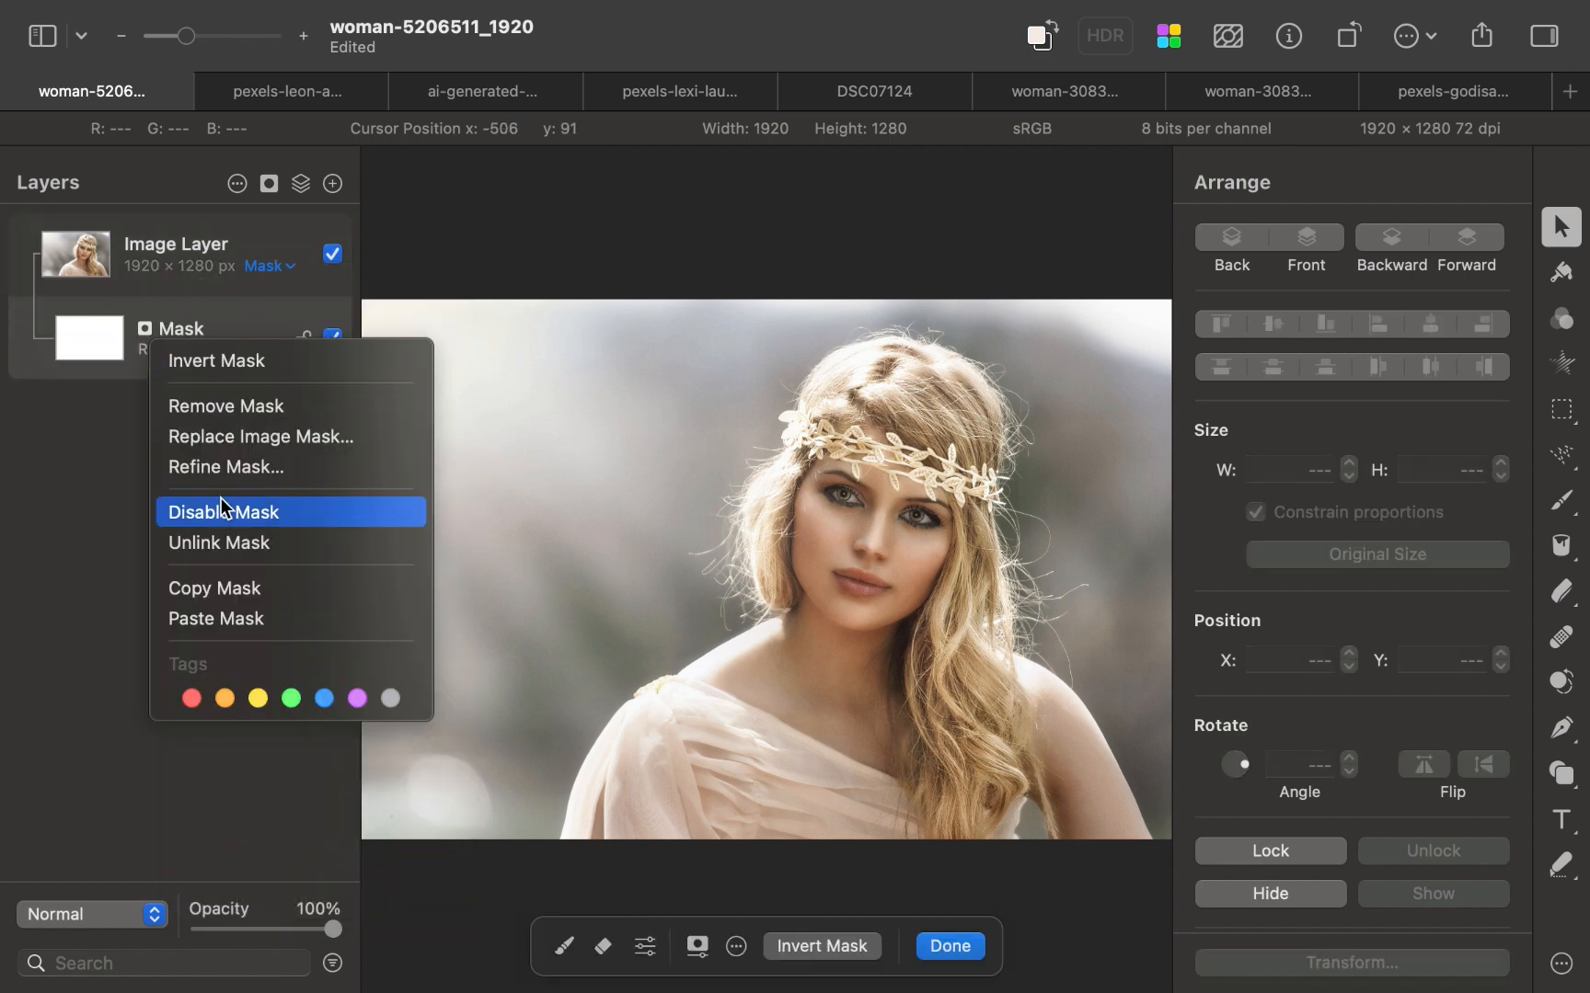
{"action": "left_click", "coordinate": [261, 438]}
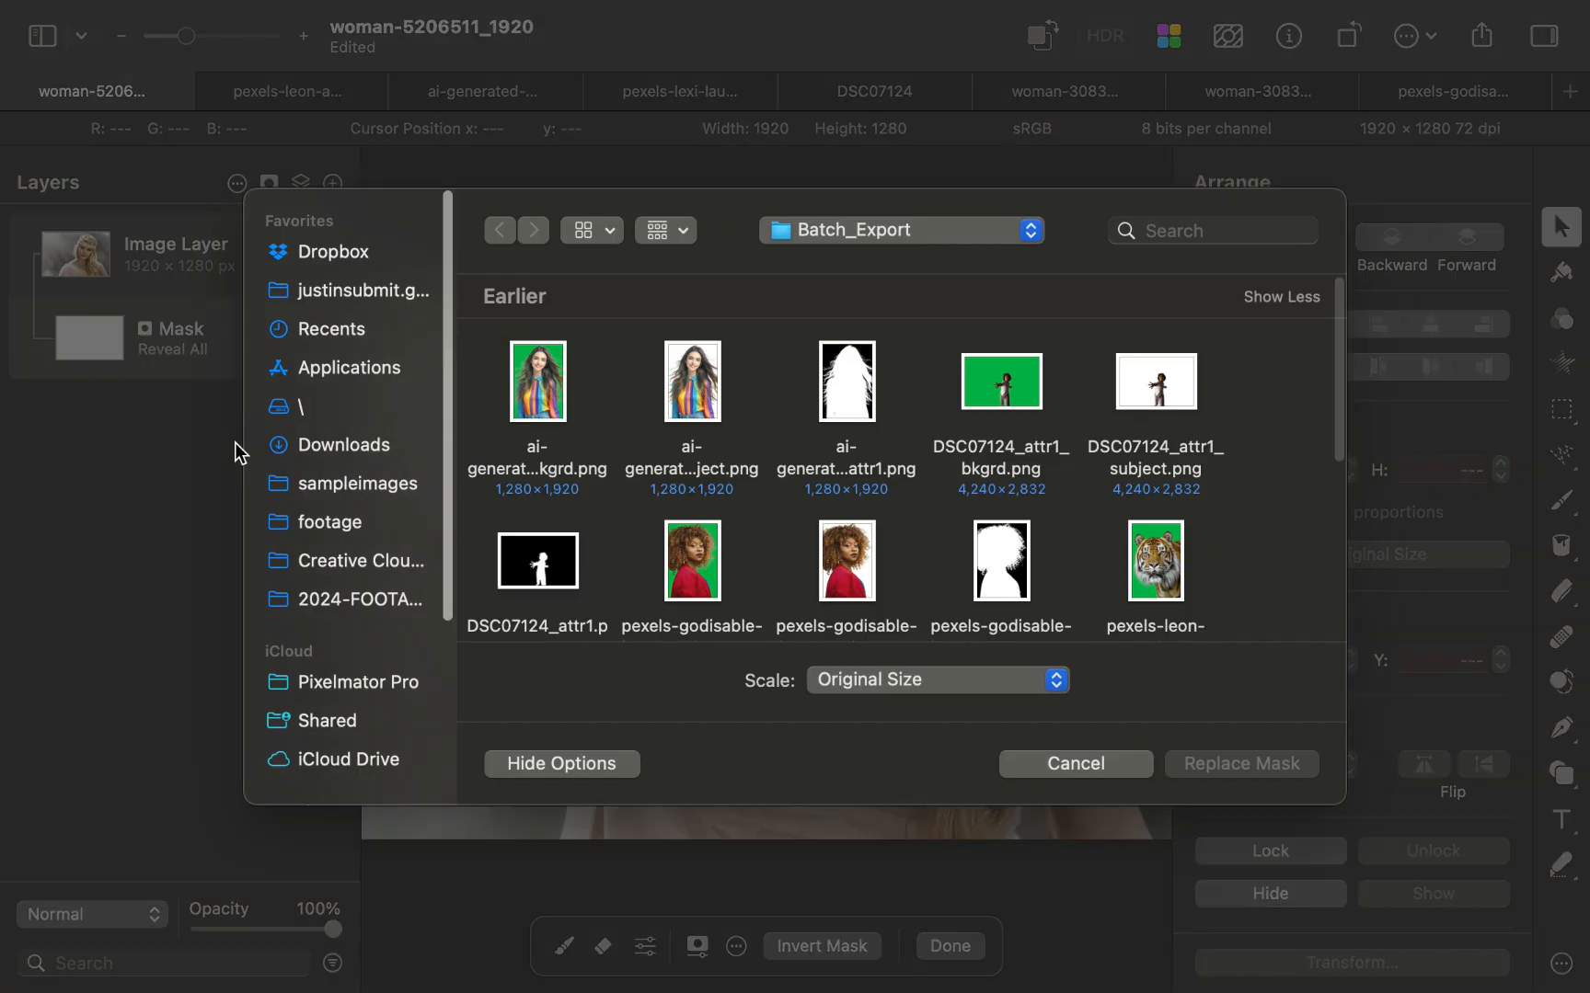
{"action": "scroll", "scroll_direction": "down", "scroll_amount": 3}
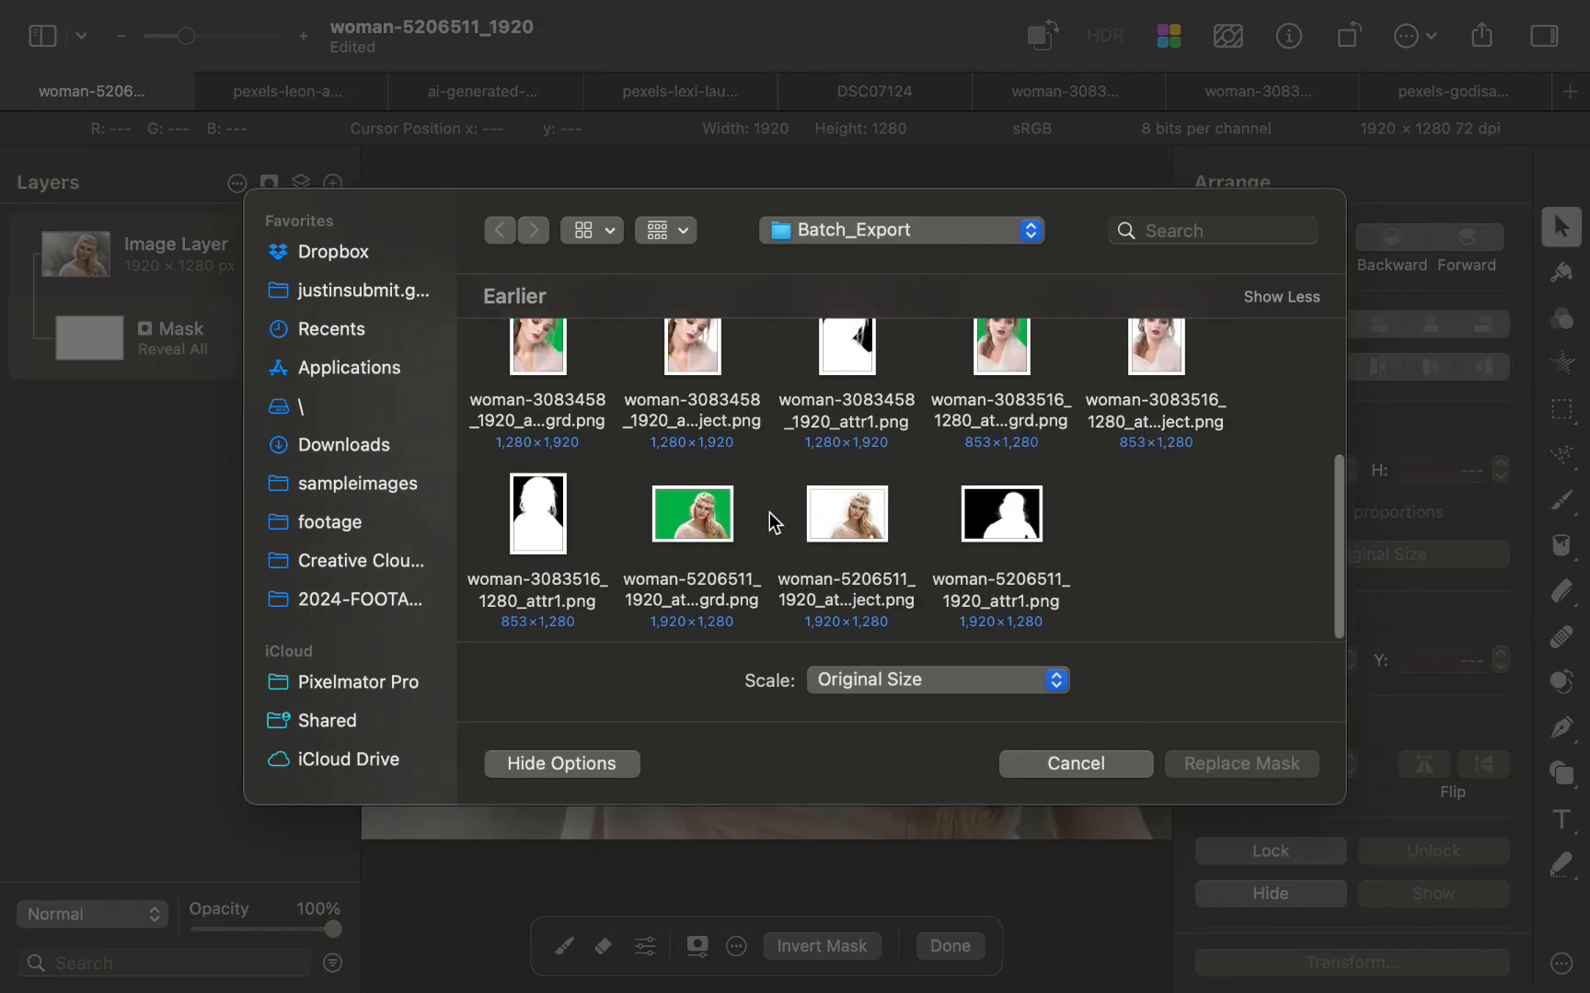
{"action": "left_click", "coordinate": [1000, 515]}
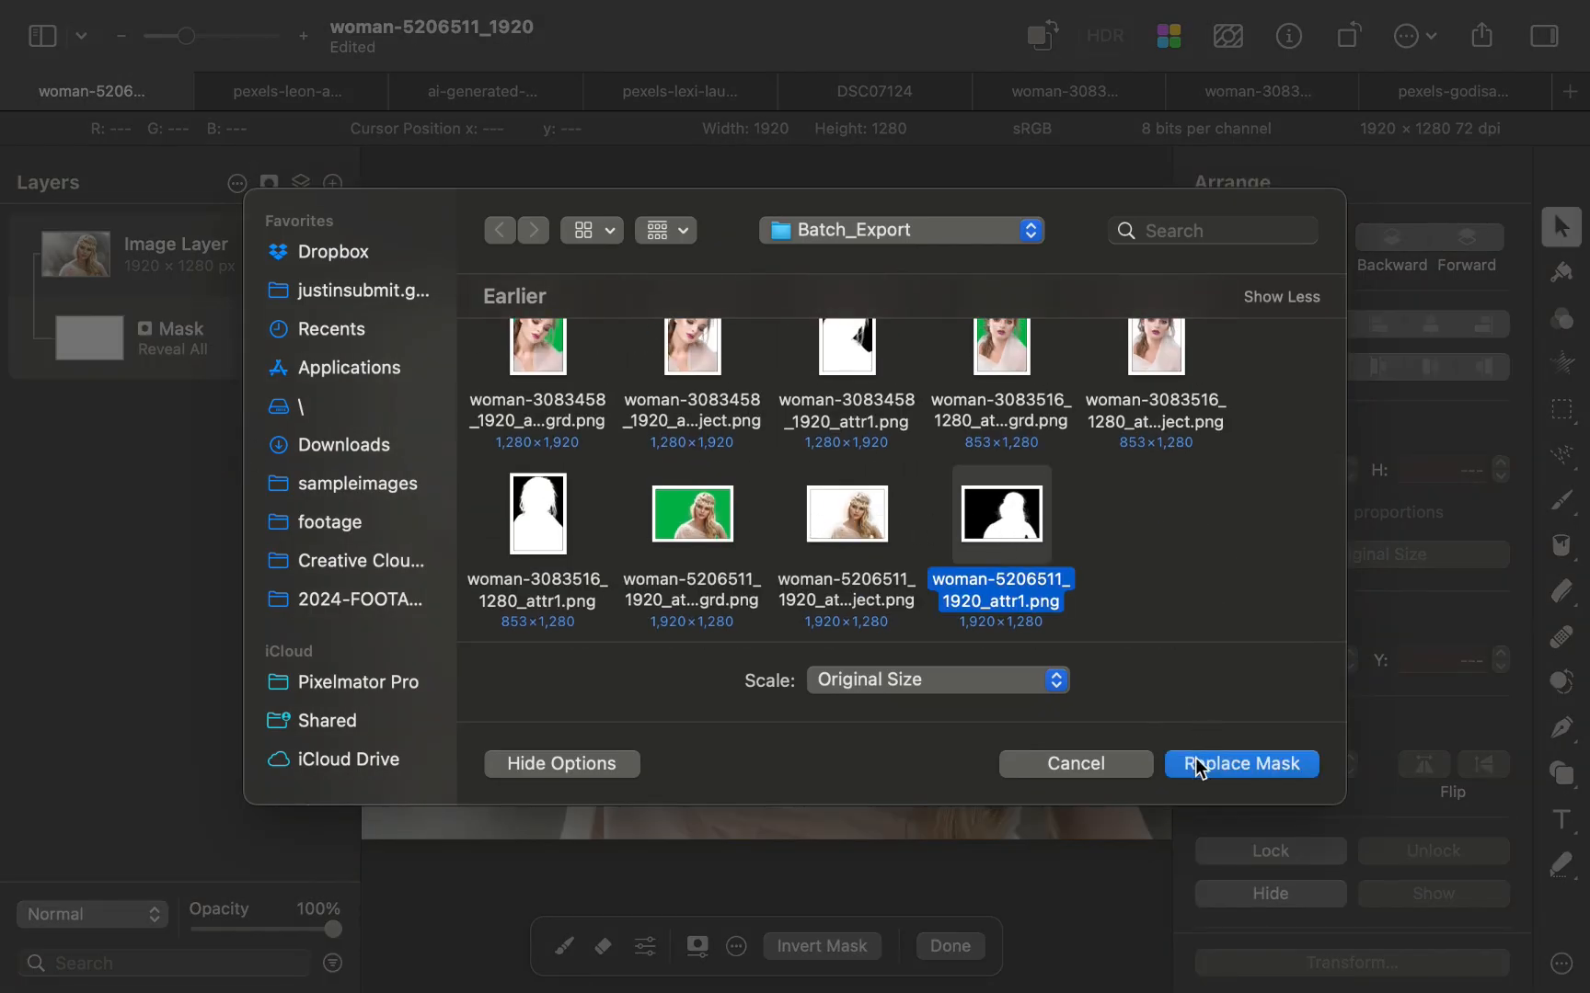
{"action": "left_click", "coordinate": [1240, 764]}
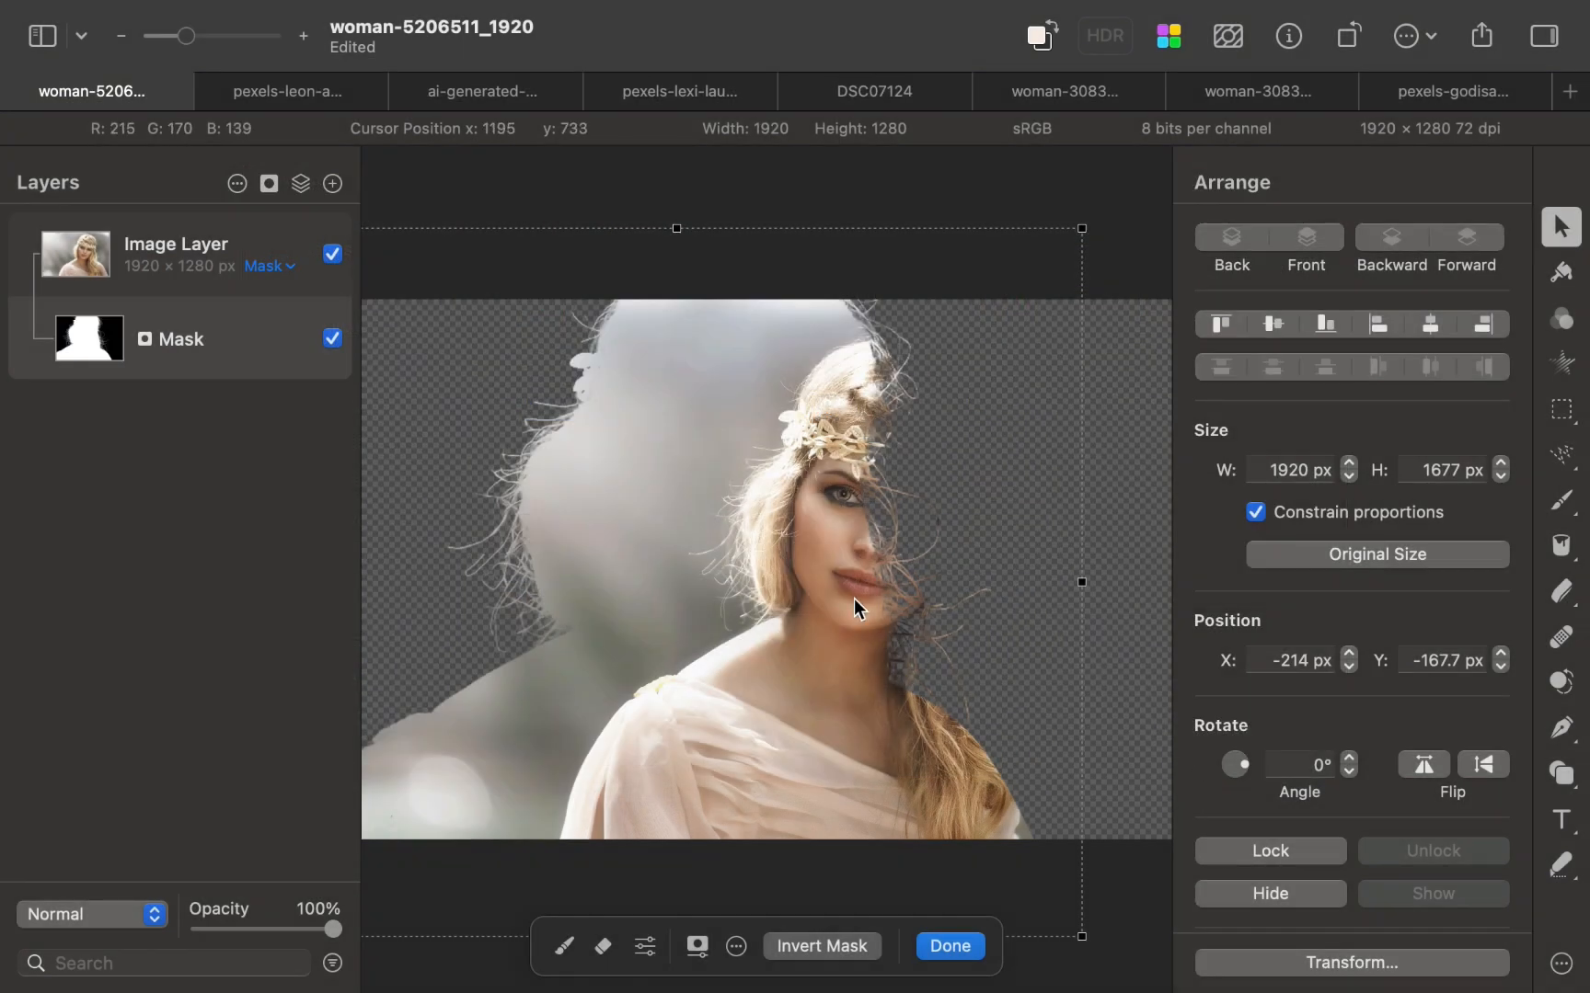
- Slide the masked photo horizontally to realign it with the mask
{"action": "left_click_drag", "start_coordinate": [857, 607], "coordinate": [1095, 607]}
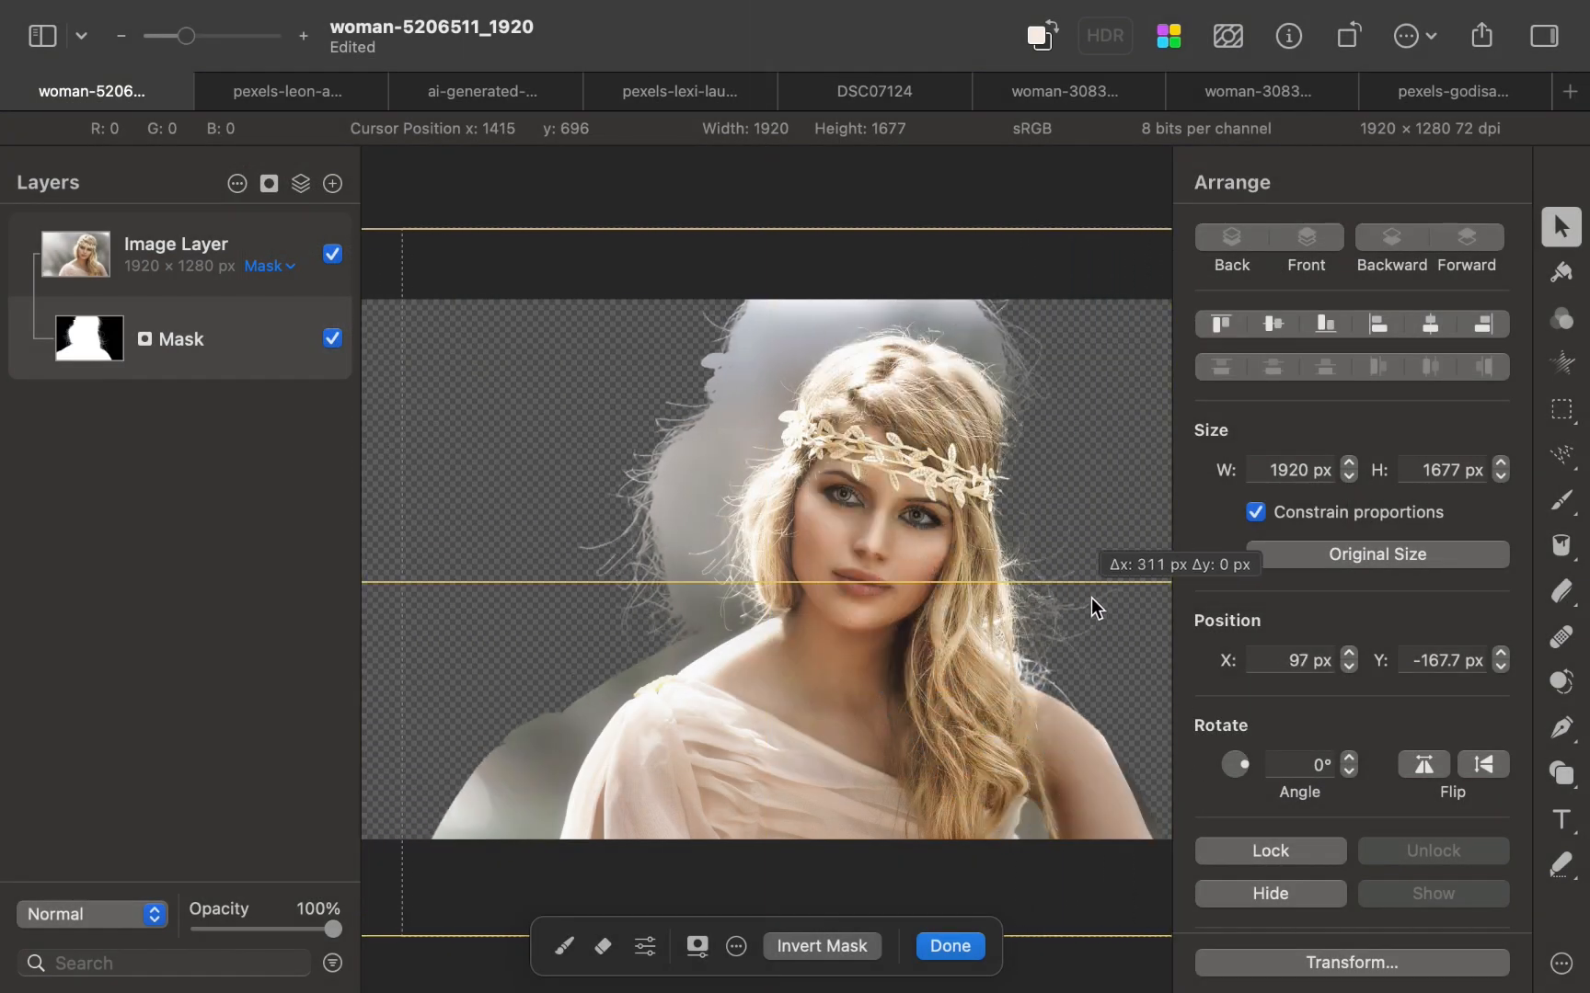
{"action": "left_click_drag", "start_coordinate": [1094, 607], "coordinate": [1115, 611]}
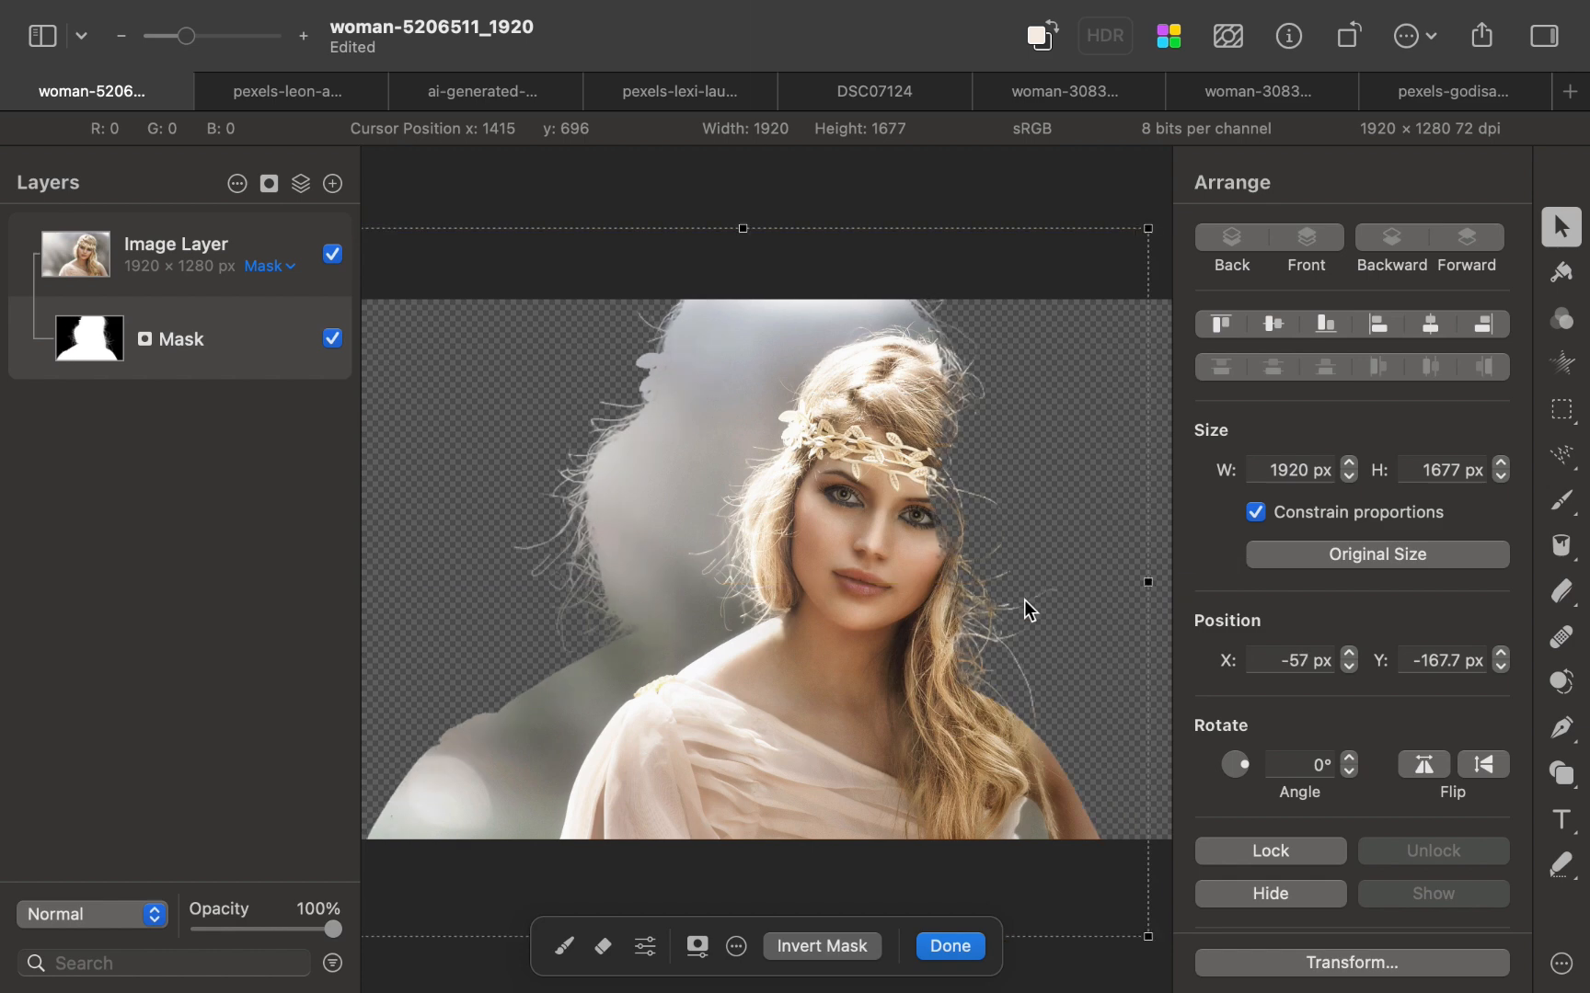
{"action": "mouse_move", "coordinate": [710, 578]}
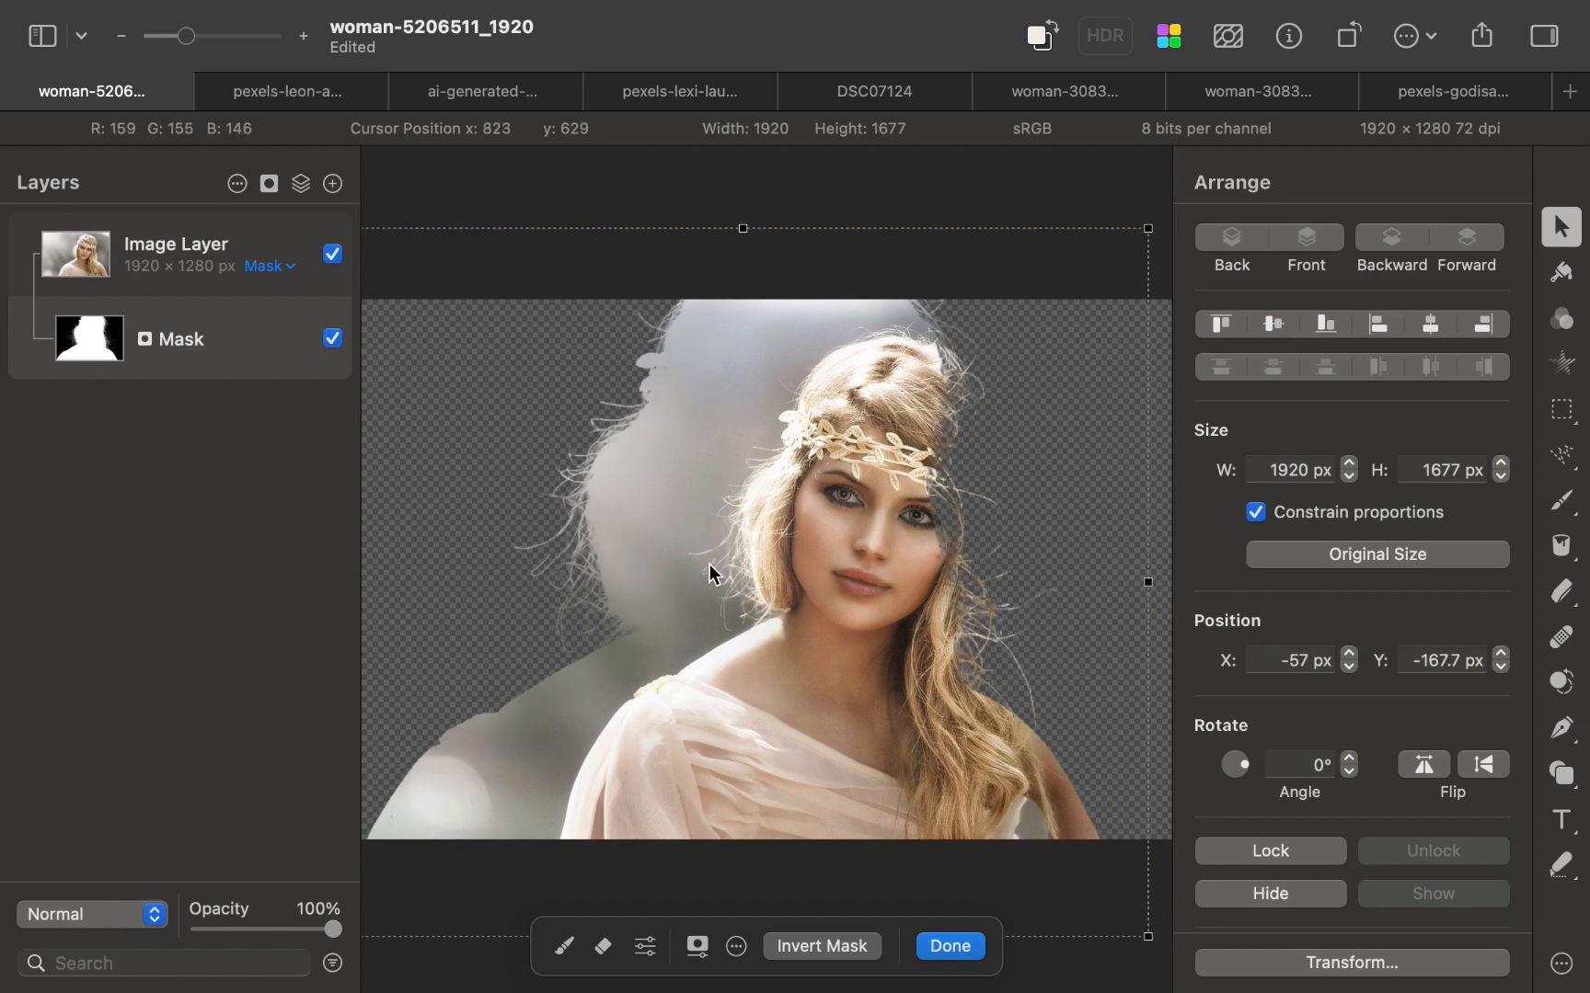
{"action": "mouse_move", "coordinate": [698, 579]}
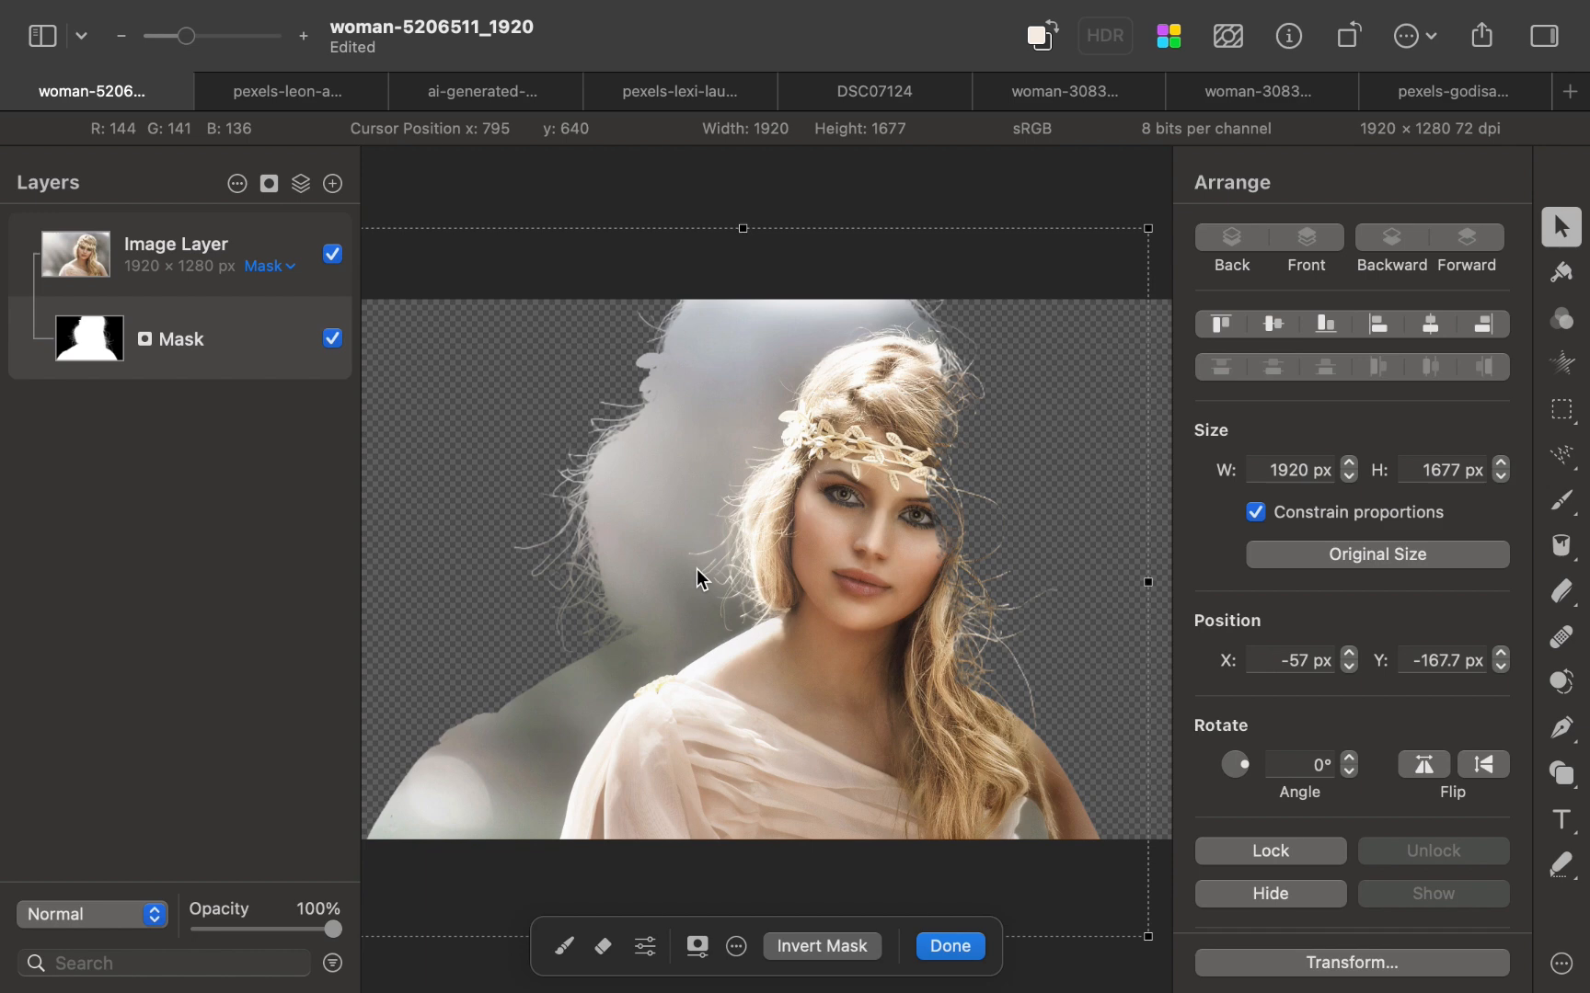
{"action": "mouse_move", "coordinate": [287, 438]}
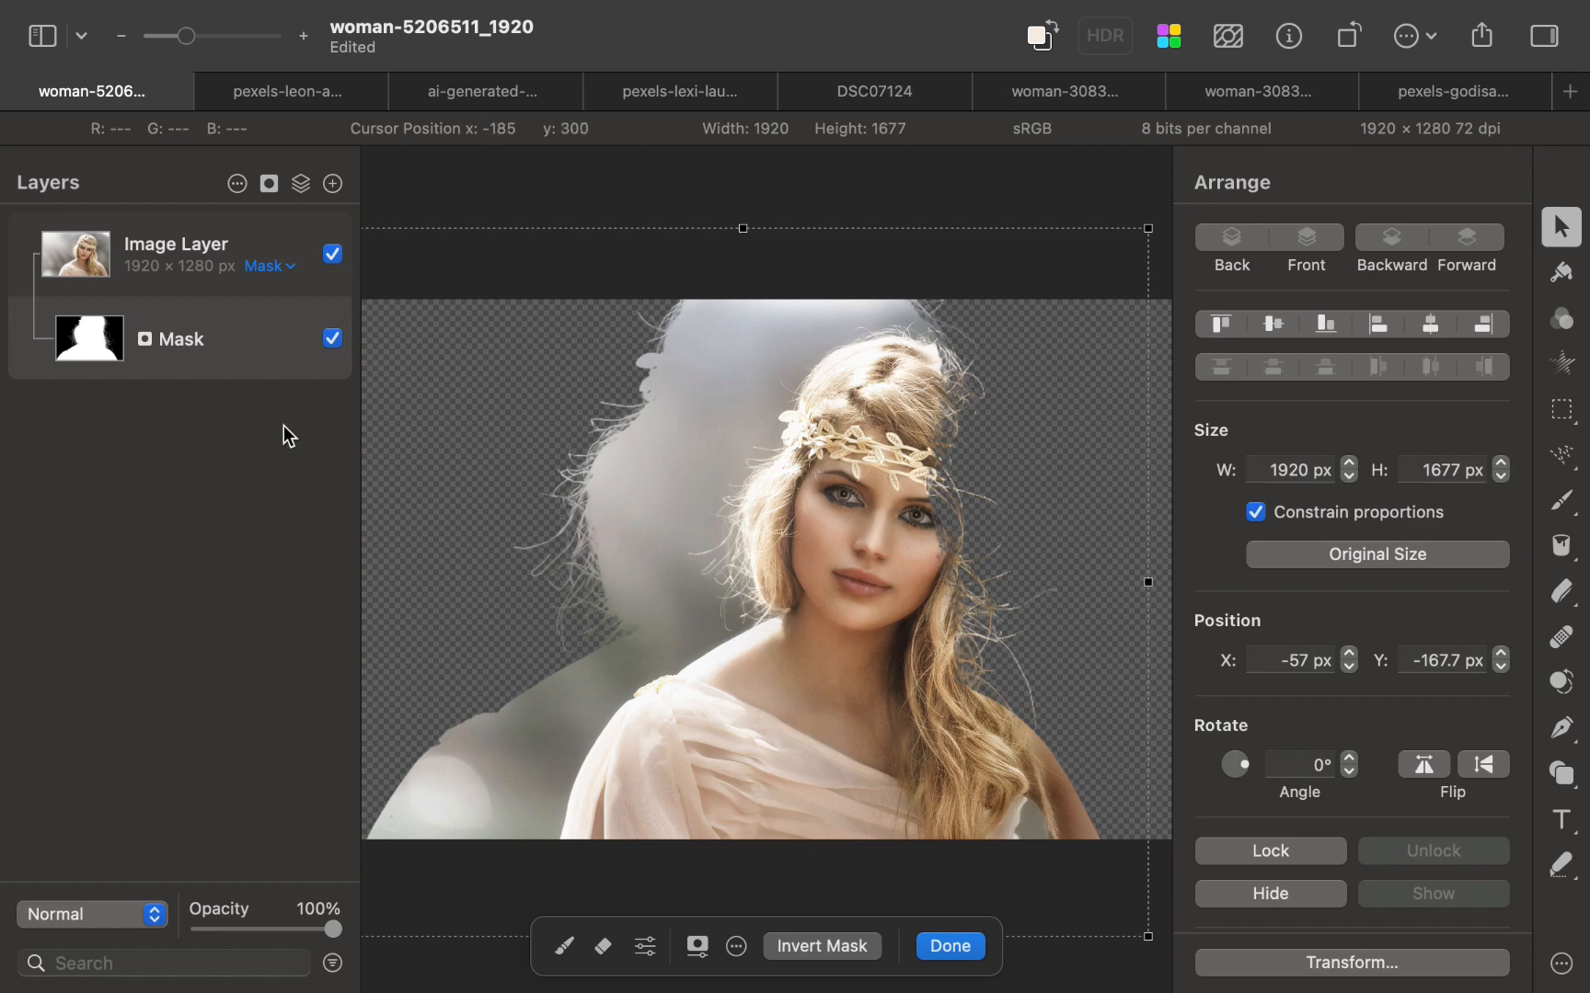
{"action": "left_click", "coordinate": [949, 945]}
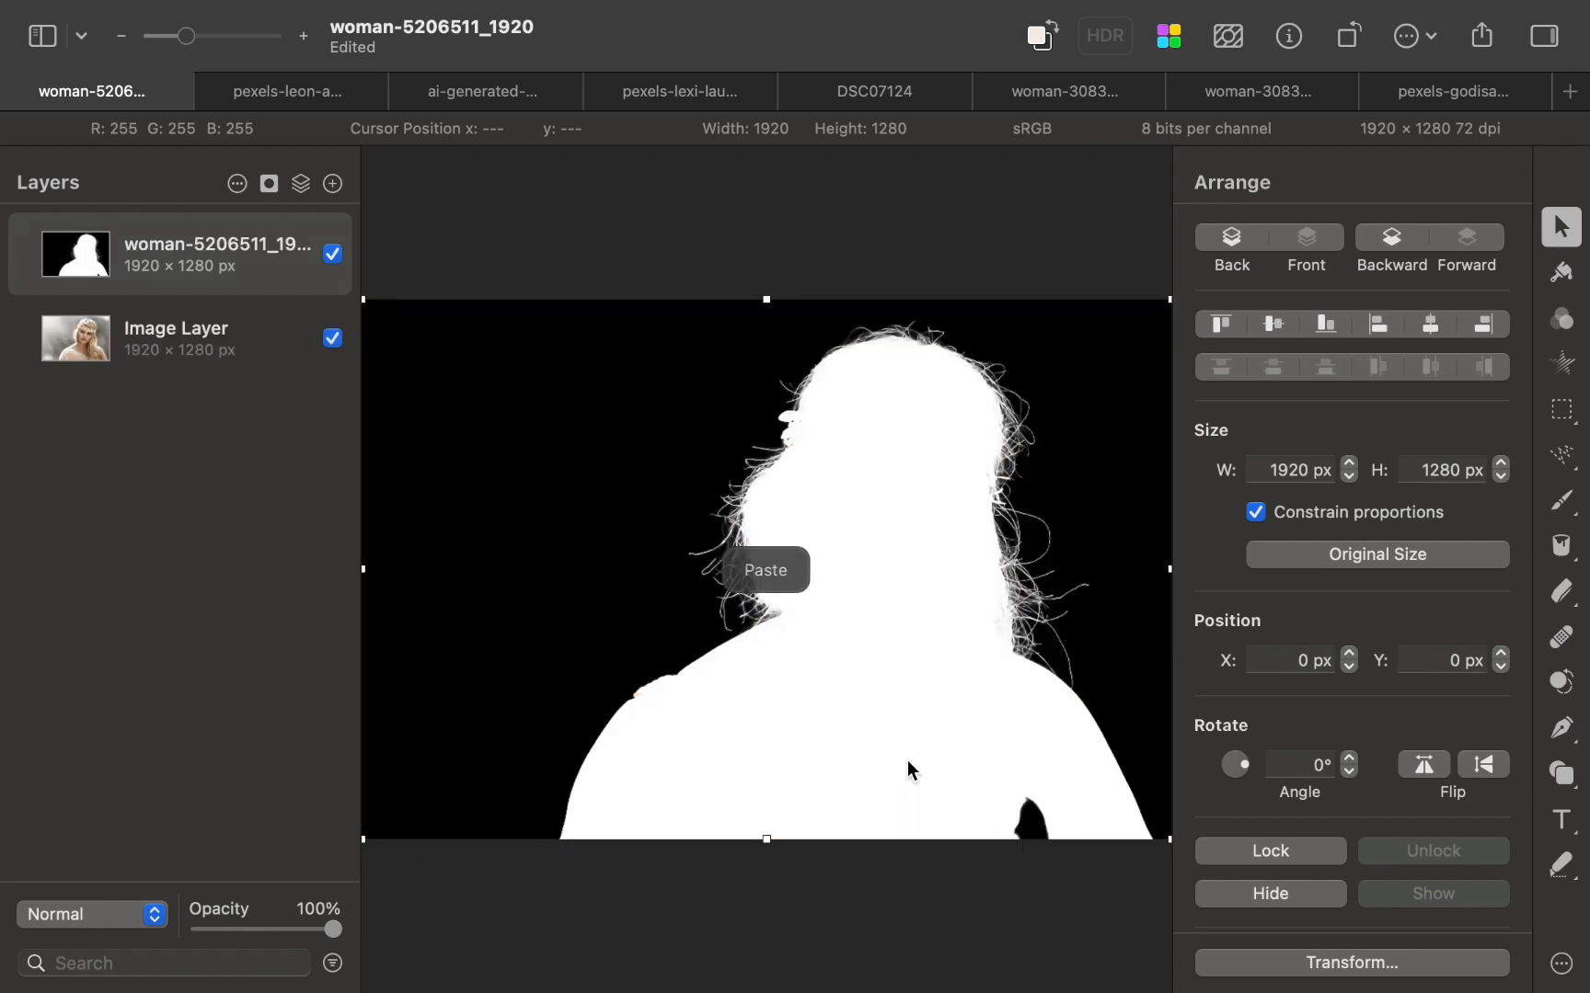
- Paste the Aiarty mask layer as the woman photo's mask and switch off the blank reveal-all mask
{"action": "left_click", "coordinate": [177, 337]}
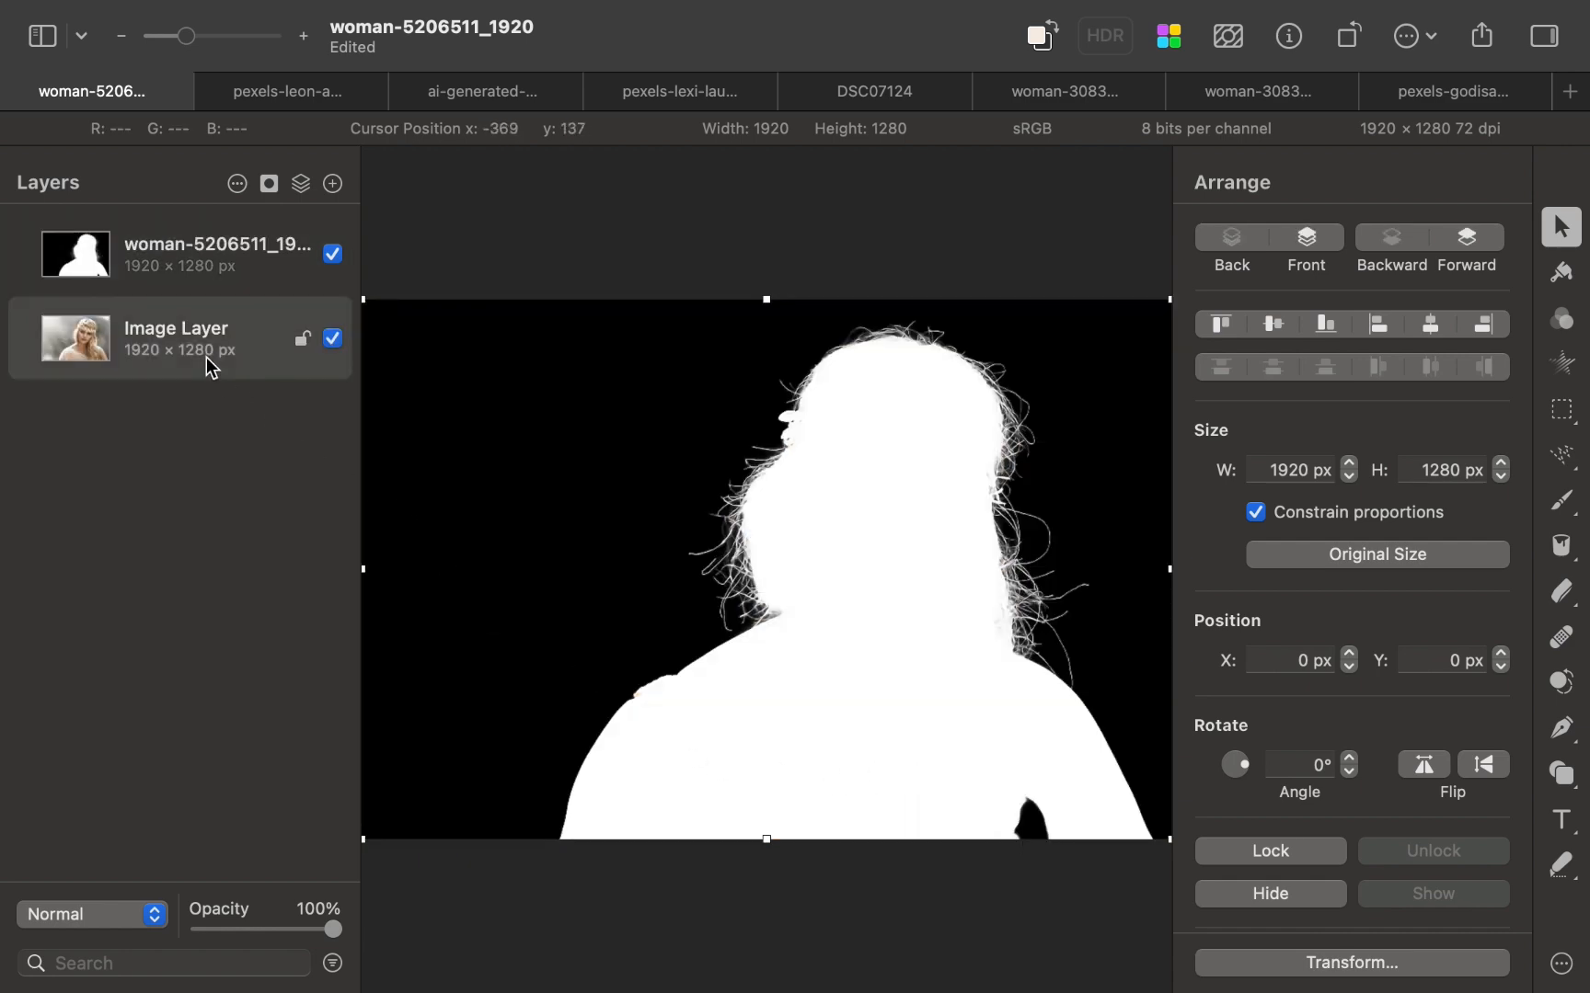
{"action": "right_click", "coordinate": [209, 360]}
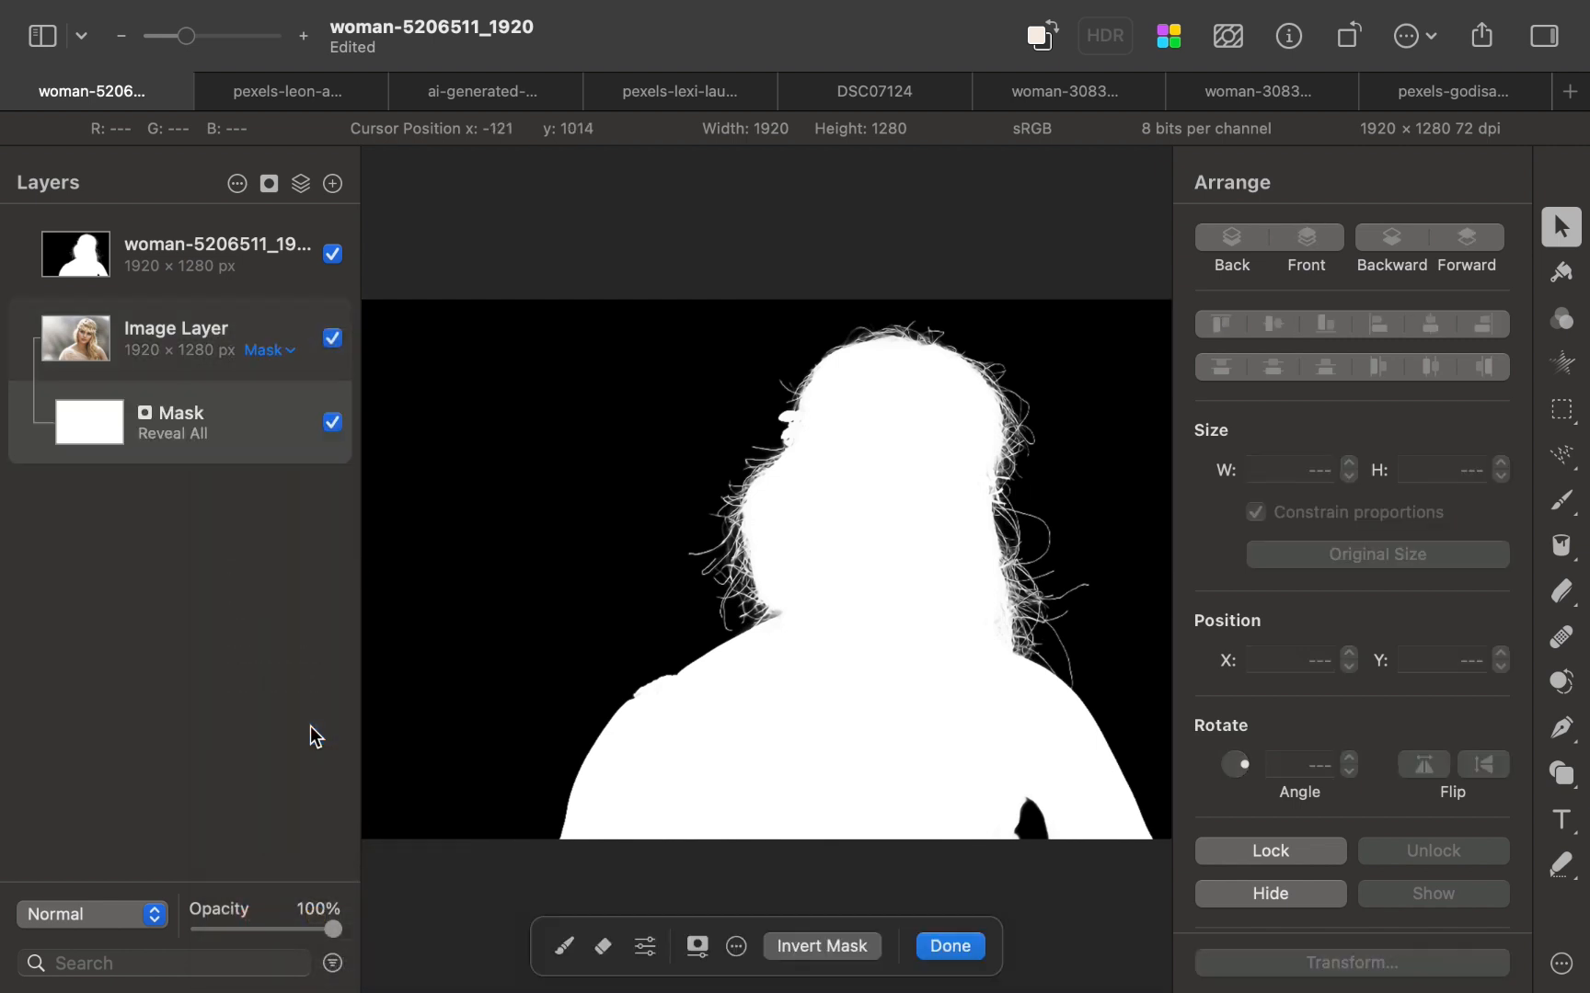
{"action": "mouse_move", "coordinate": [205, 267]}
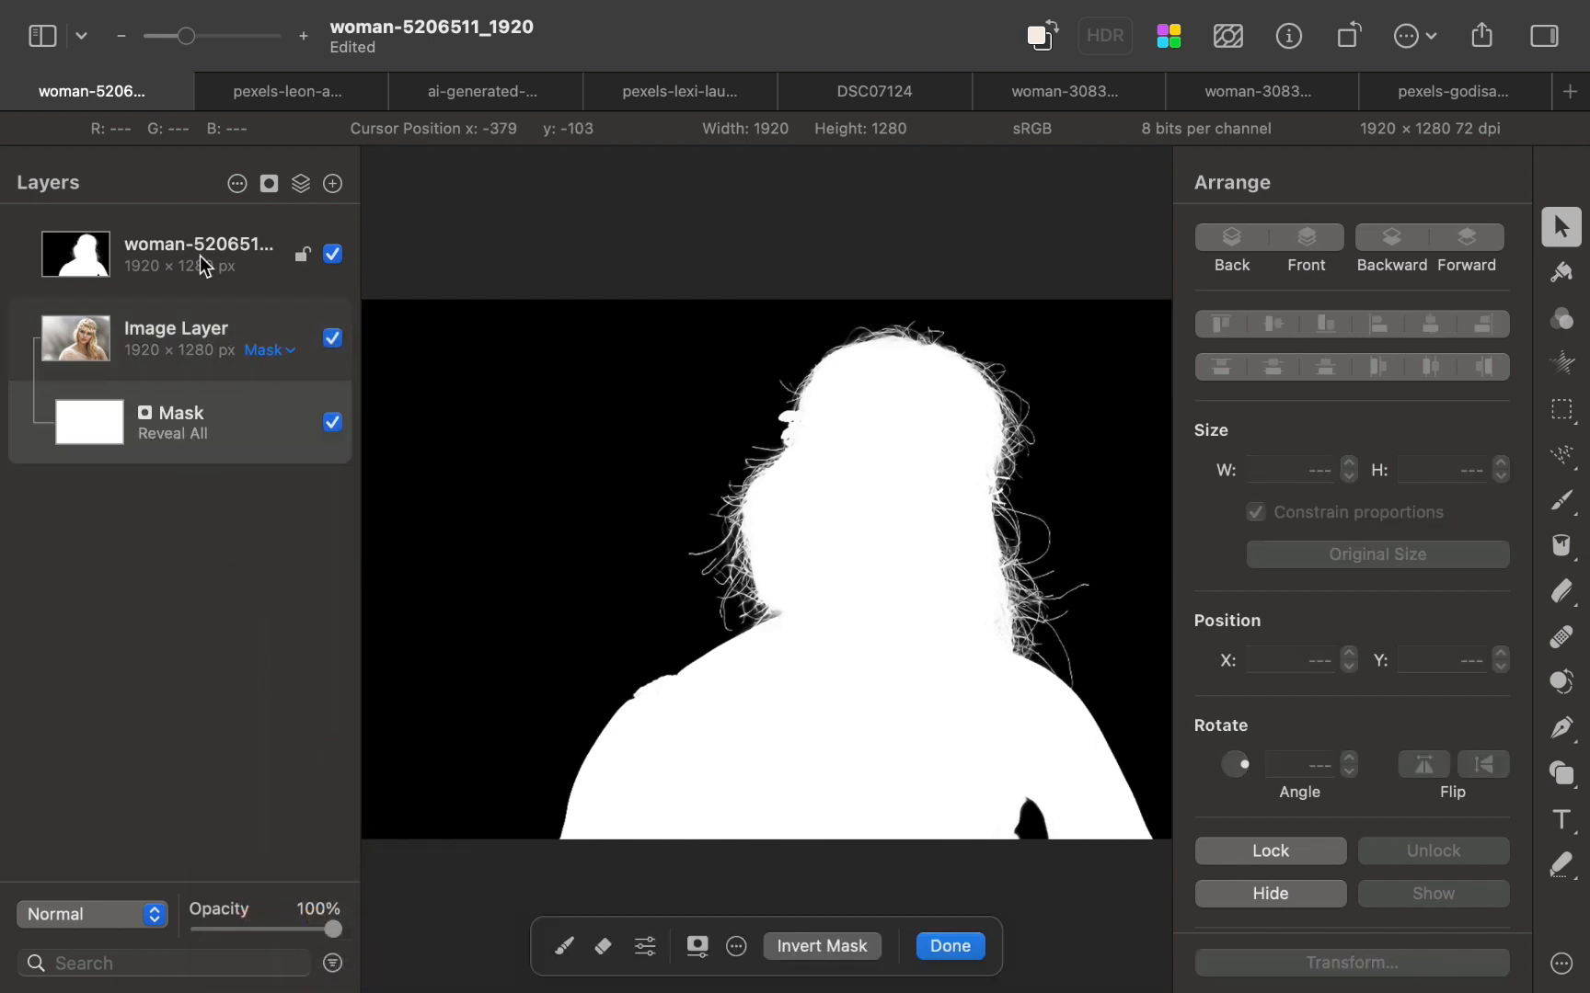
{"action": "right_click", "coordinate": [208, 261]}
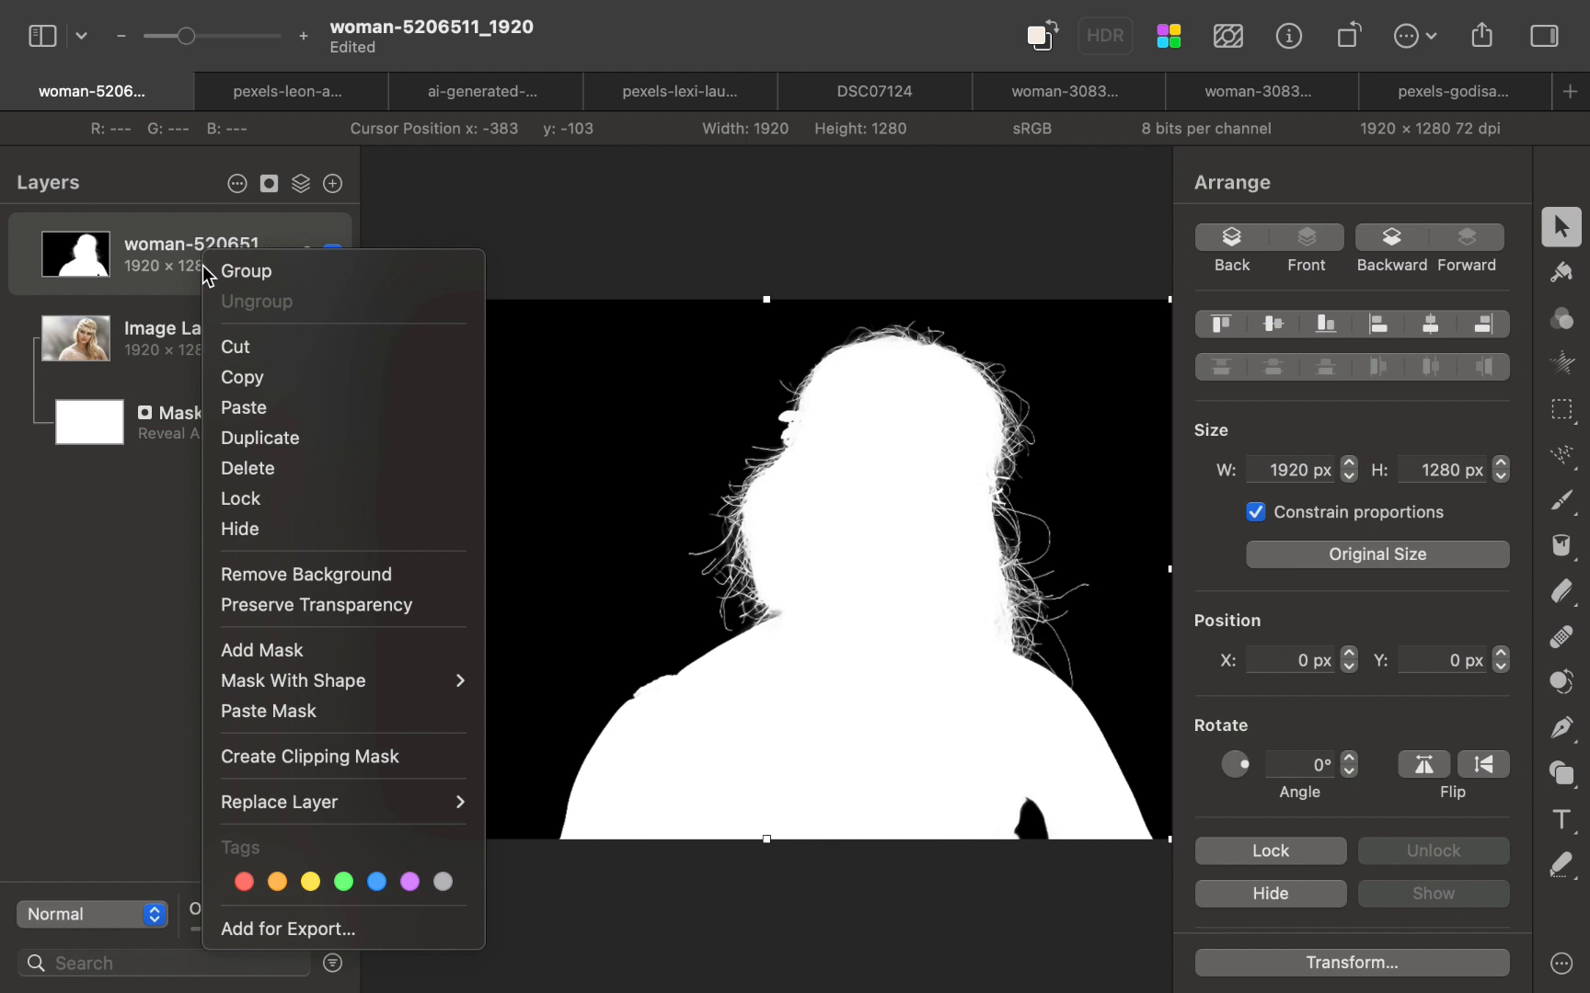
{"action": "mouse_move", "coordinate": [272, 741]}
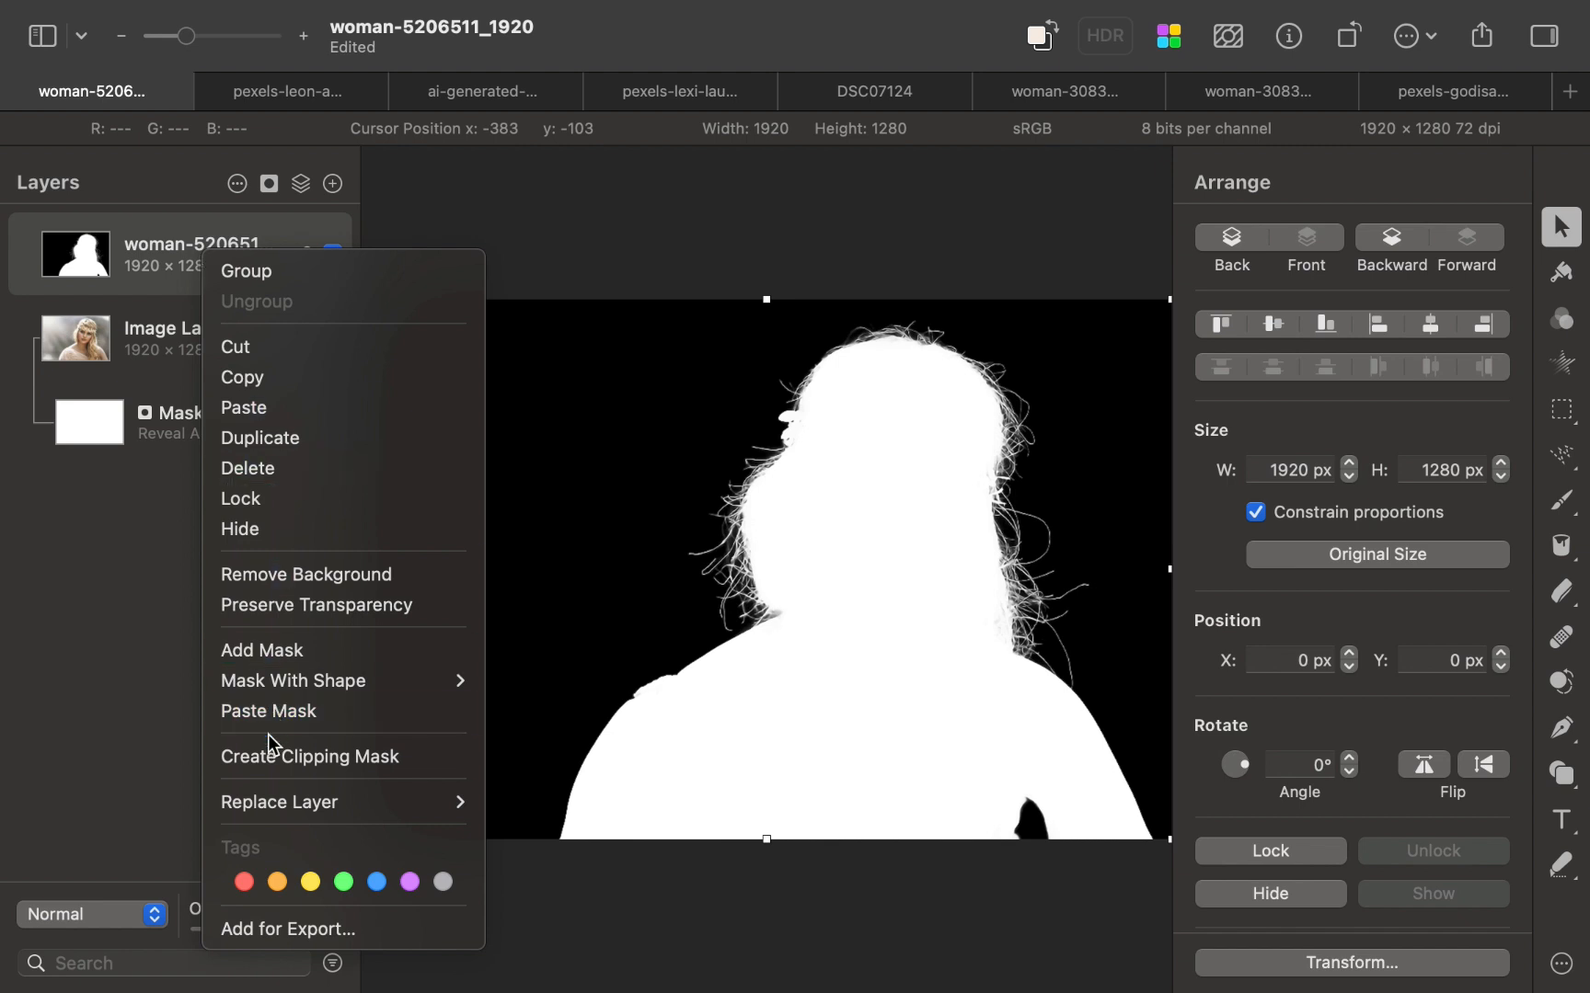
{"action": "left_click", "coordinate": [309, 758]}
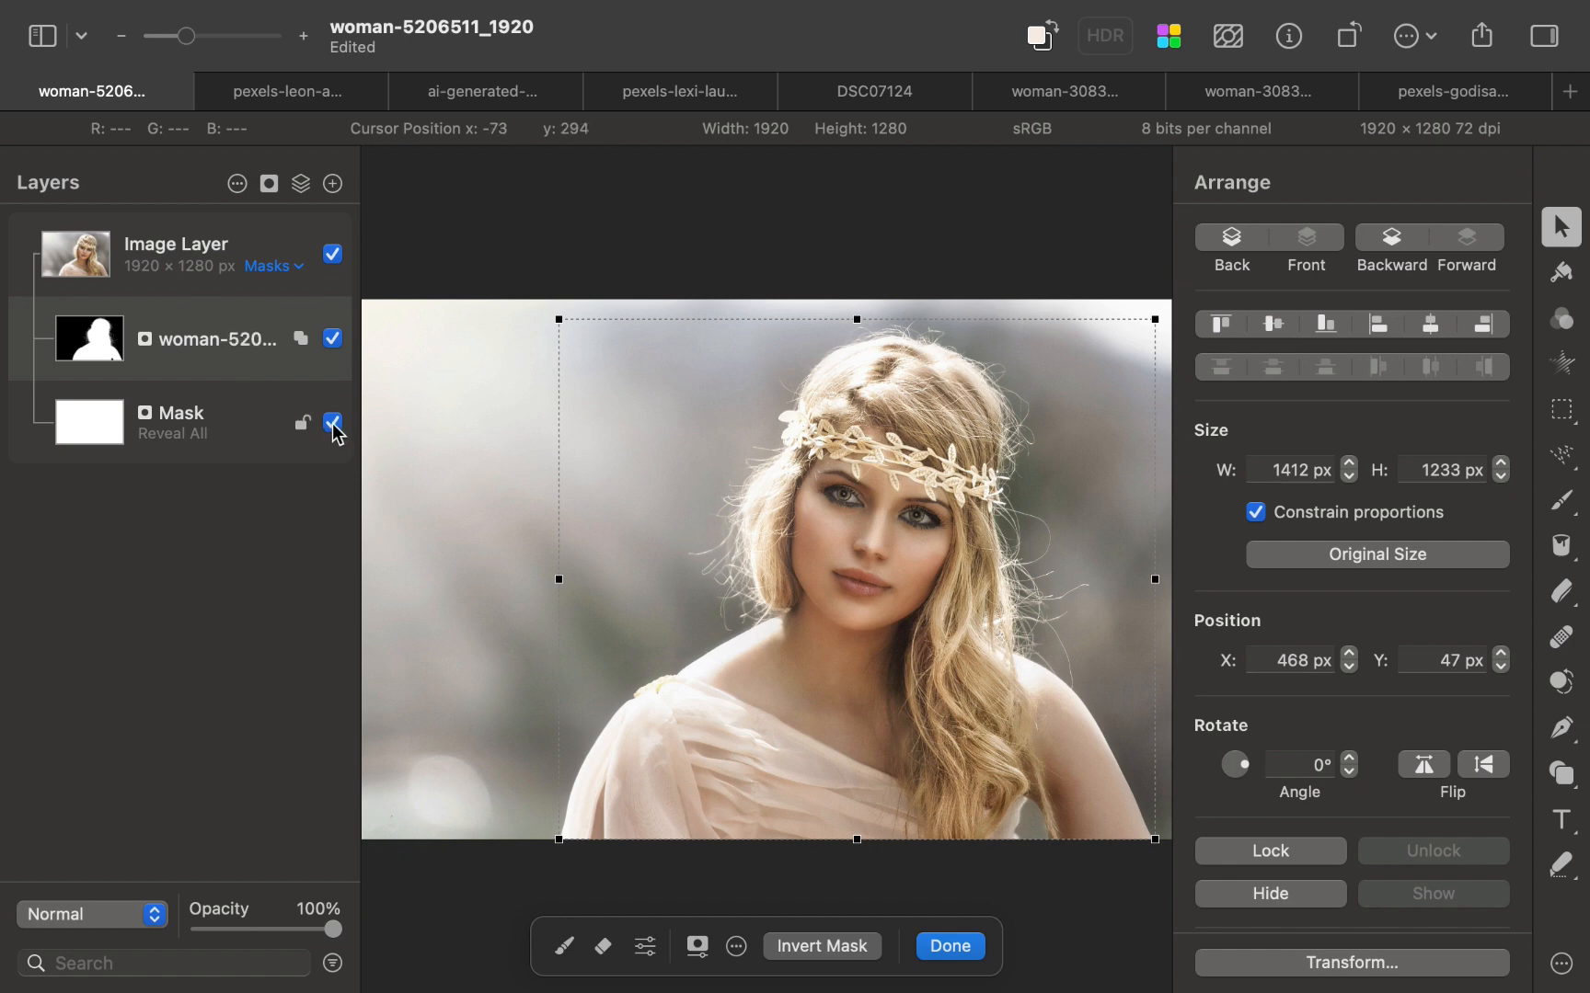
{"action": "left_click", "coordinate": [333, 423]}
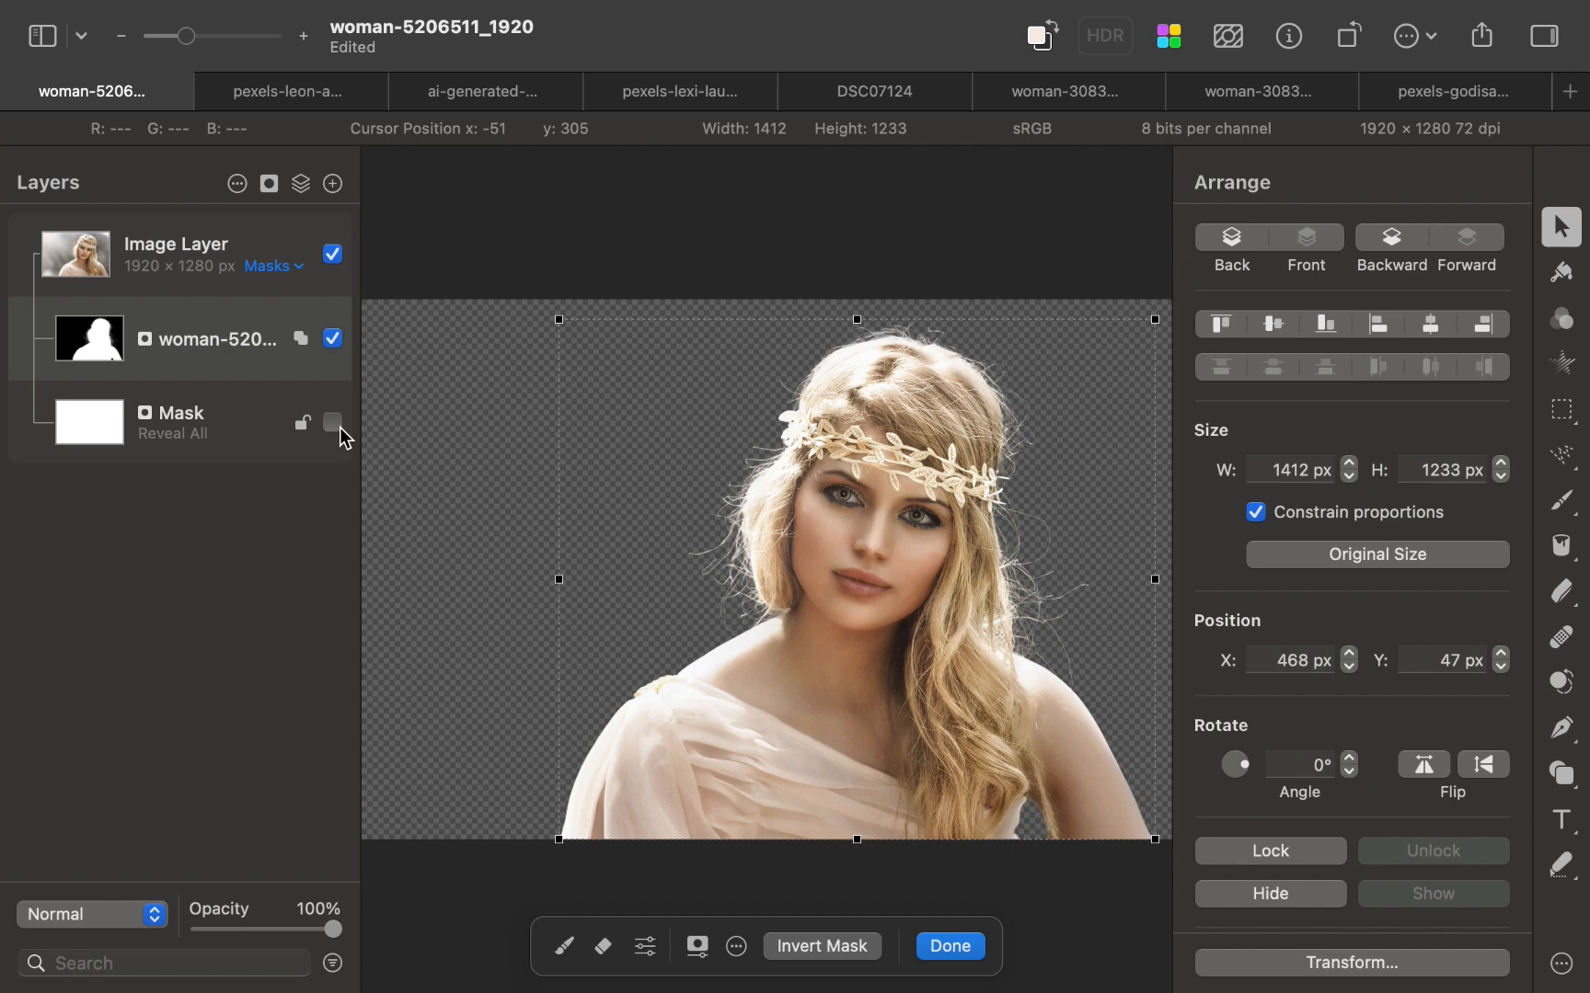
- Switch to the DSC07124 tab and bring up actions for the boy photo layer
{"action": "left_click", "coordinate": [874, 92]}
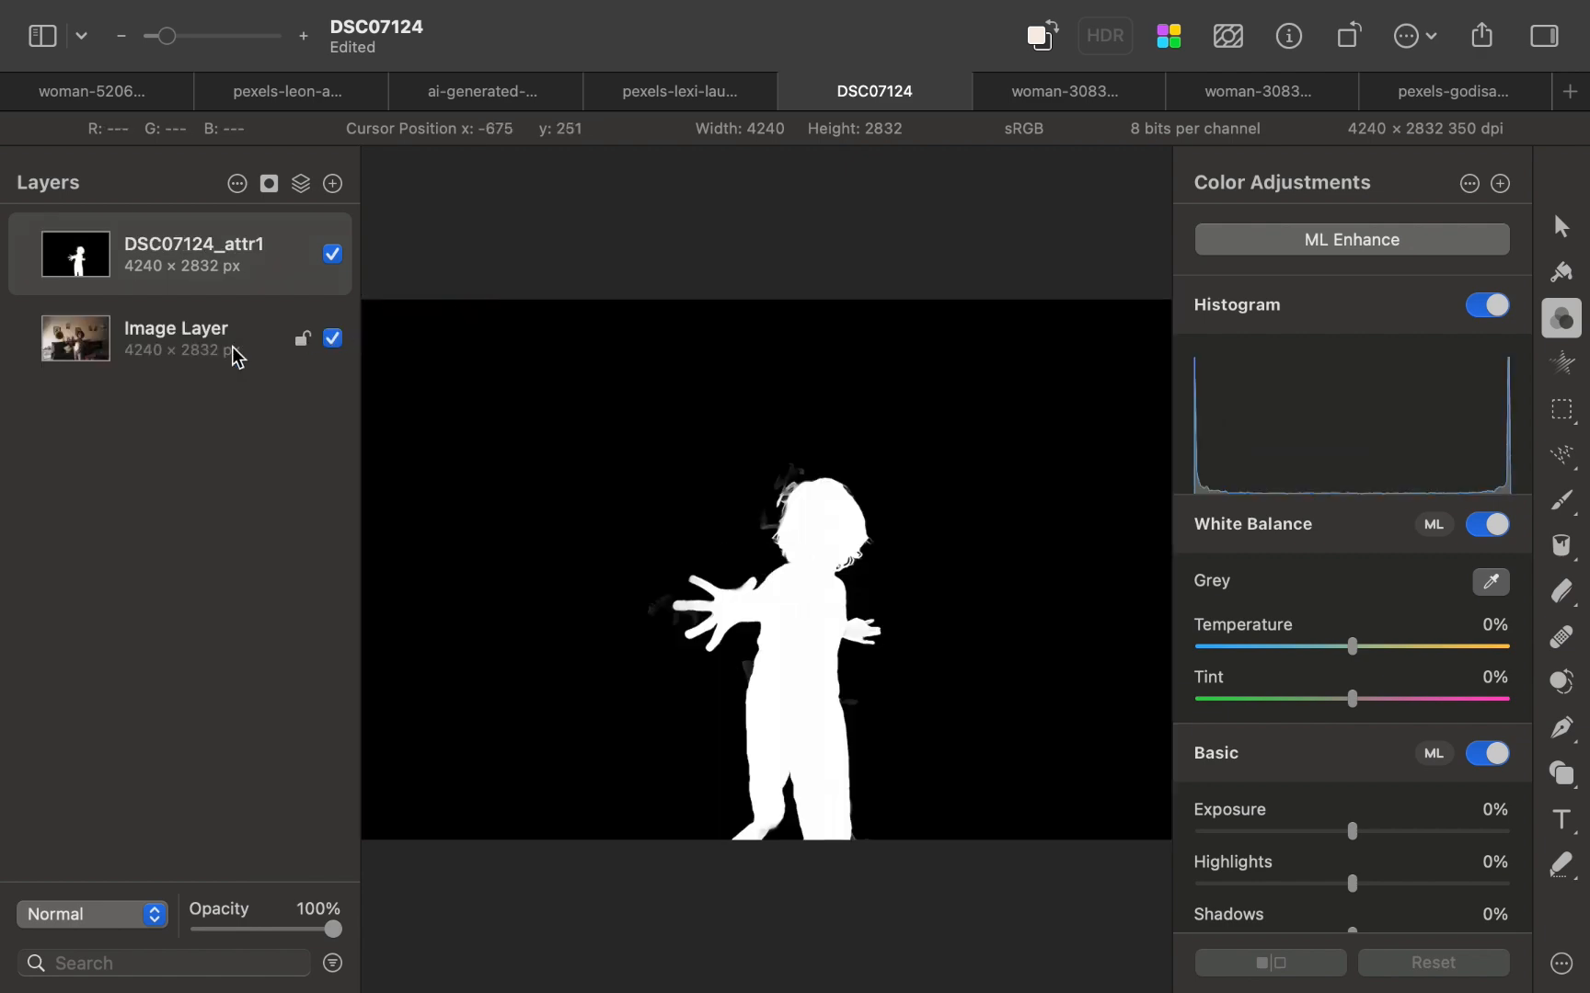
{"action": "right_click", "coordinate": [189, 272]}
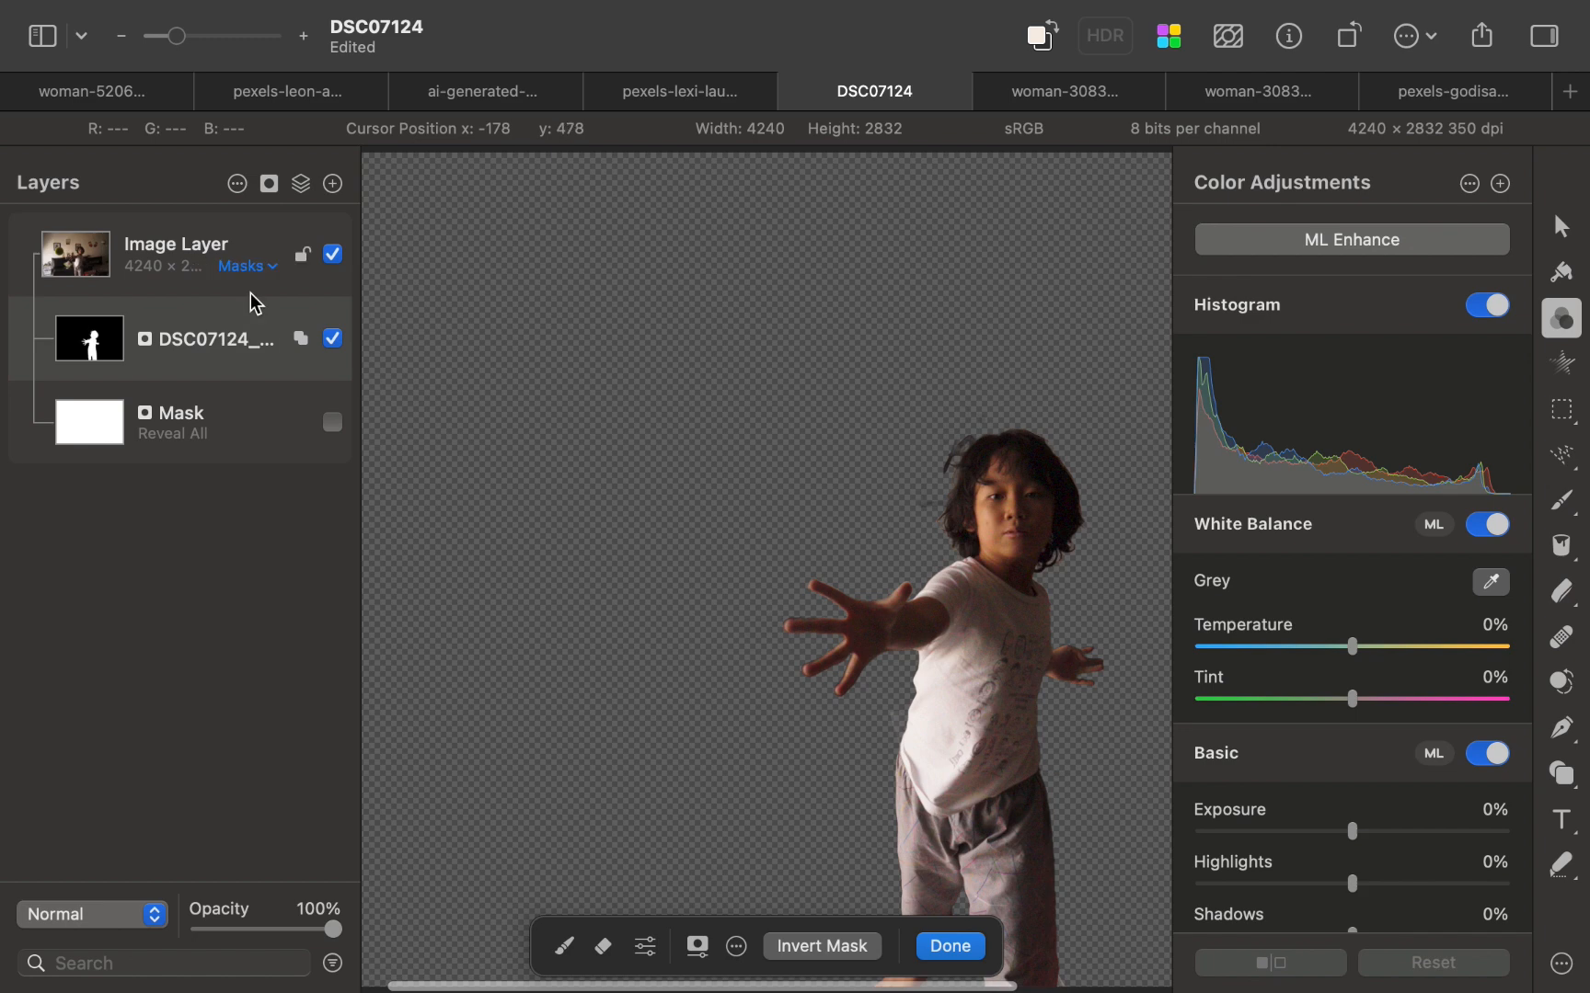
{"action": "mouse_move", "coordinate": [274, 293]}
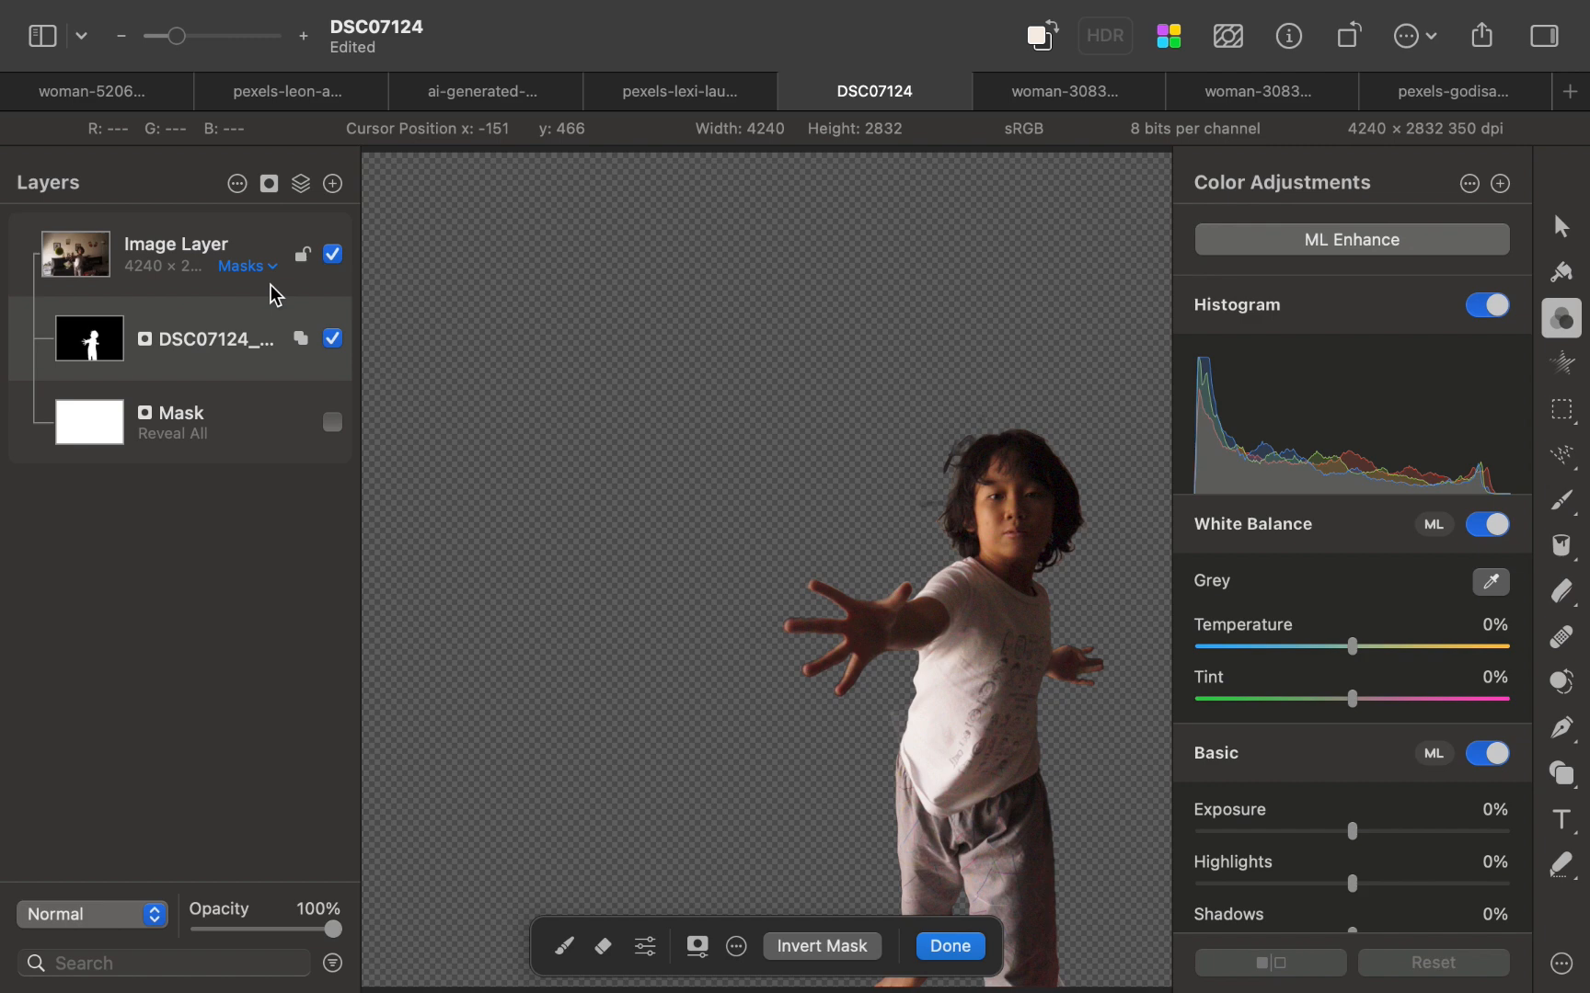
- Select a round patch of wall left of the boy with the mask hidden, then restore his mask
{"action": "left_click", "coordinate": [331, 339]}
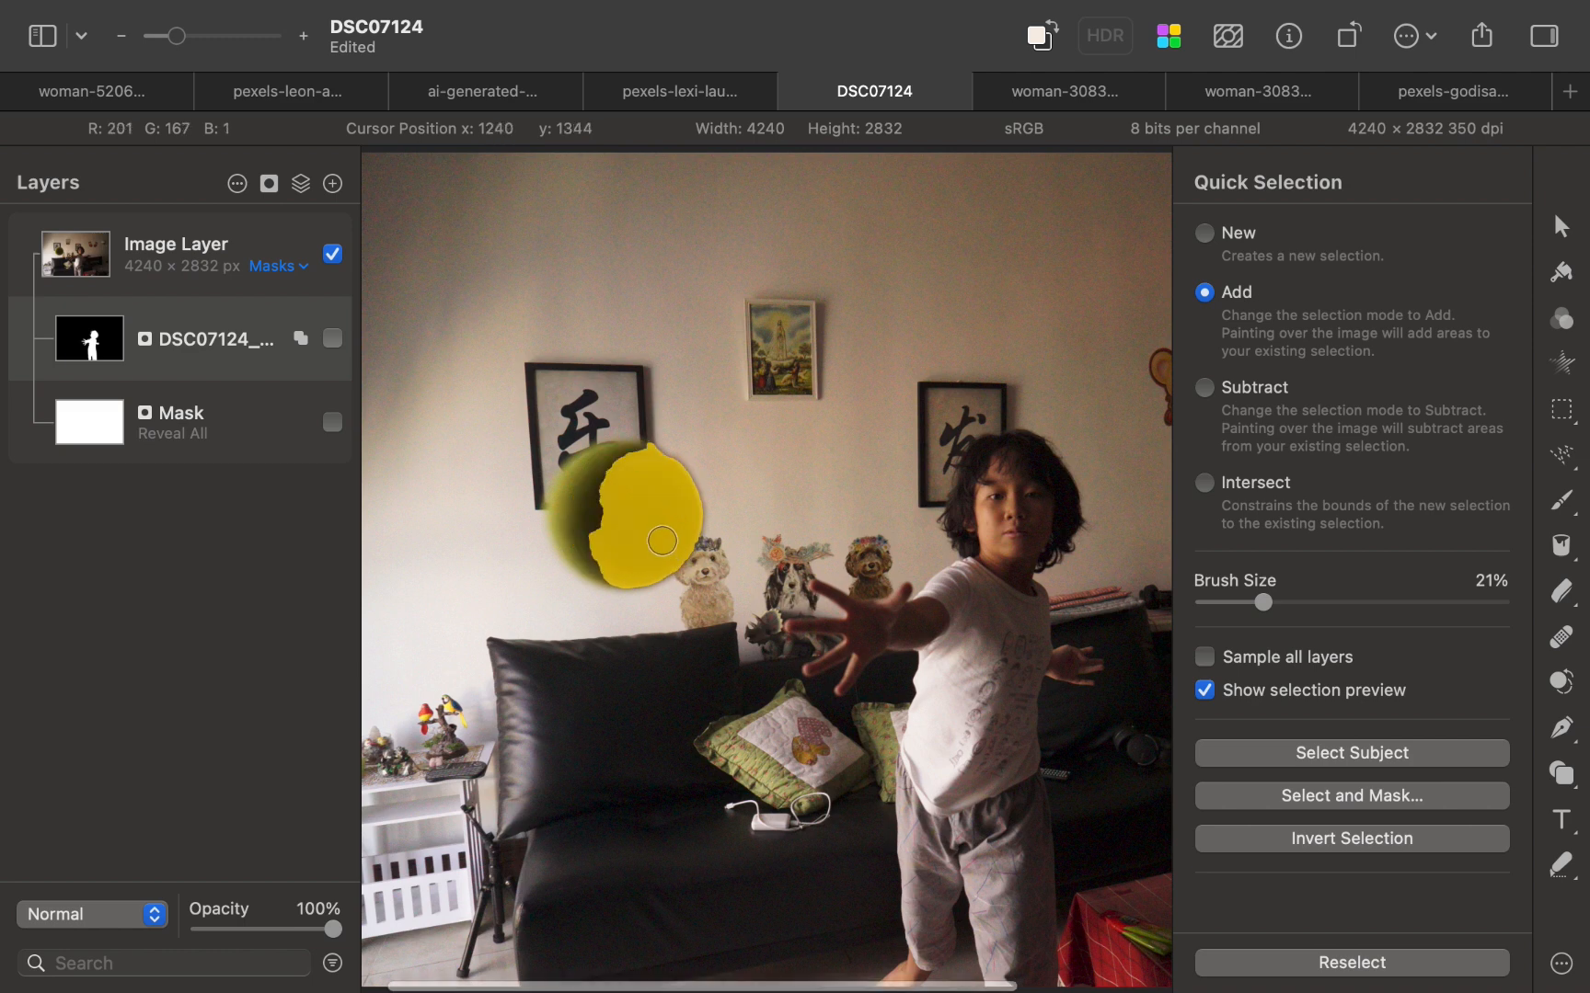
{"action": "left_click_drag", "start_coordinate": [659, 537], "coordinate": [578, 538]}
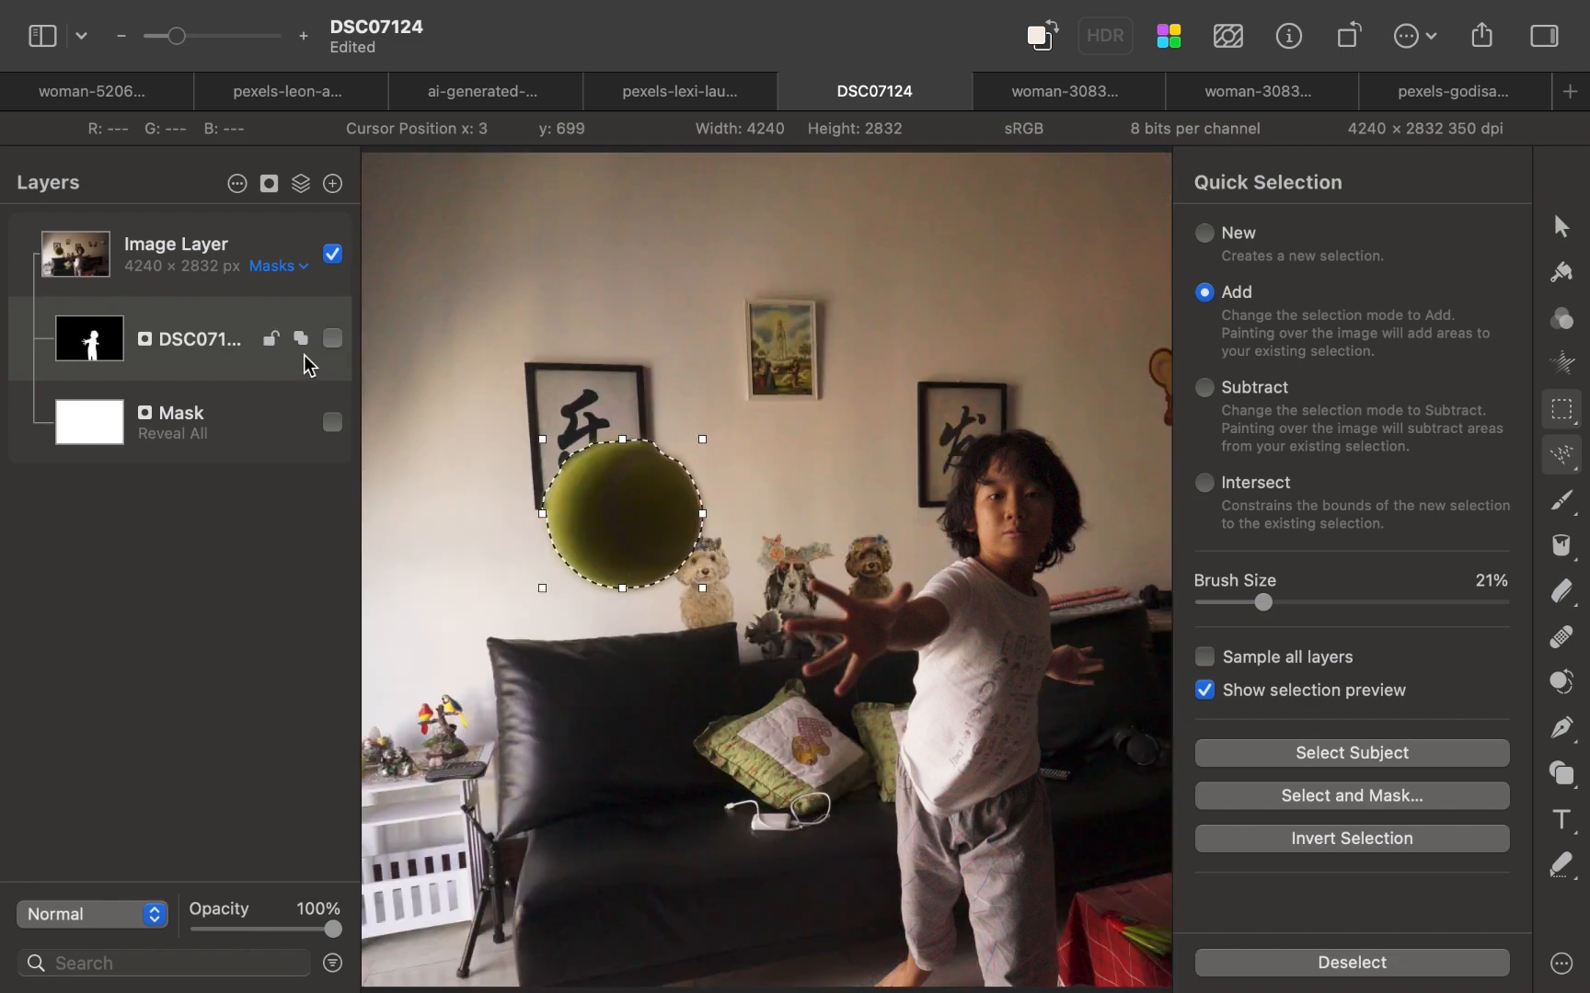
{"action": "left_click", "coordinate": [333, 339]}
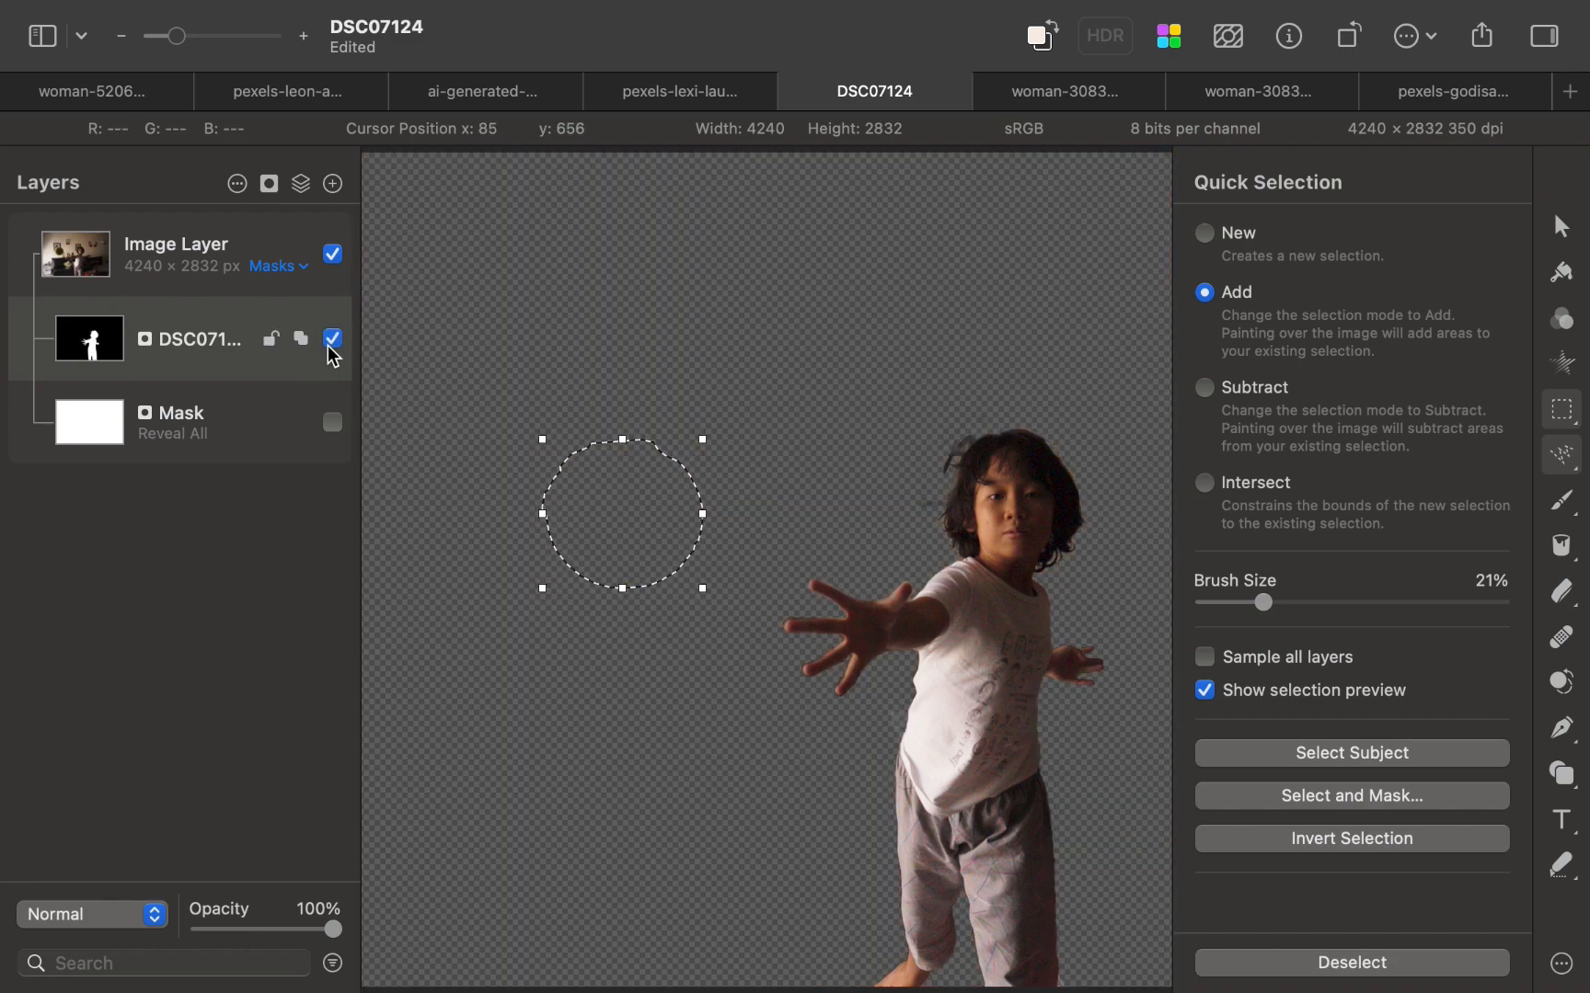
- Place the sunset sky below the boy and brush mask artefacts near his hair with 0A0A0A
{"action": "left_click", "coordinate": [1560, 480]}
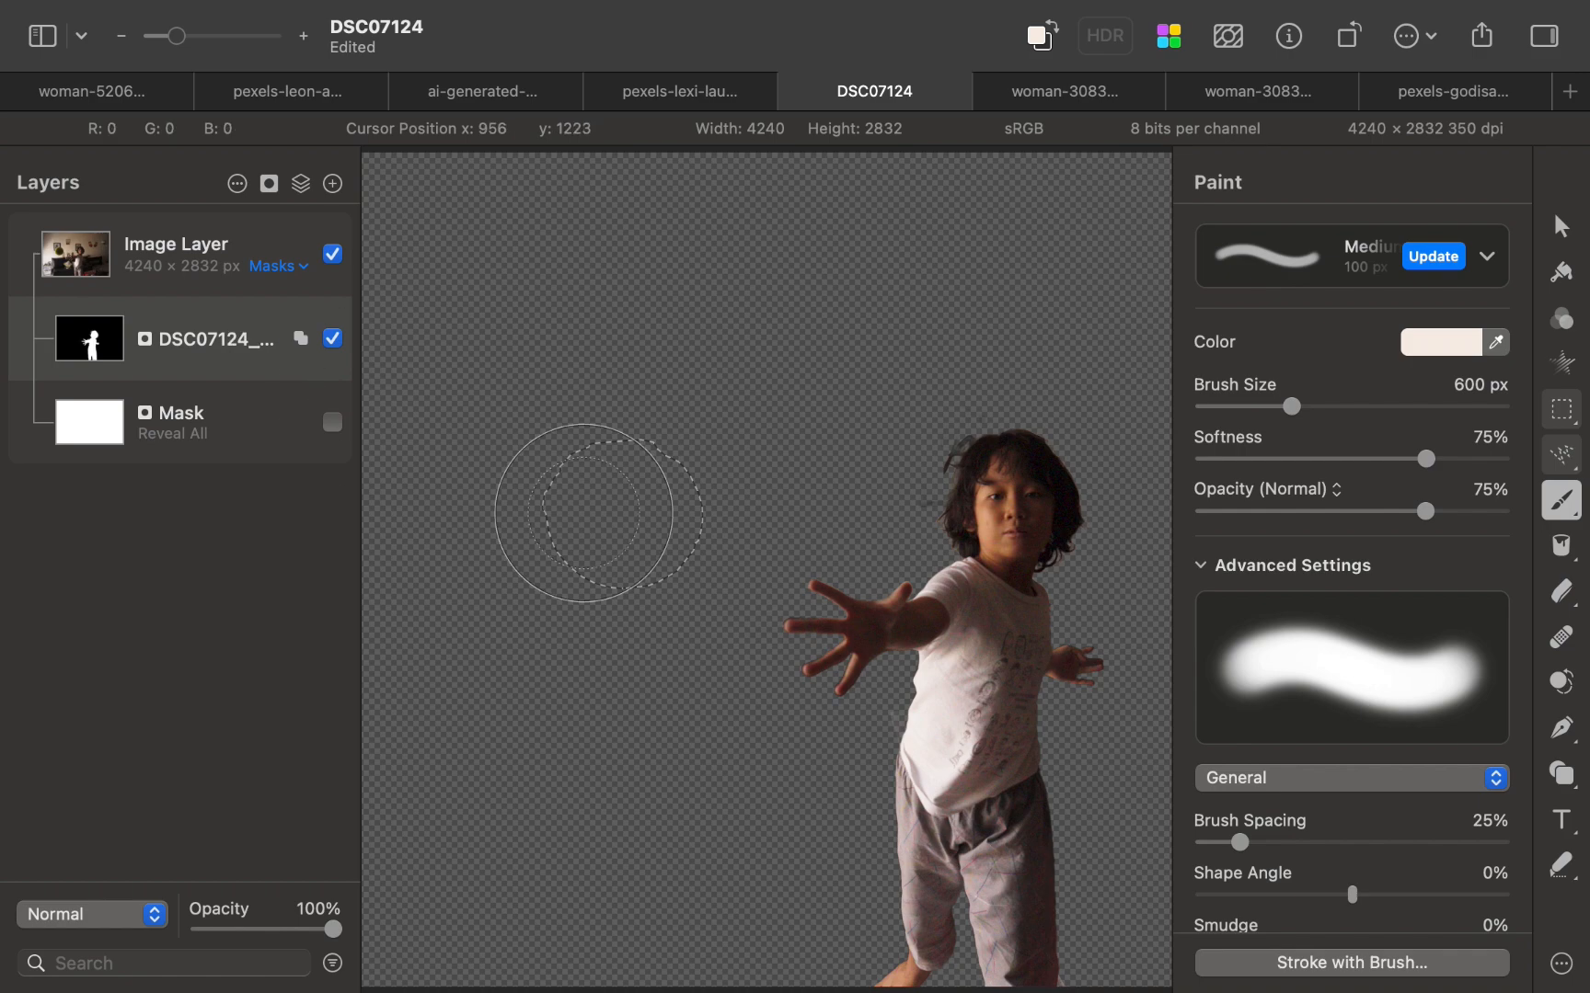
{"action": "left_click", "coordinate": [599, 497]}
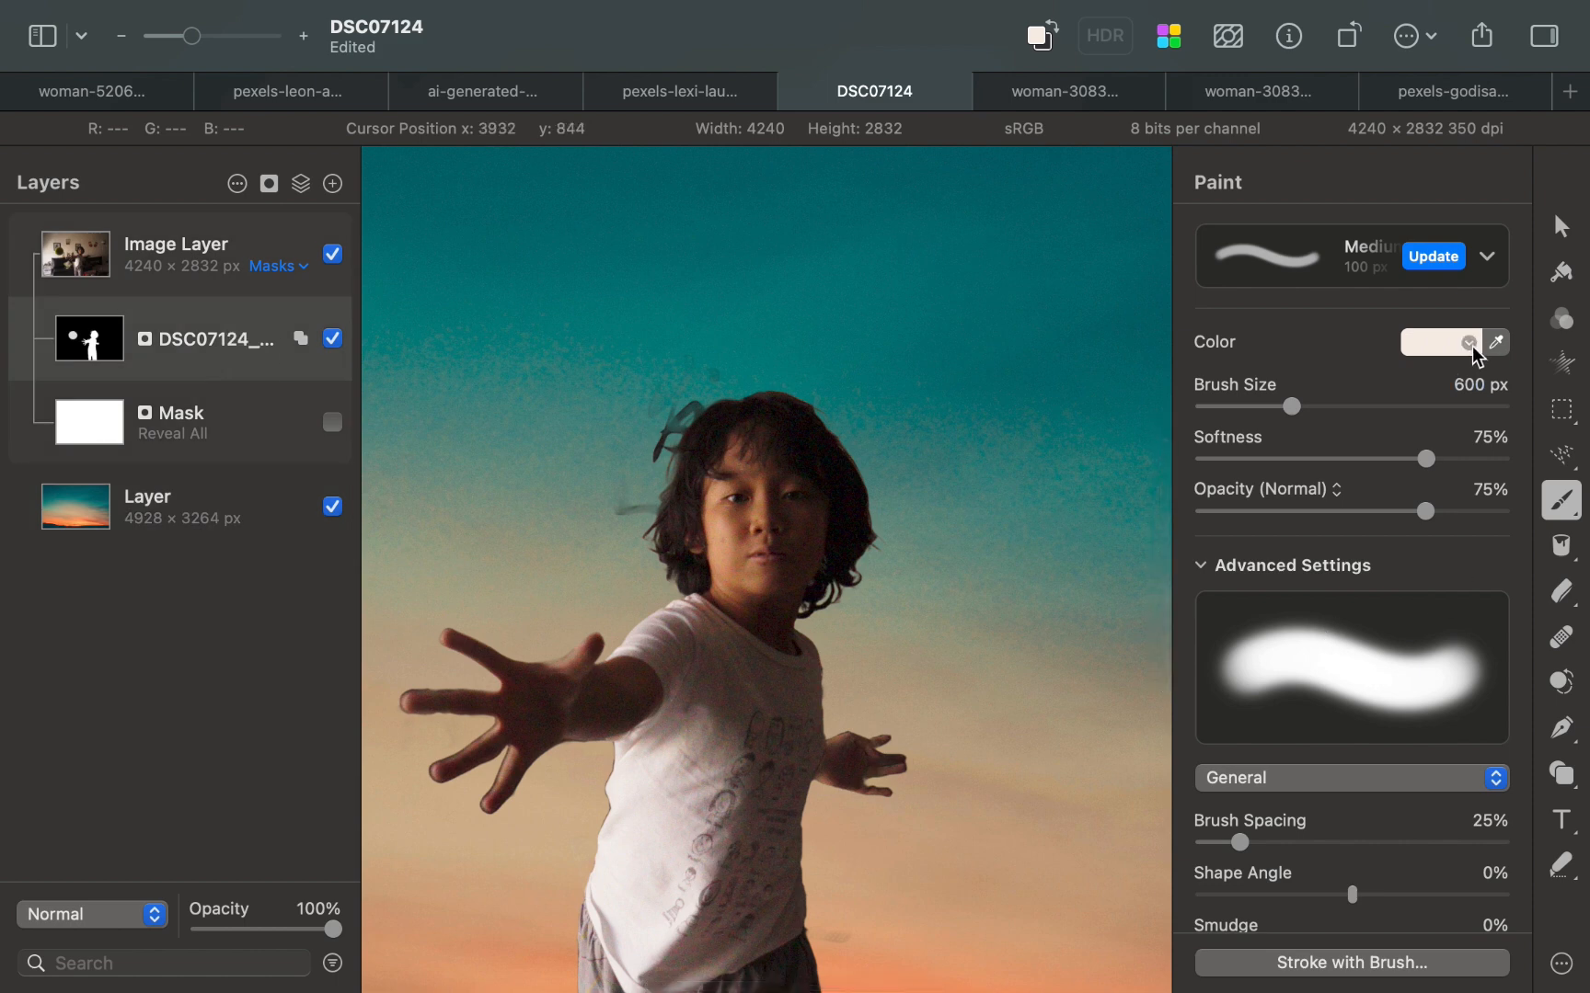
{"action": "left_click", "coordinate": [1442, 343]}
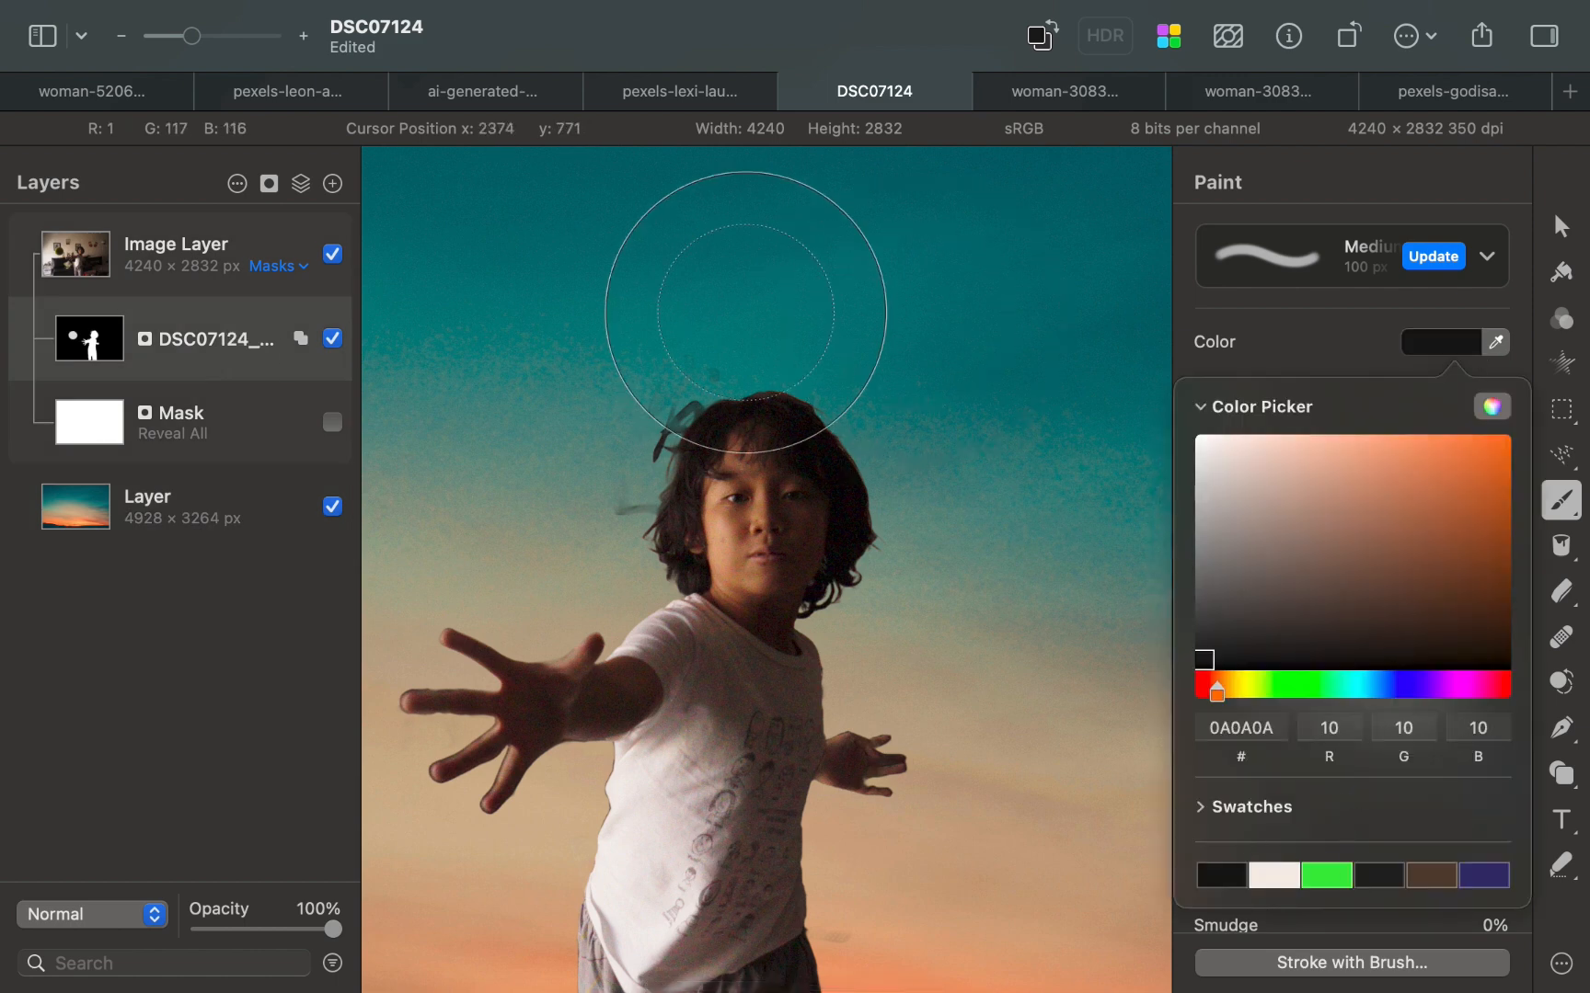
{"action": "mouse_move", "coordinate": [611, 302]}
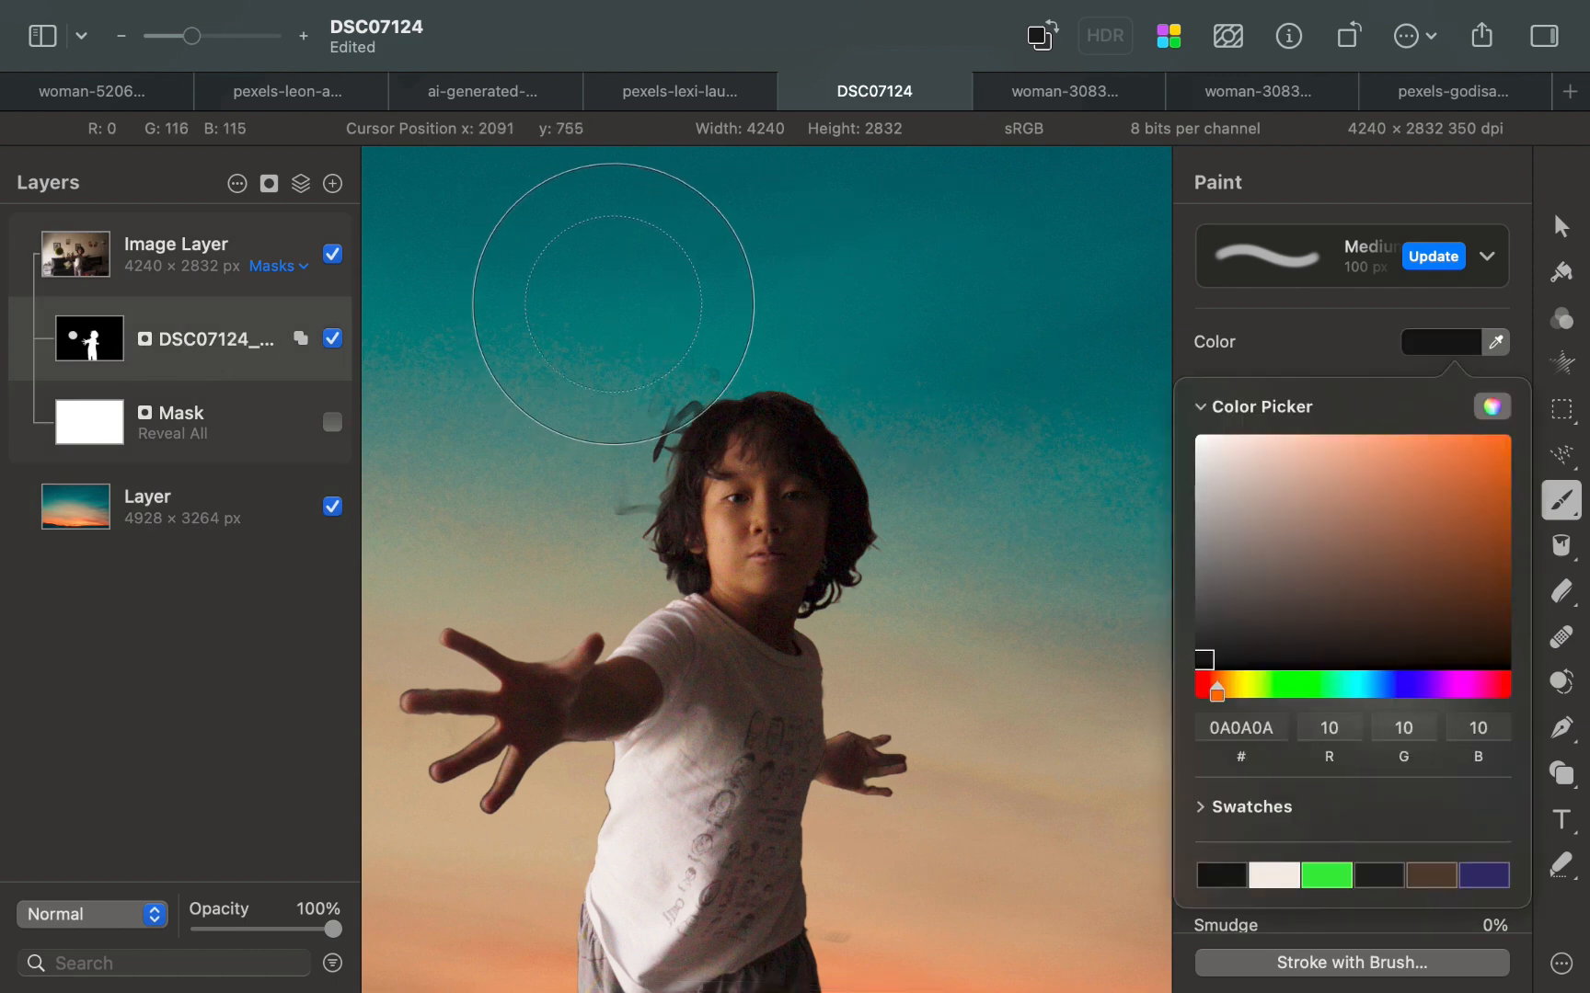
{"action": "mouse_move", "coordinate": [659, 280]}
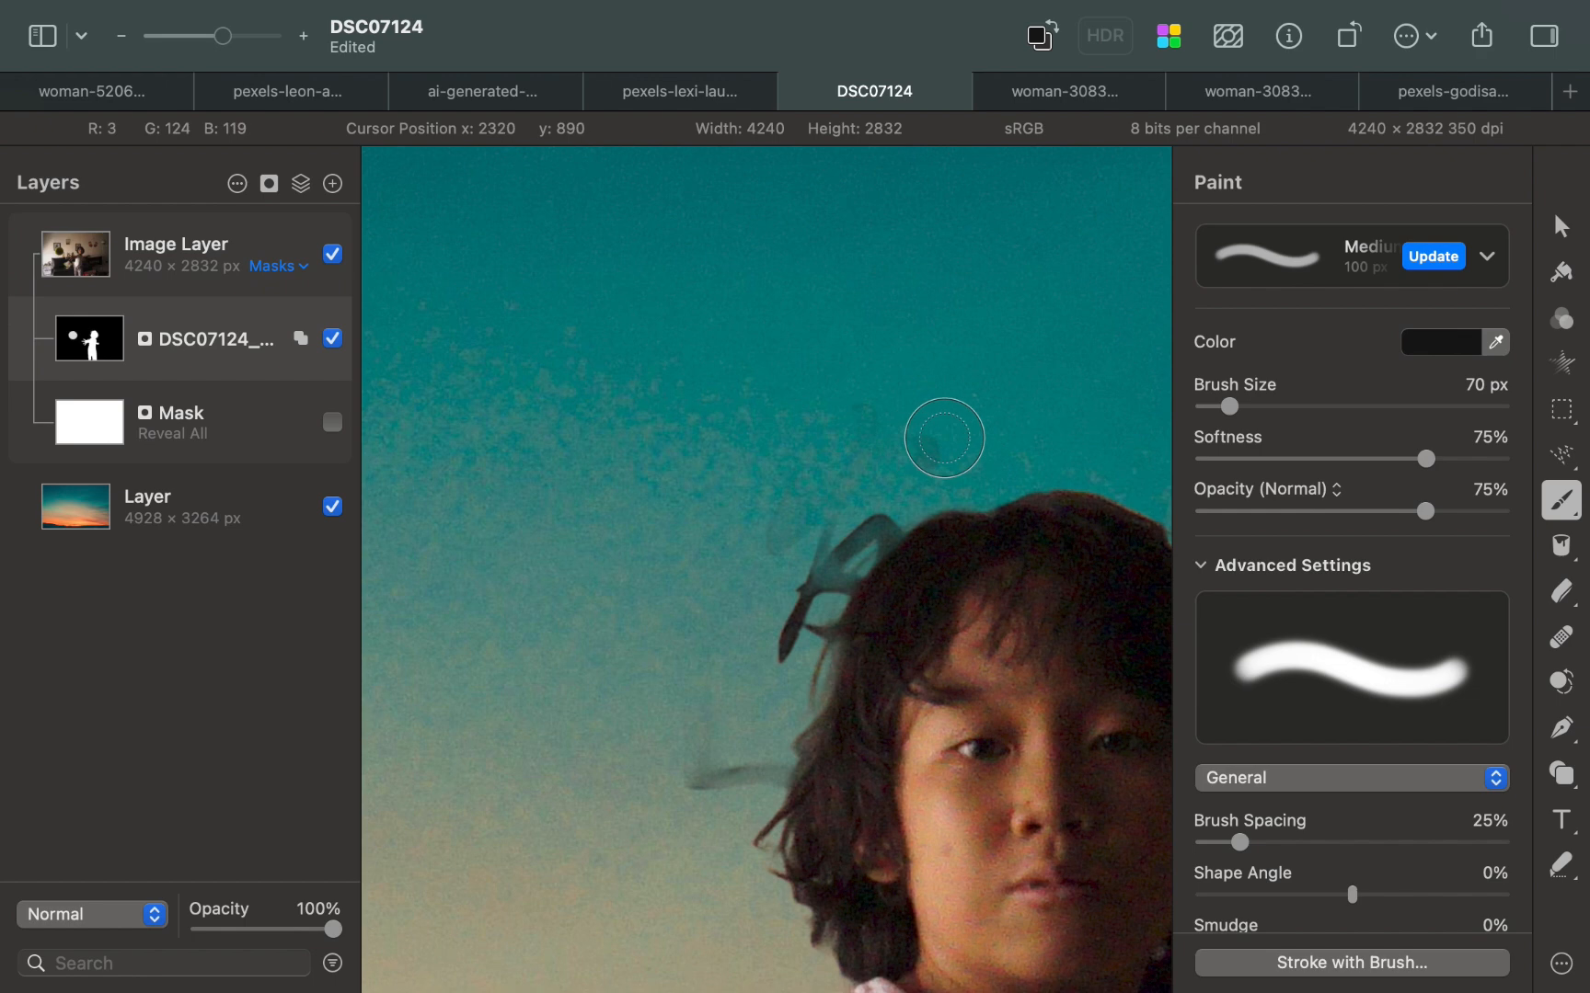
{"action": "left_click_drag", "start_coordinate": [942, 438], "coordinate": [690, 761]}
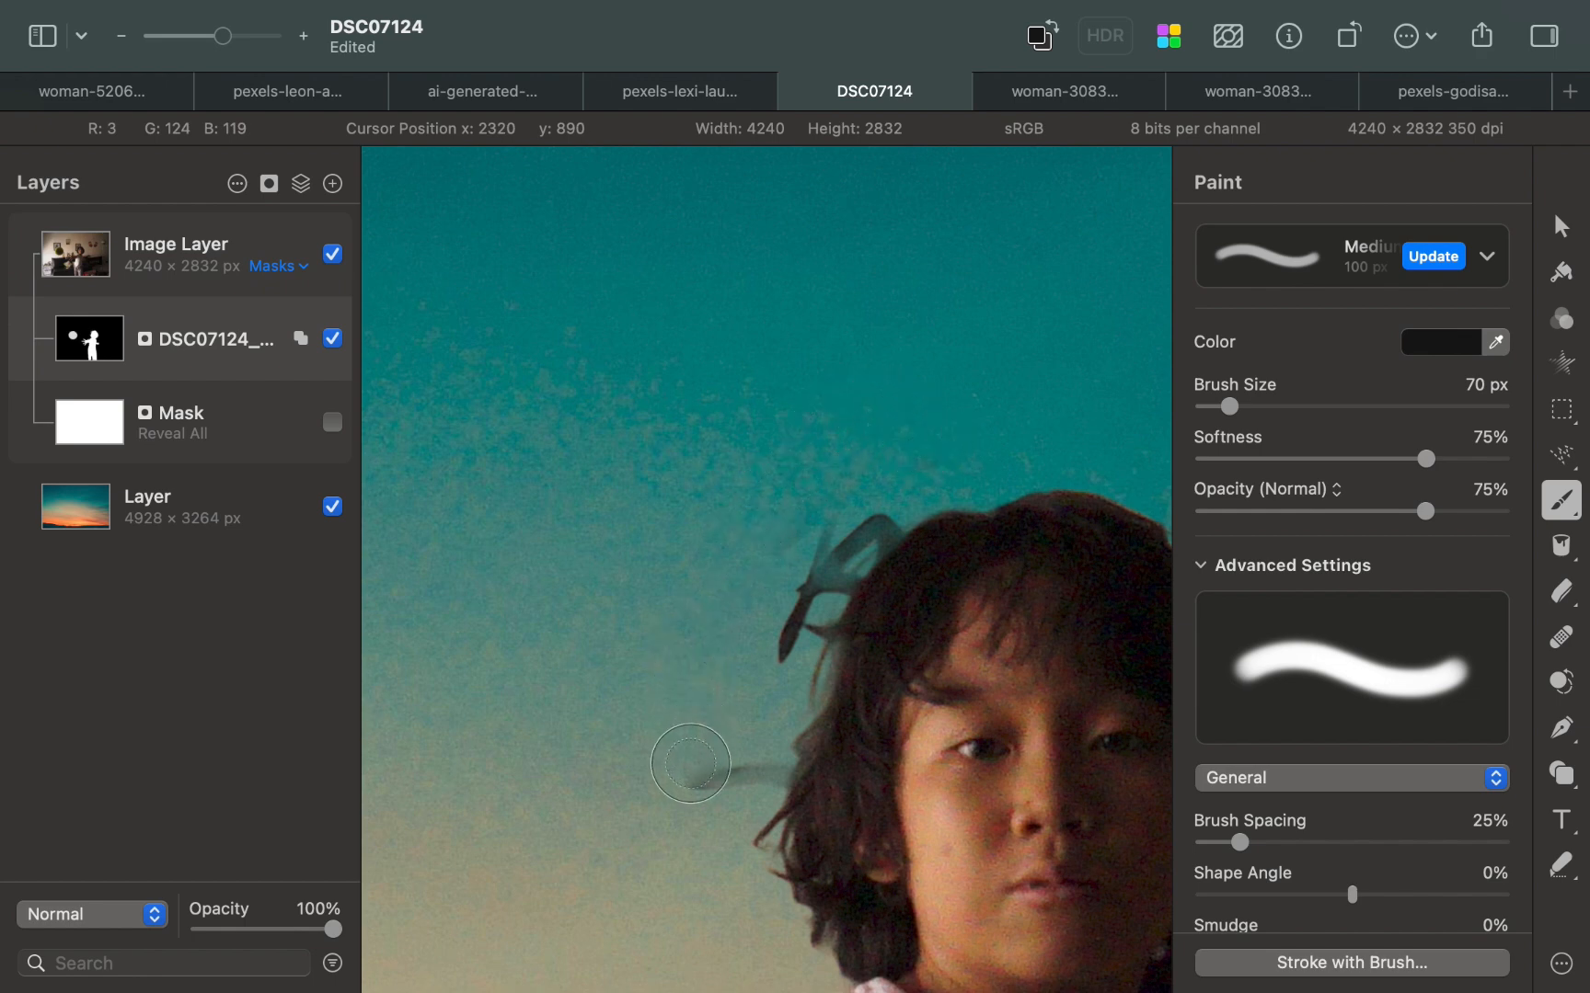